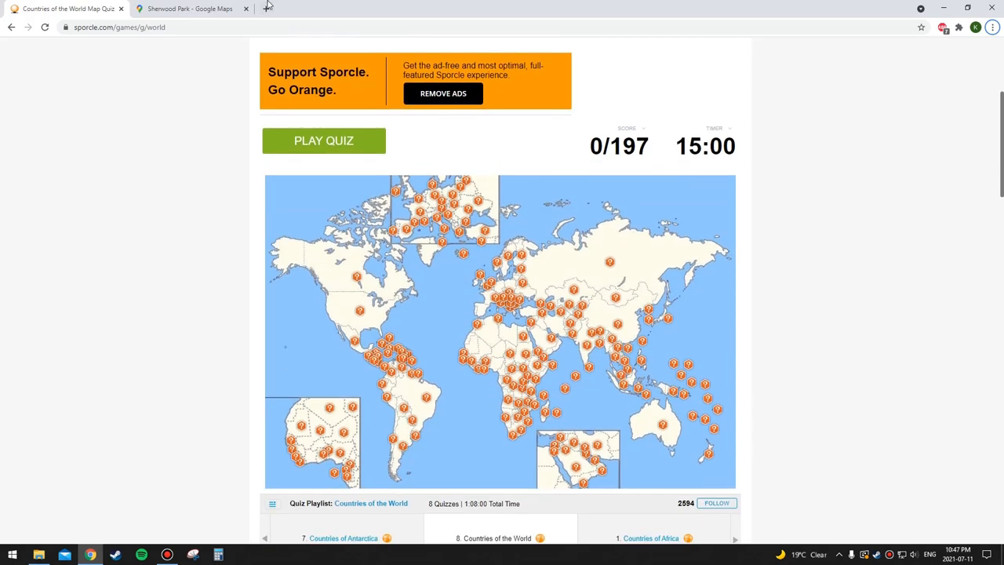
Start the quiz and name Mexico, Nicaragua and Panama in the Enter country box
scroll(down, 3)
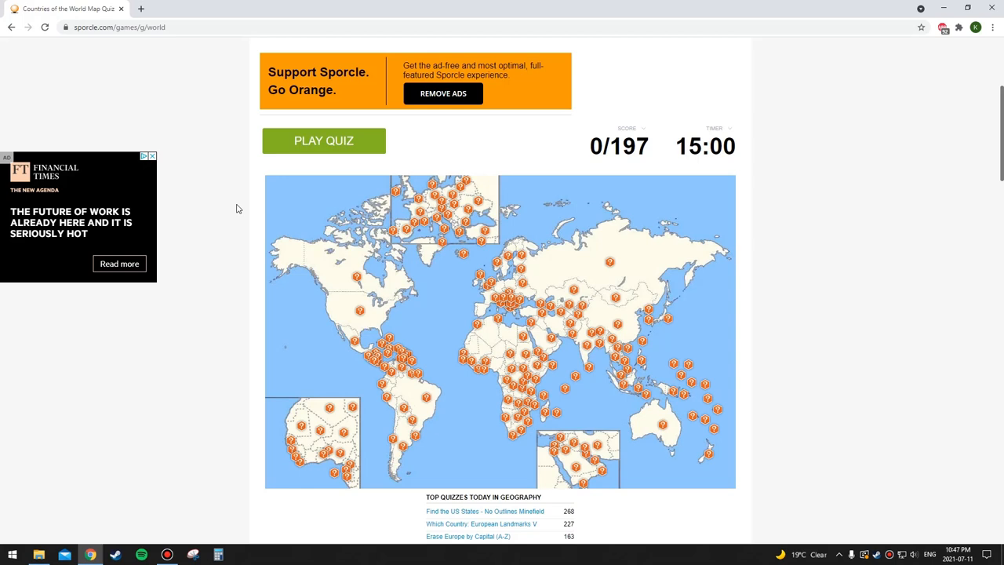
mouse_move(378, 153)
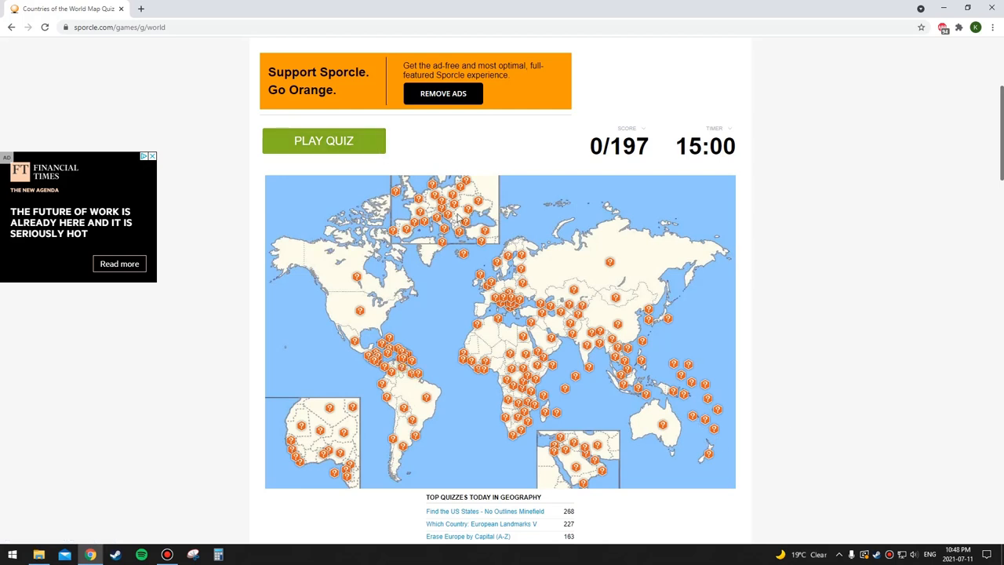
mouse_move(373, 145)
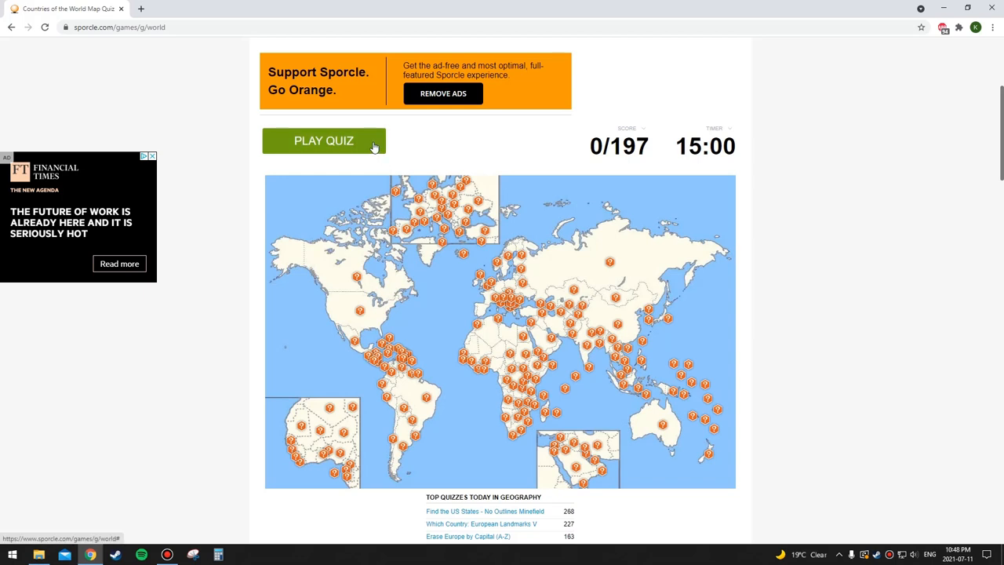
mouse_move(351, 182)
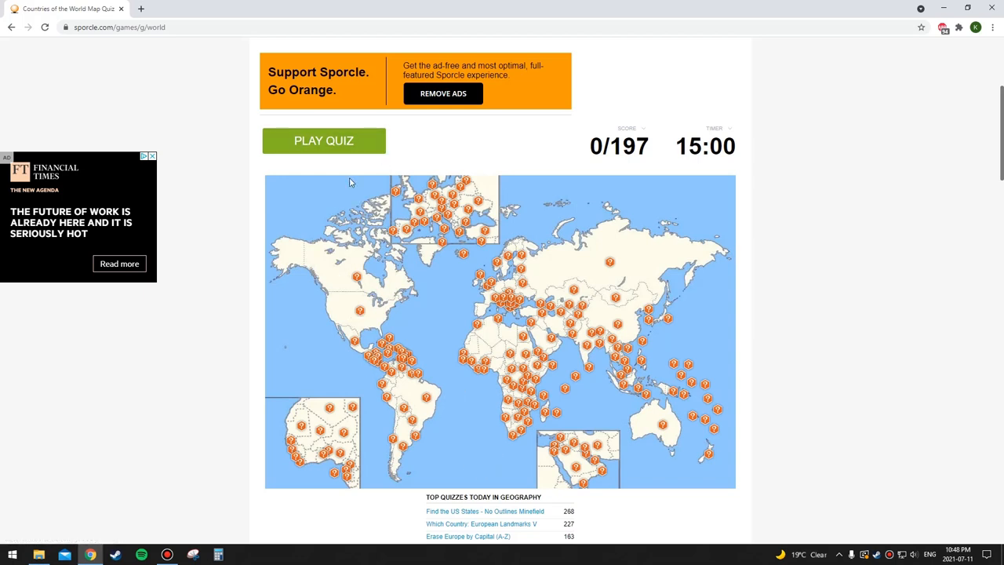
mouse_move(506, 291)
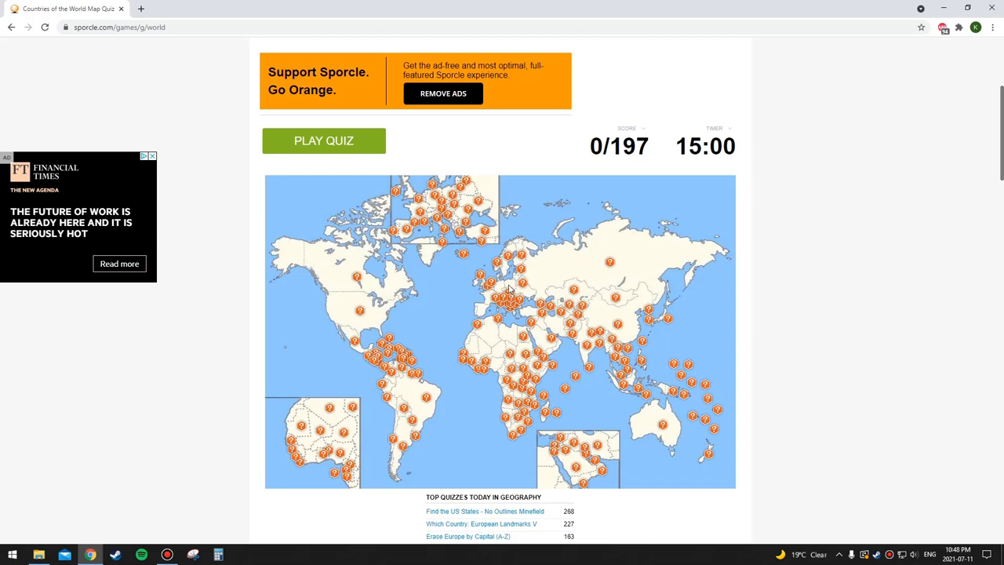
mouse_move(506, 374)
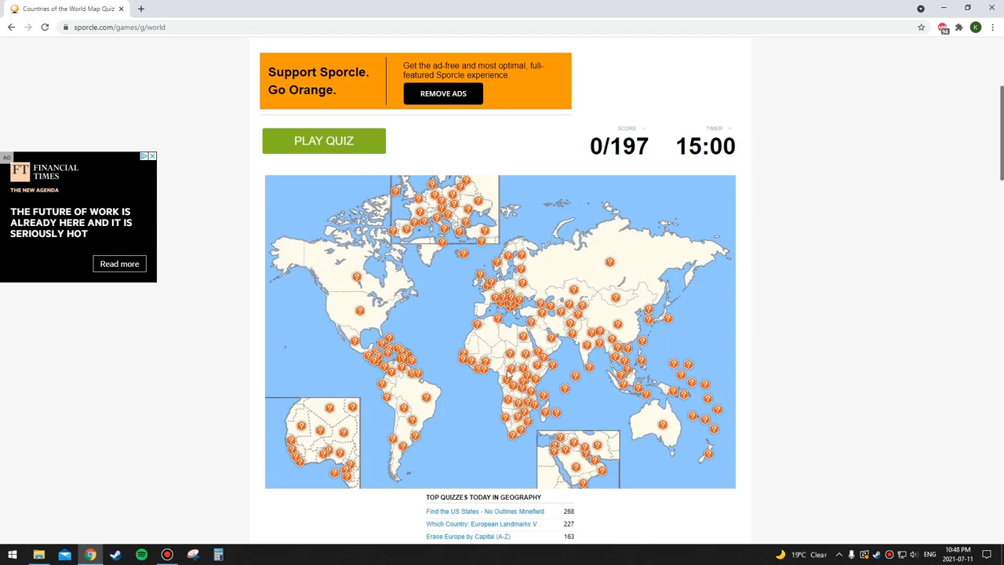
mouse_move(298, 314)
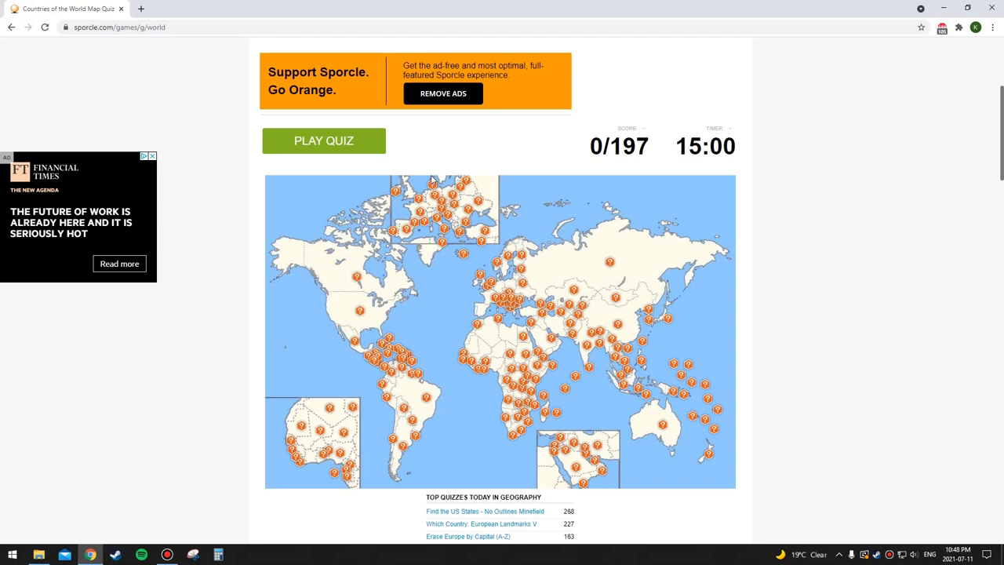
mouse_move(348, 141)
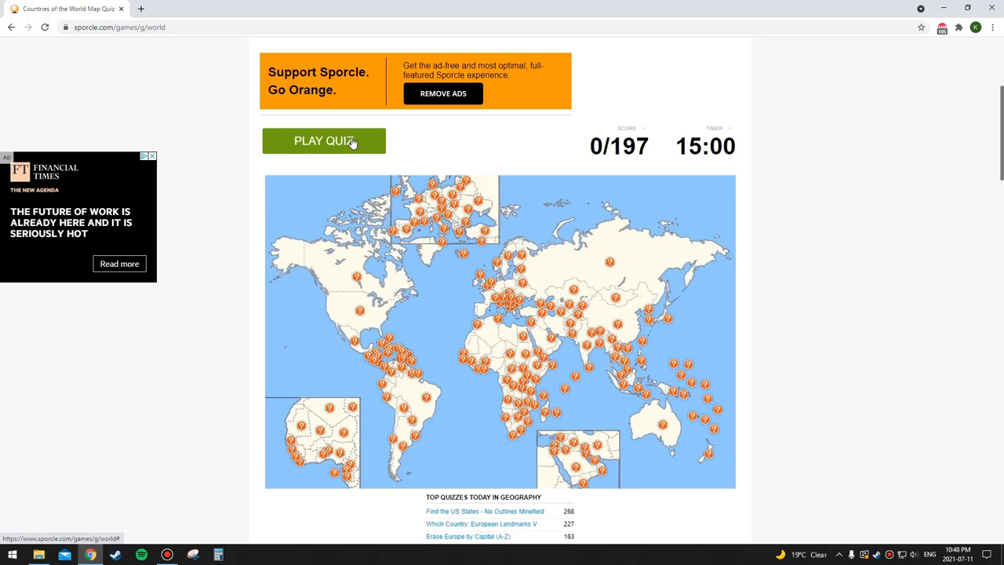
mouse_move(262, 317)
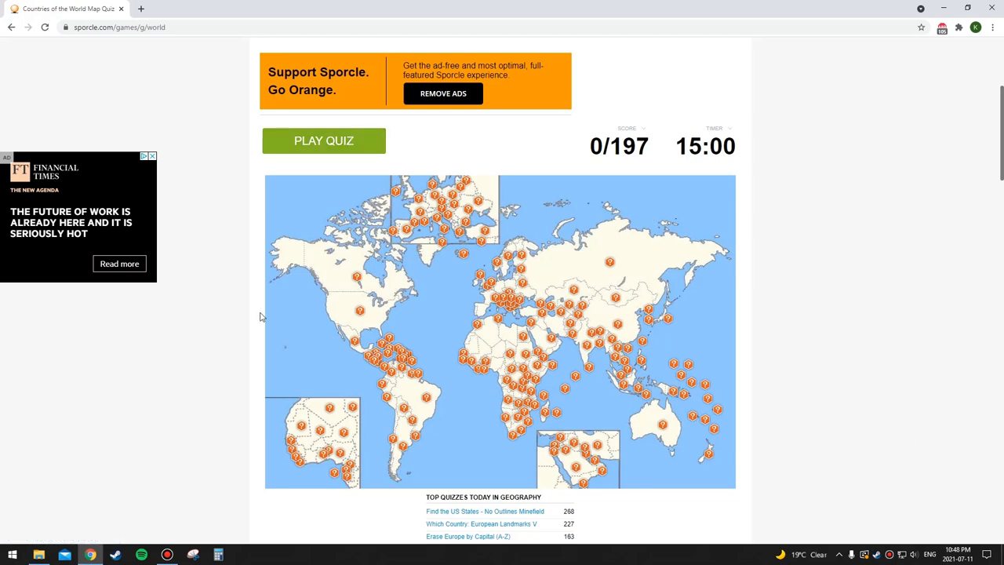
click(324, 141)
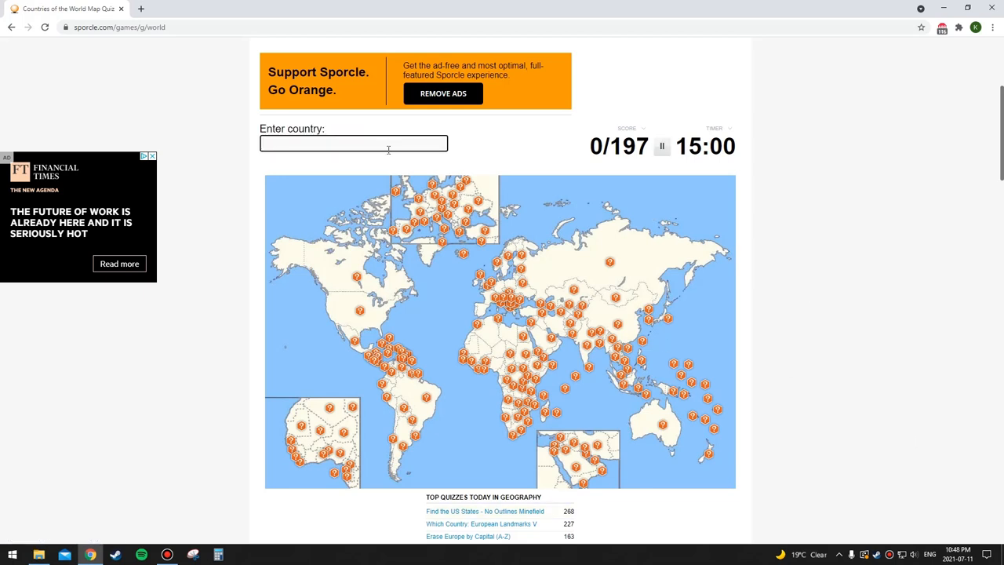
text(mexic)
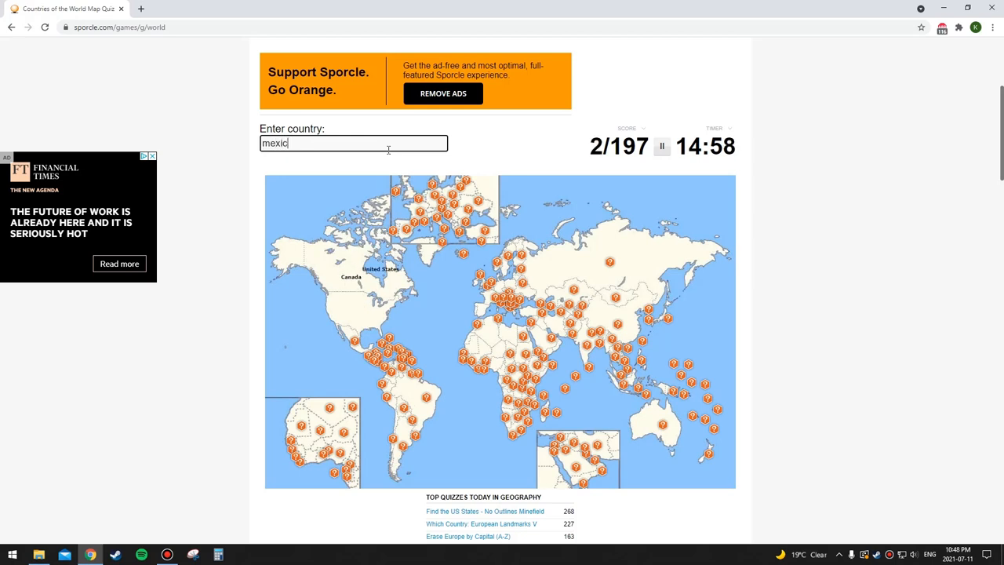
text(e)
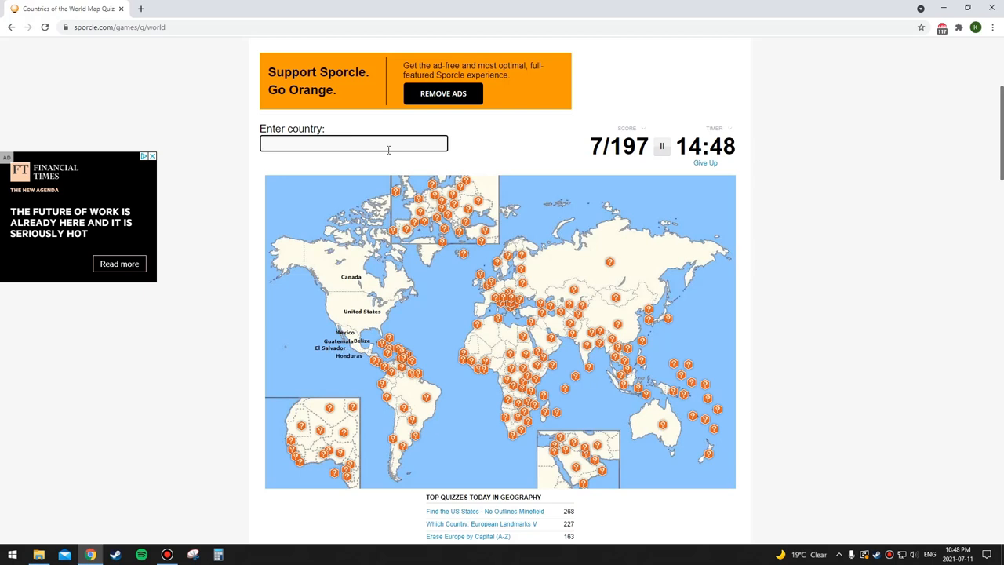
text(nicarauga)
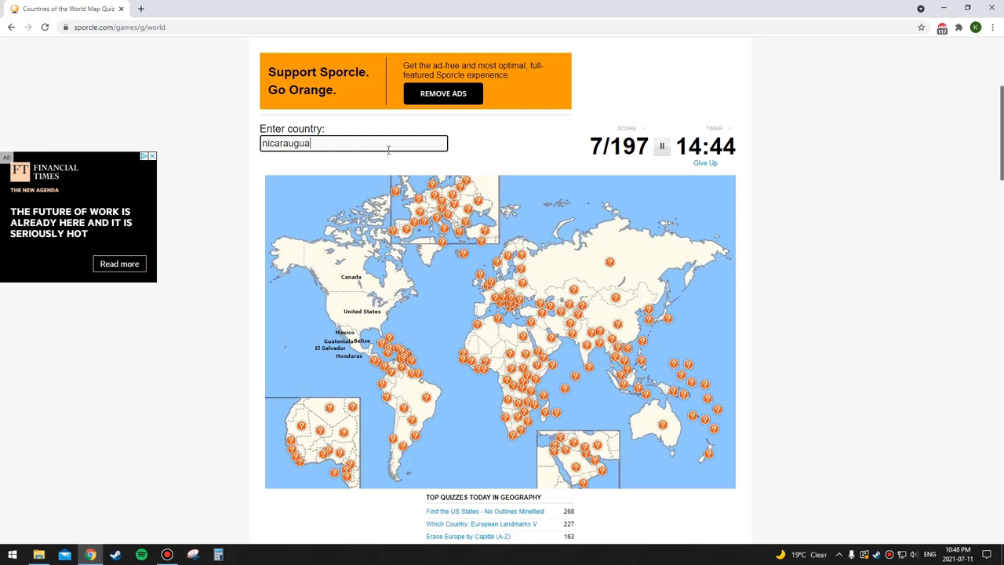
text(panam)
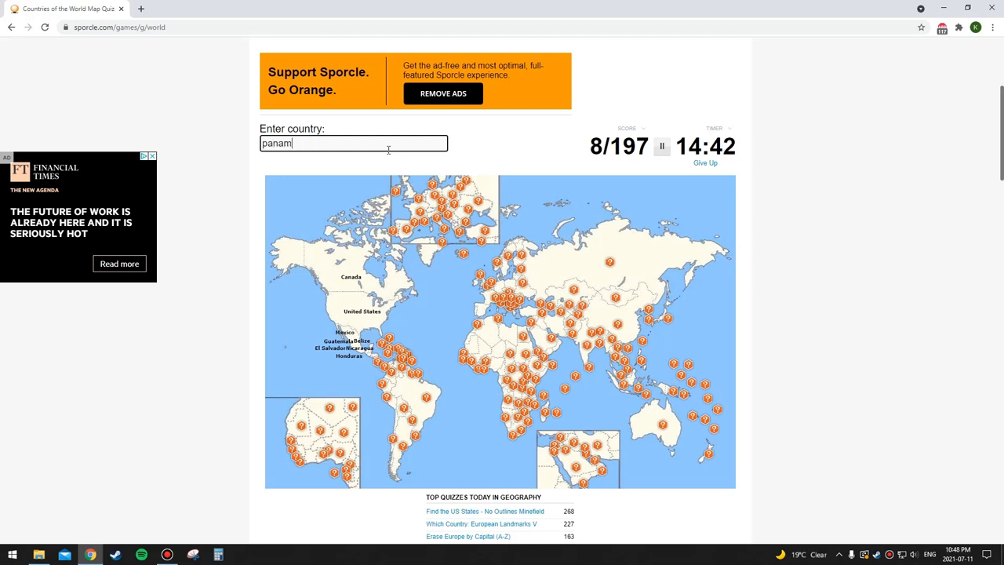
text(panama)
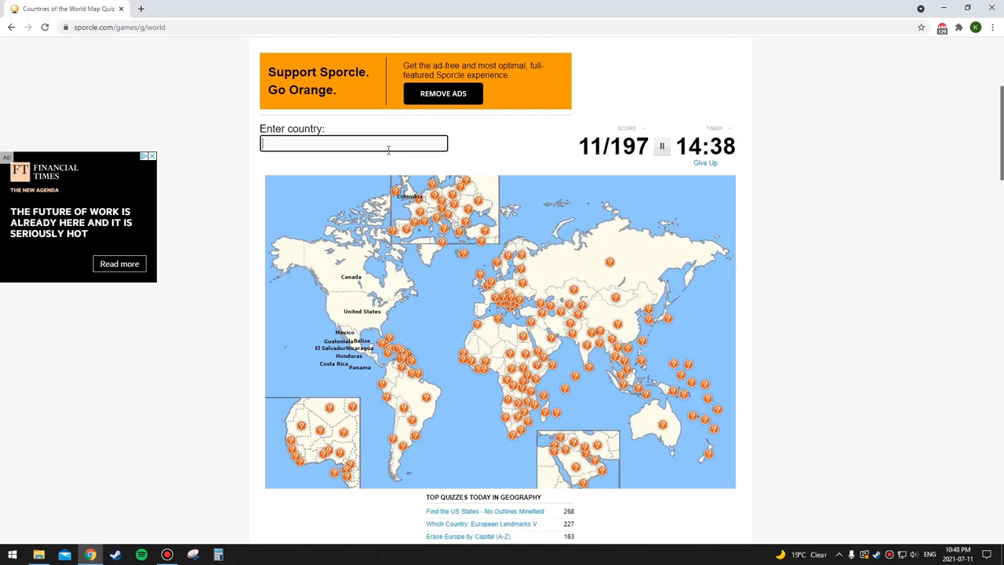
Name Venezuela, Uruguay, Chile and a couple more countries to reach the mid-20s
text(vene)
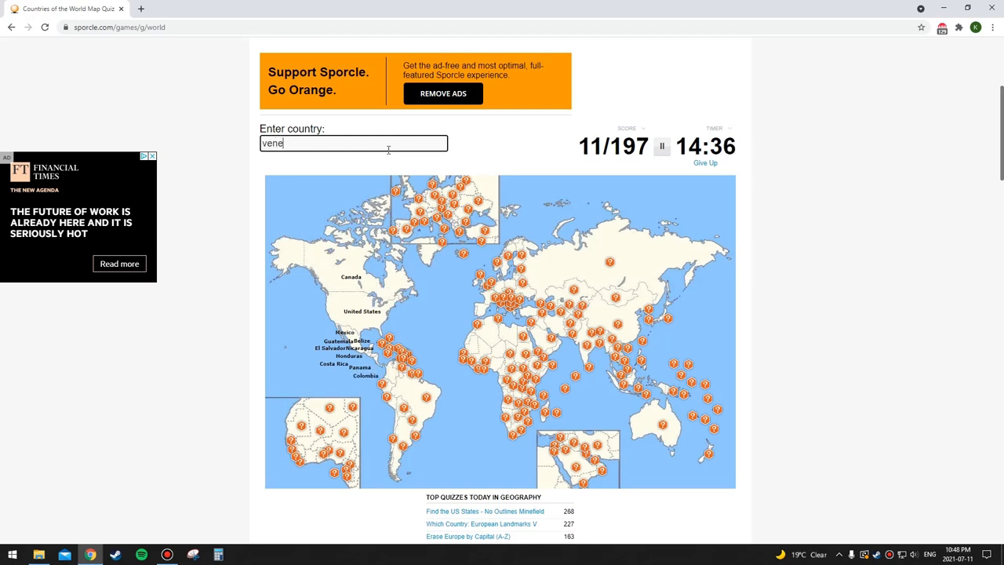
text(s)
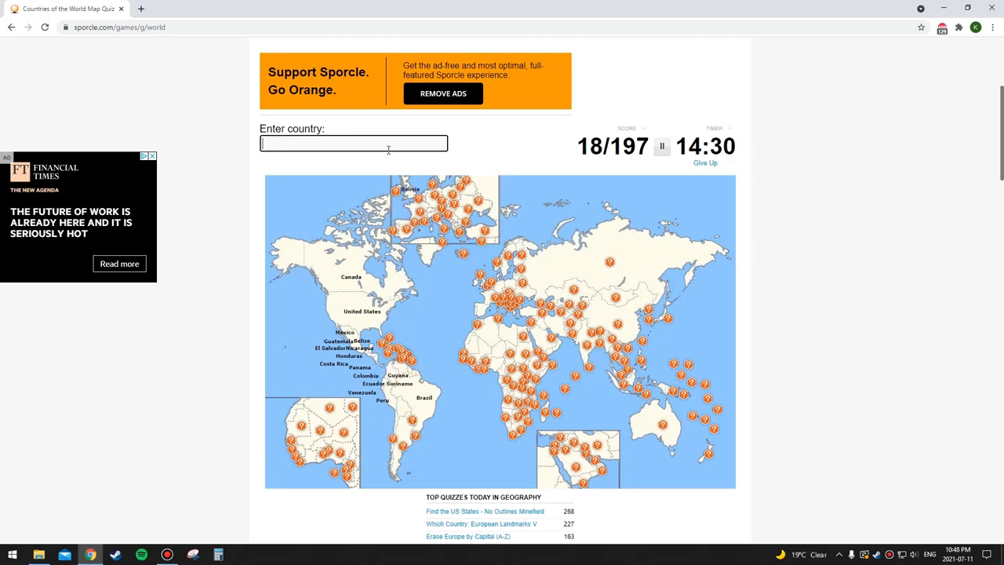
text(uru)
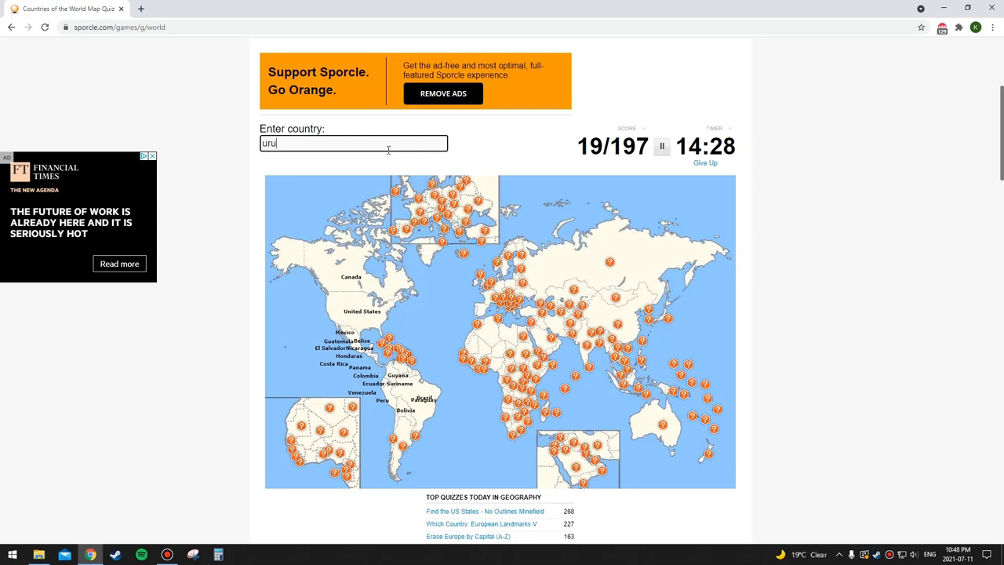
text(a)
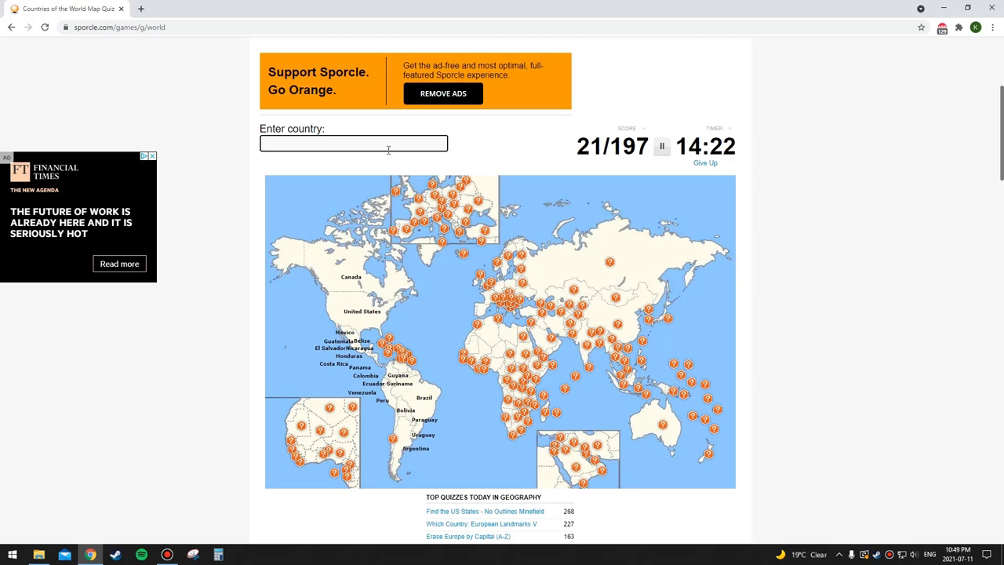
text(Chile)
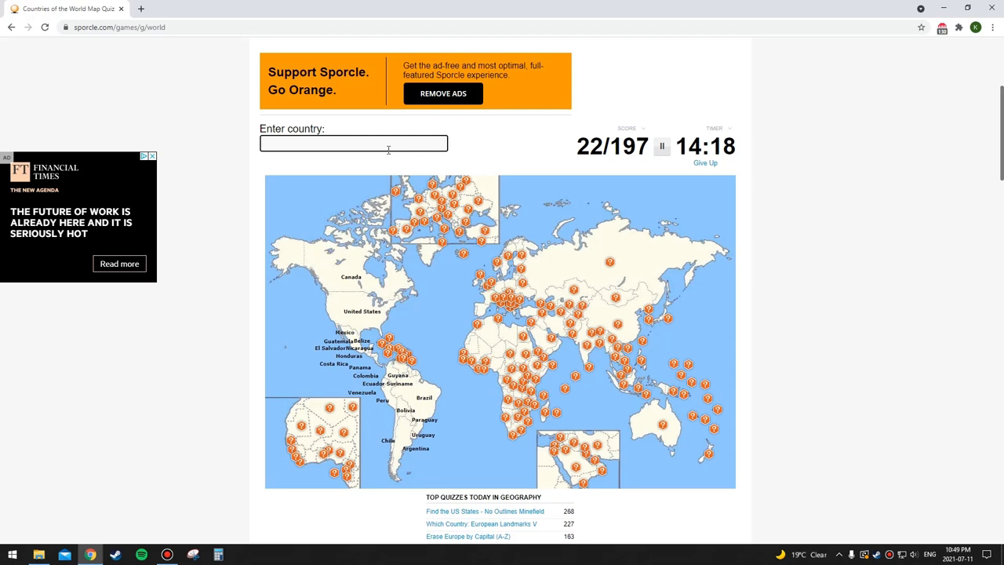
text(u)
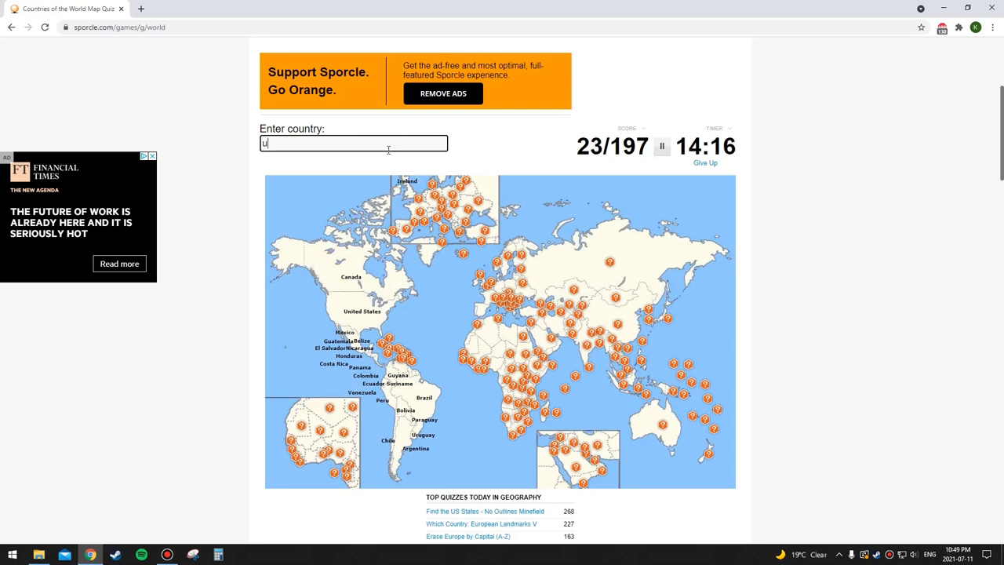
text(de)
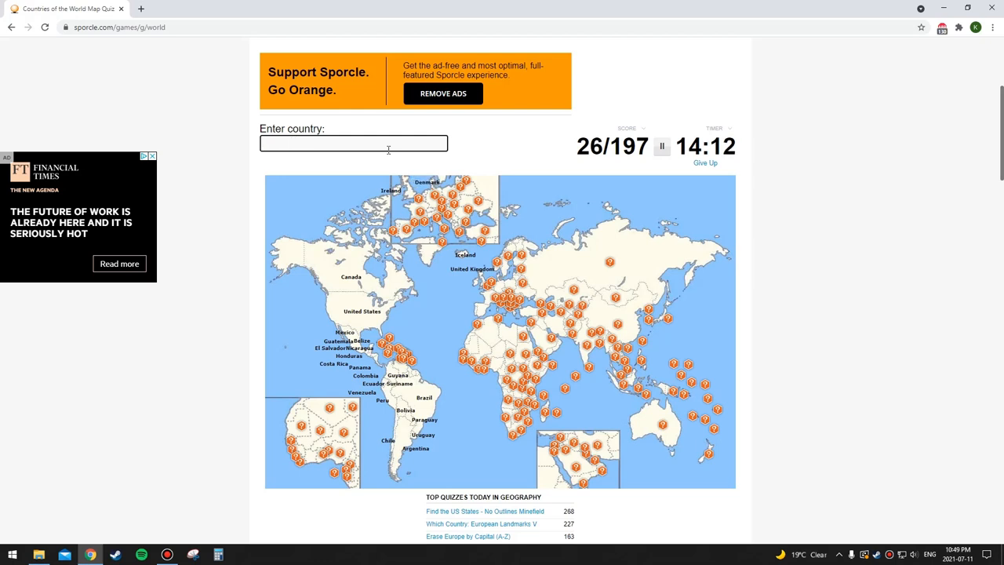
Name Sweden, Norway, Poland, Netherlands, Belgium, Spain and Switzerland
text(sw)
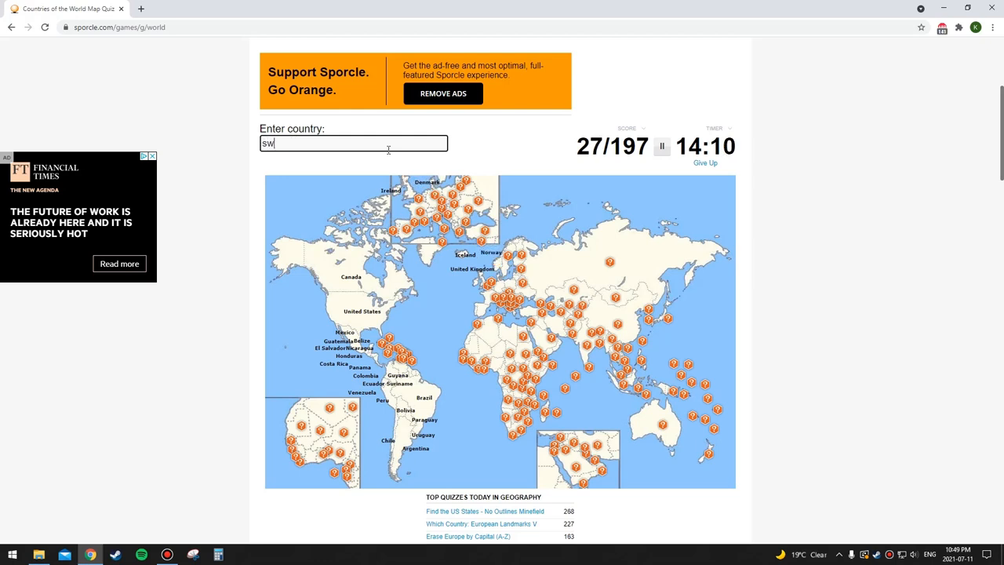
text(norway)
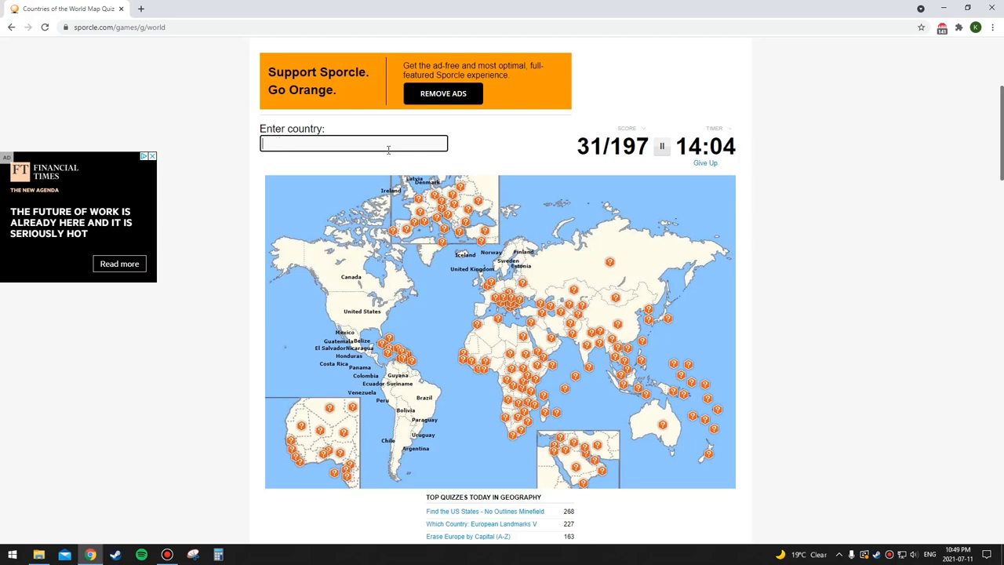
text(pola)
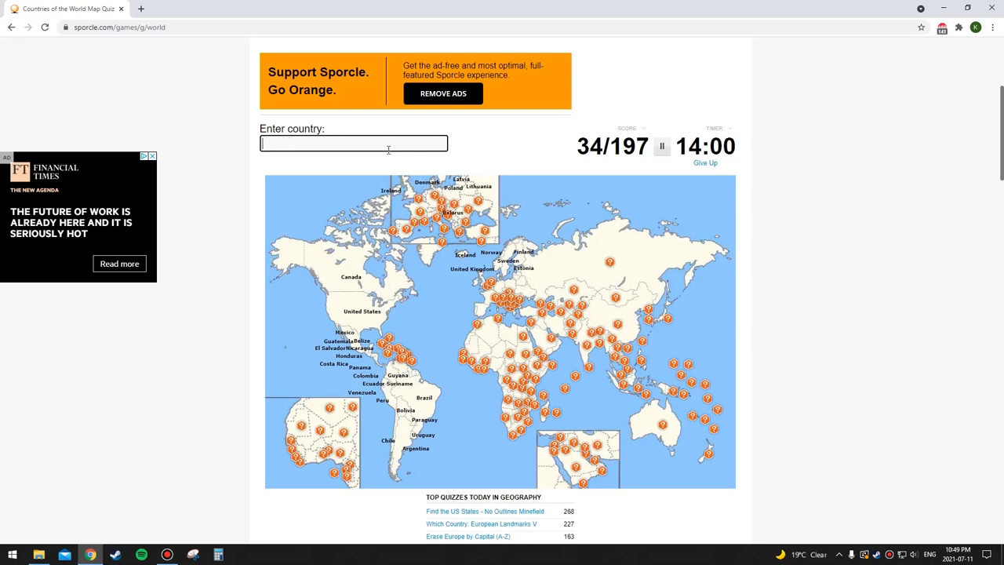
text(nethe)
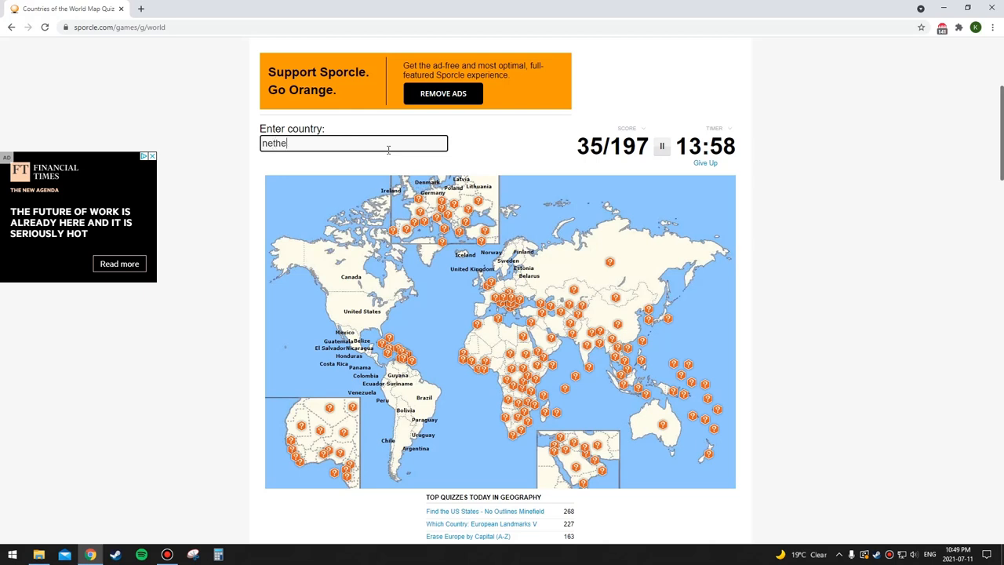
text(belgiu)
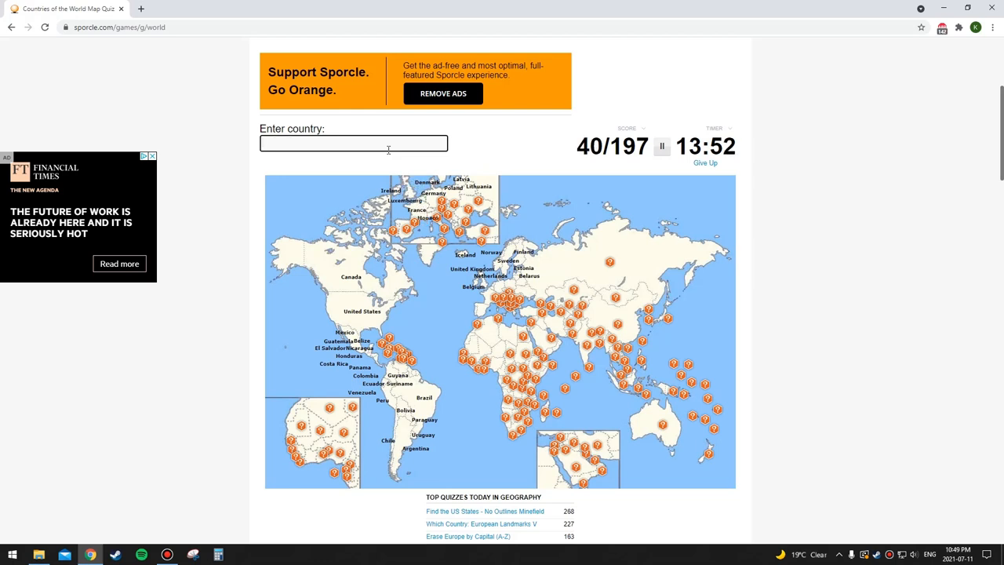
text(spain)
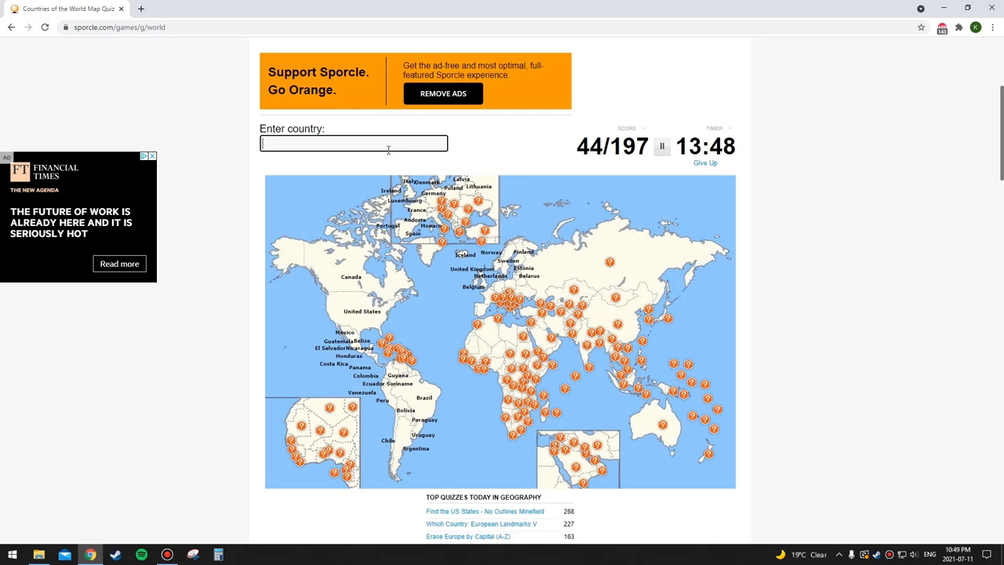
text(Switzerland)
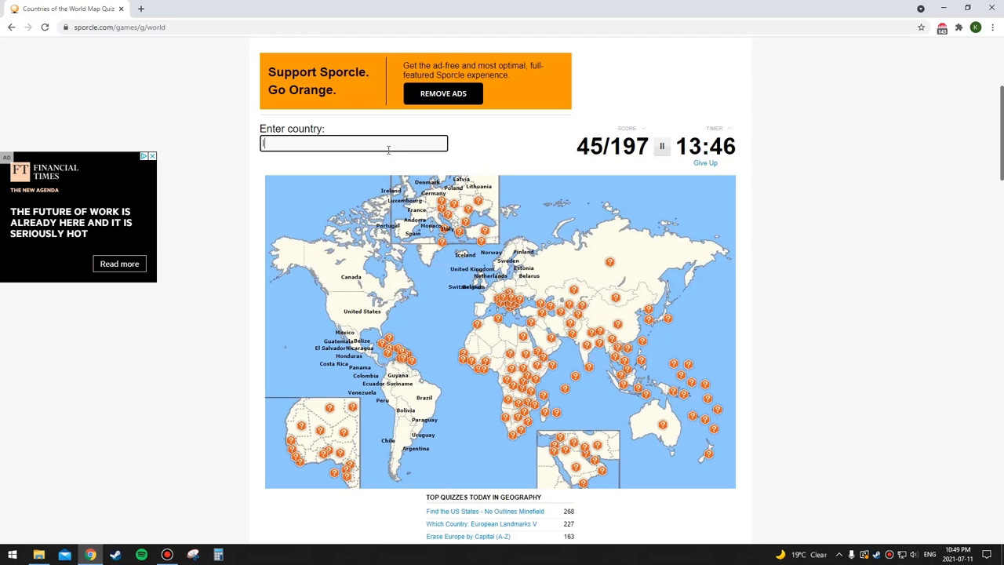
Name Liechtenstein after fixing its spelling, then Czechia, Austria and Hungary
text(liecte)
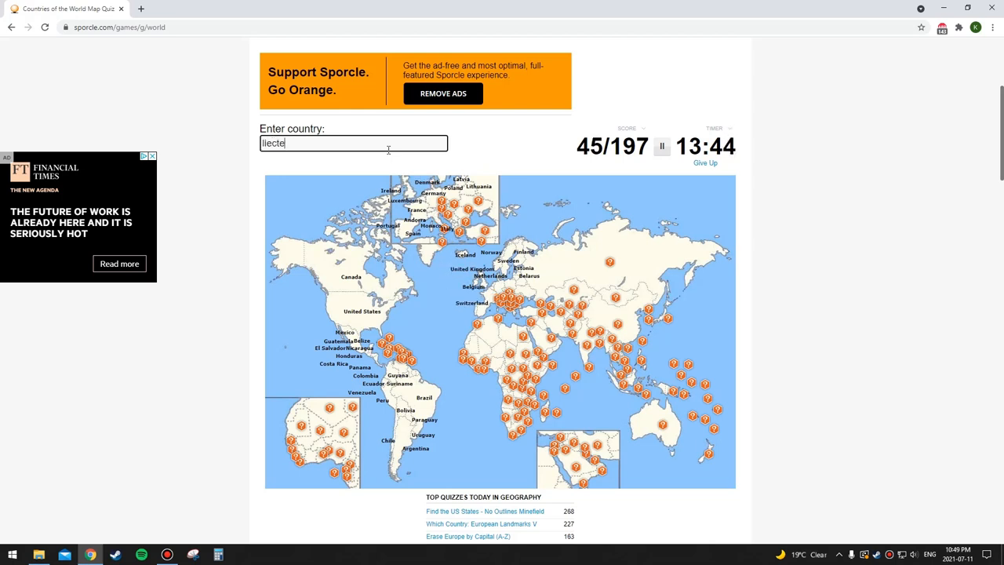
key(Backspace)
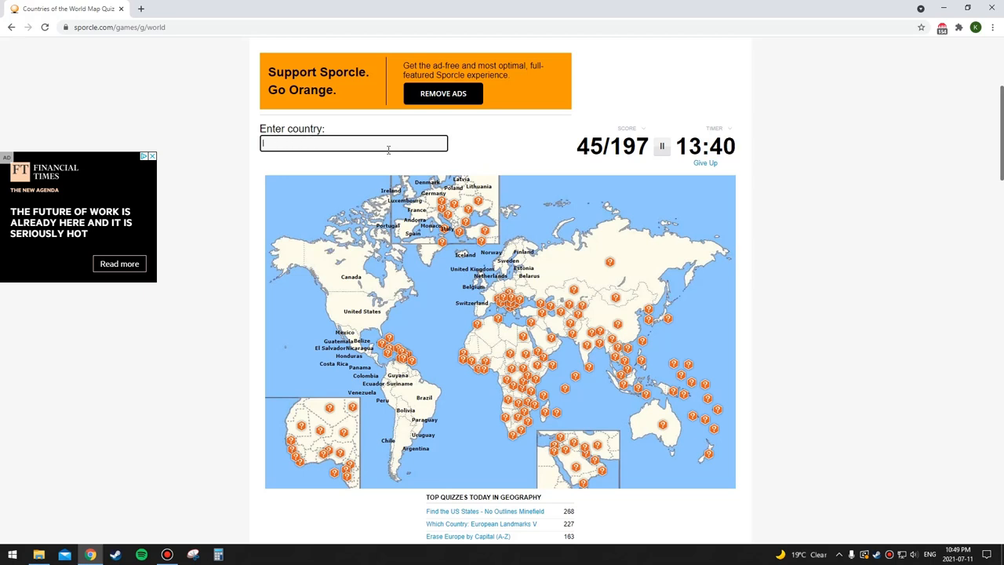
text(leichtenstein)
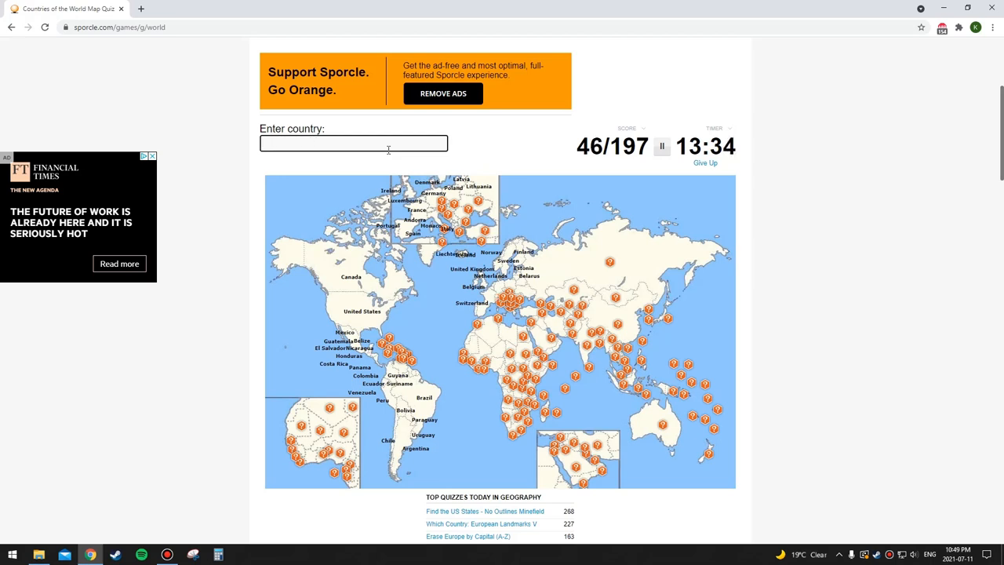
text(cz)
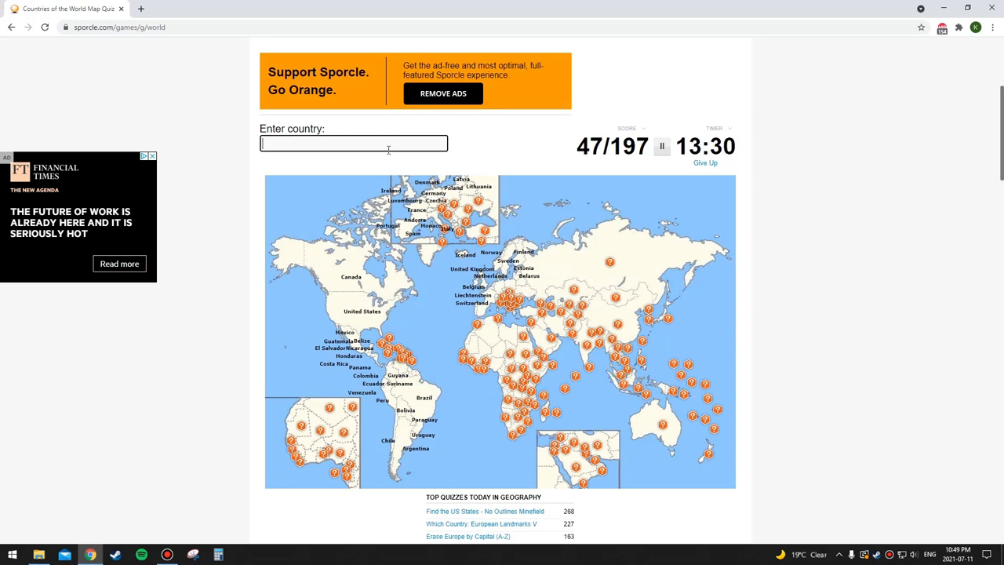
text(austri)
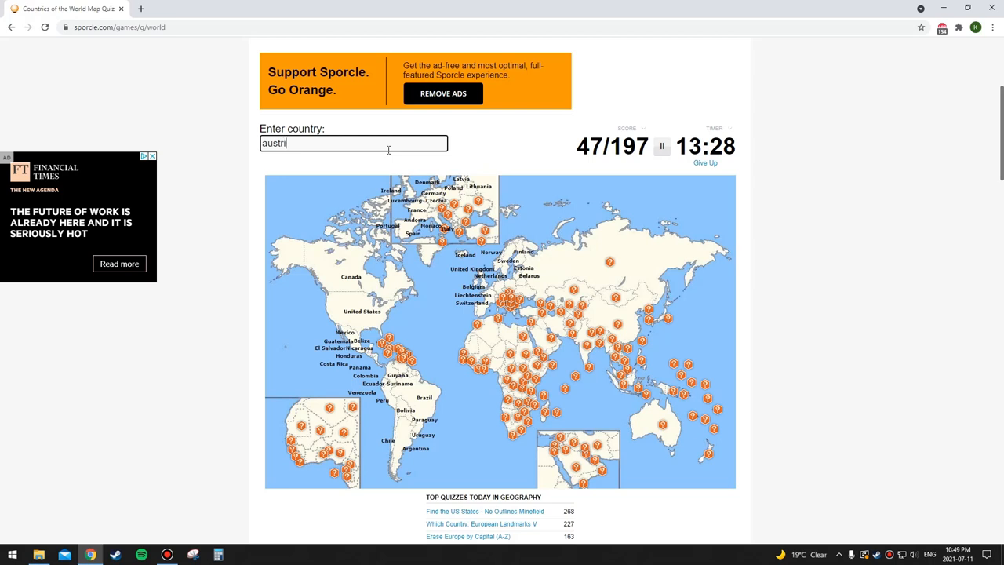
text(hung)
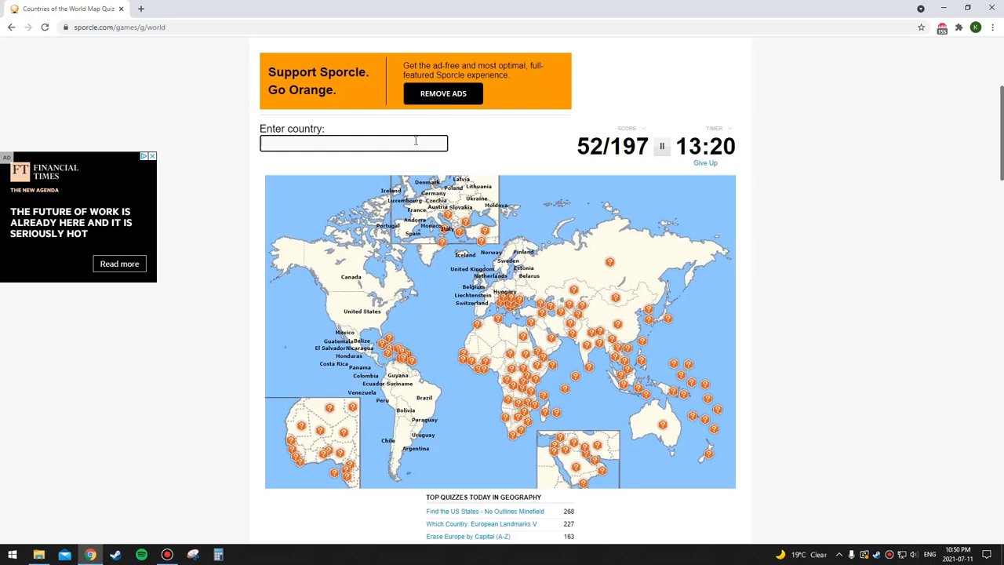
Name Slovenia, Serbia, Bosnia and another entry, refocusing the answer box
text(slo)
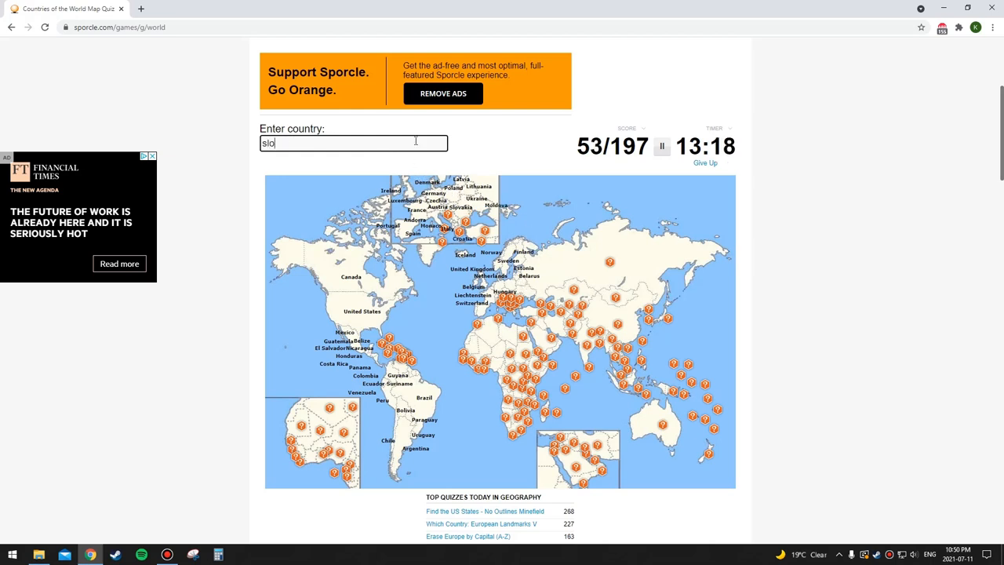
text(slovenia)
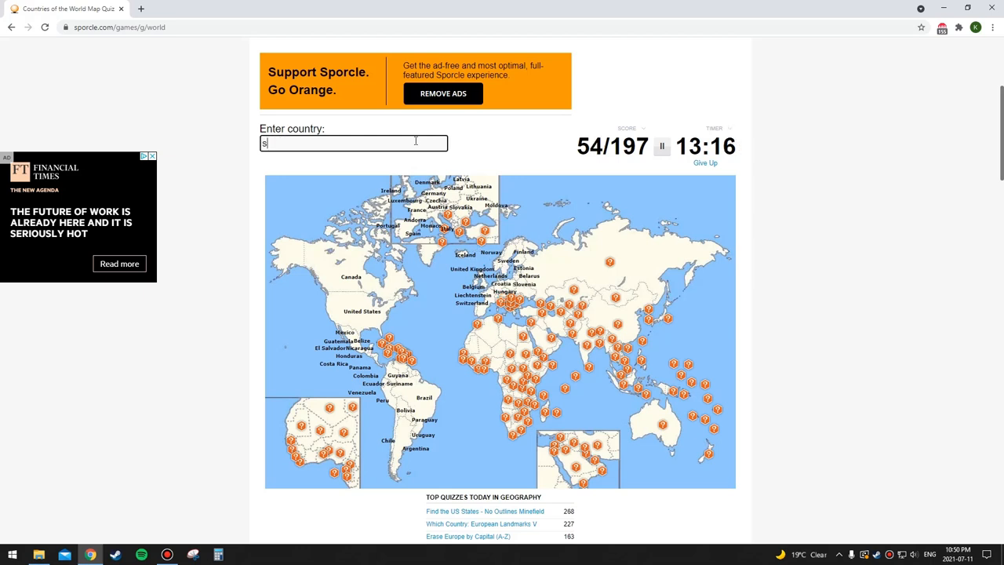
text(serbia)
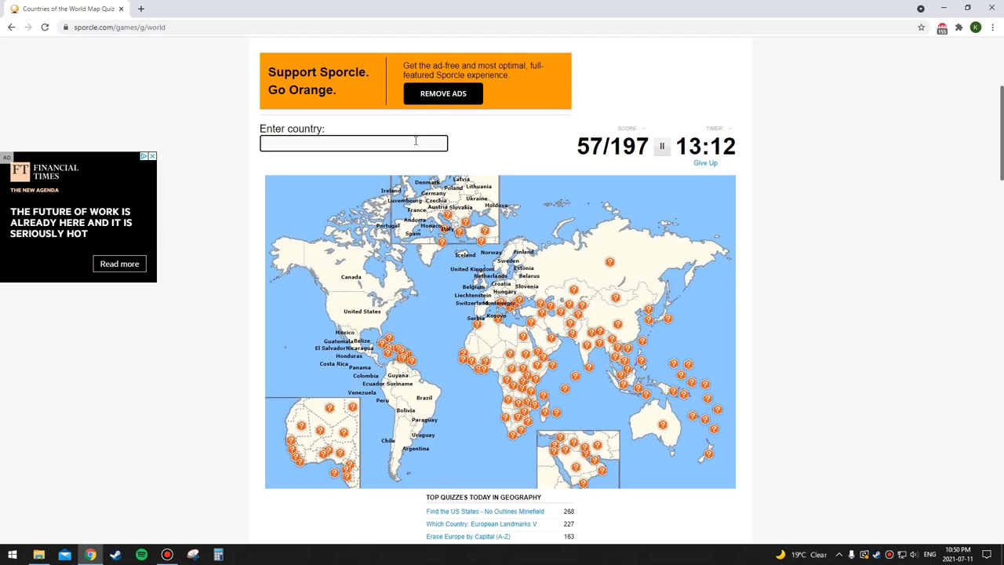
text(bos)
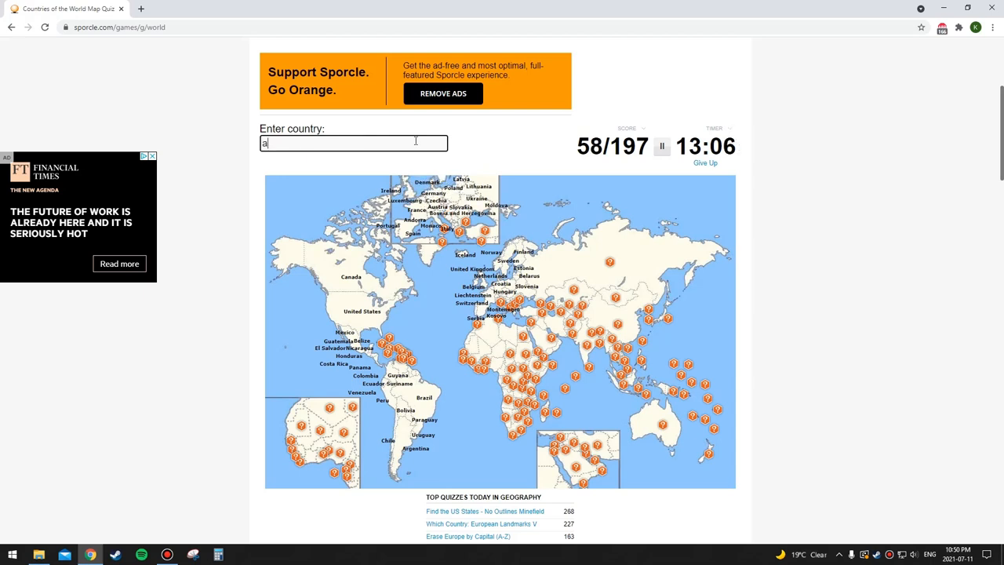
text(va)
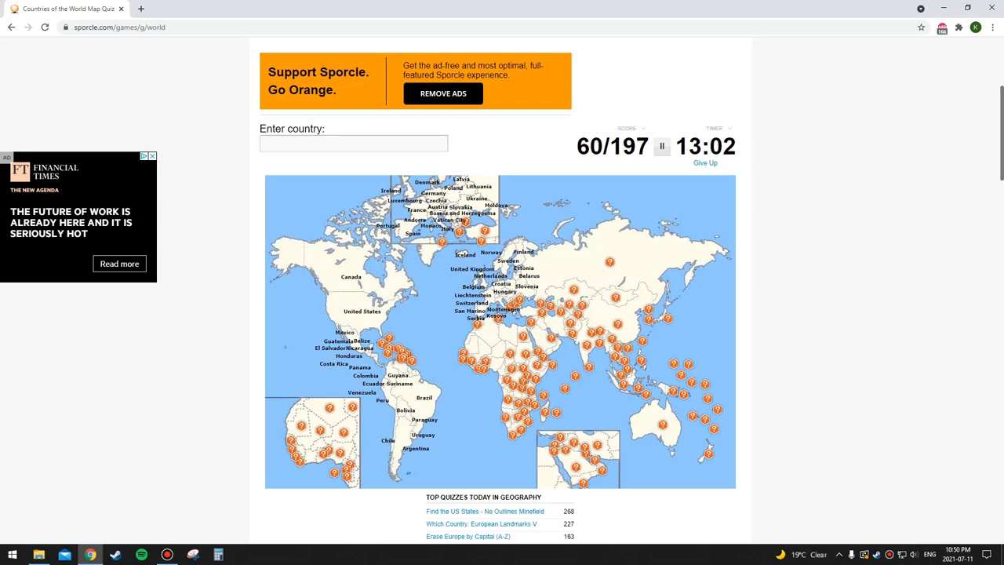
click(353, 144)
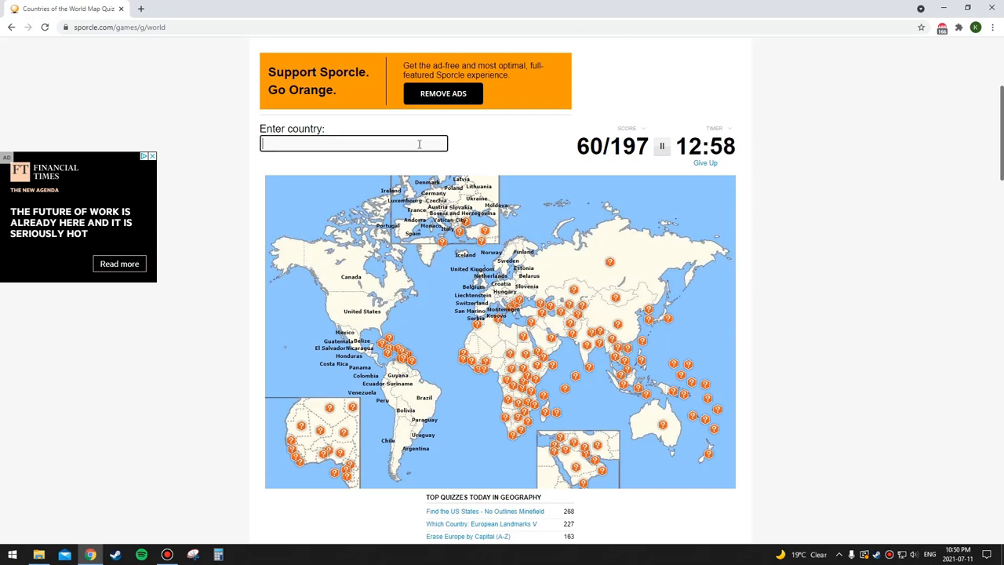
Name North Macedonia, Bulgaria, Romania, Cyprus, Turkey and Russia, reaching 68 of 197
text(north macedo)
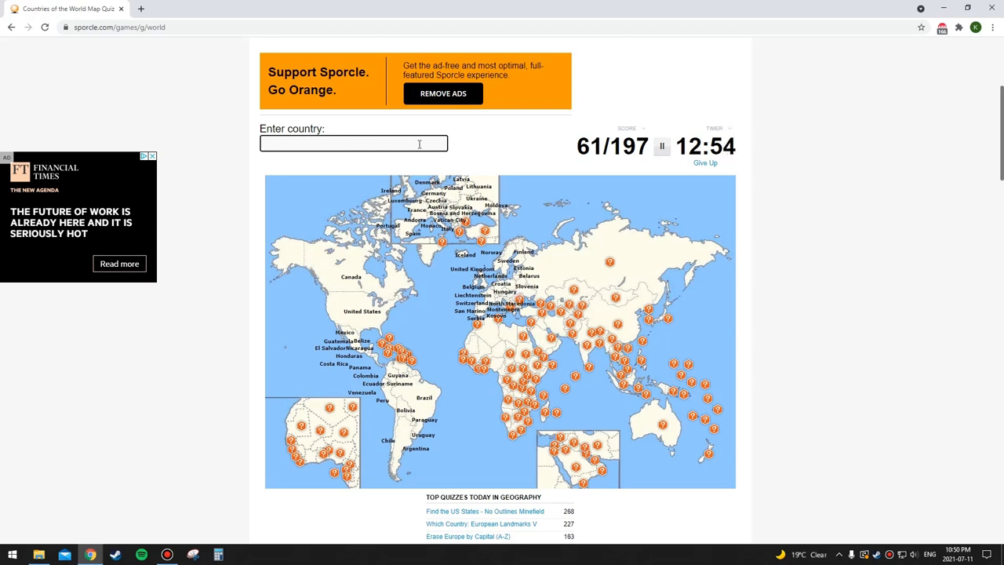
text(Bulgaria)
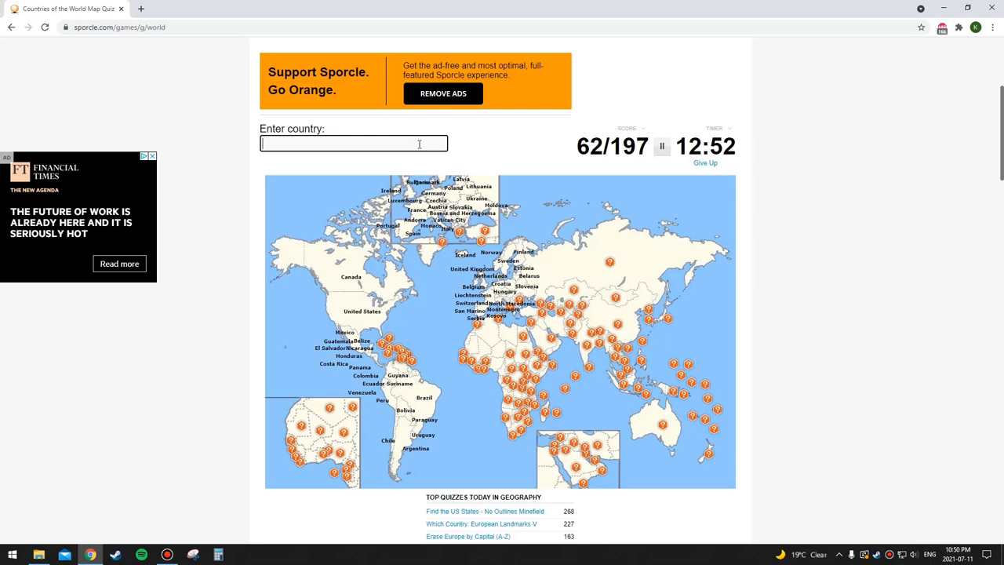
text(Bulgaria)
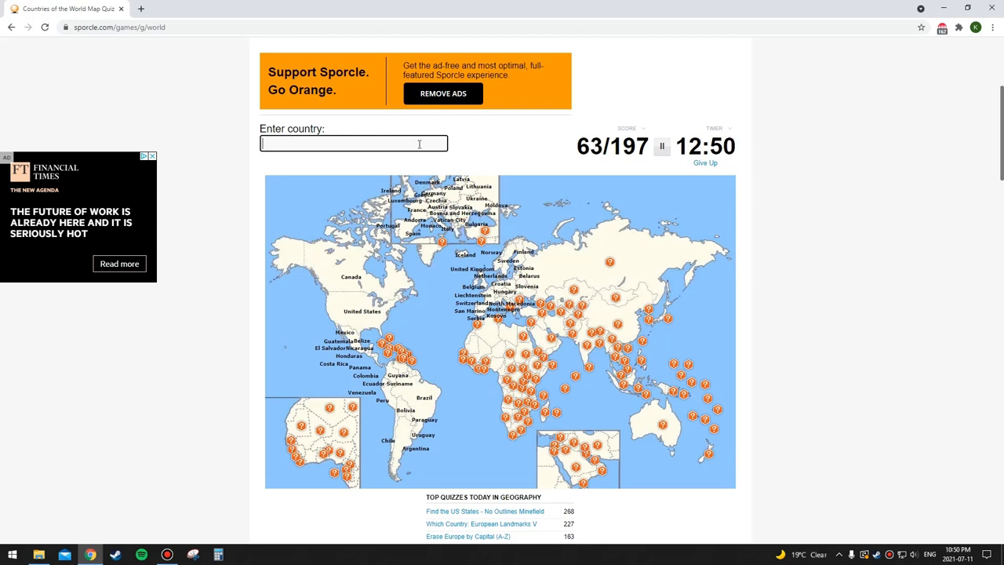
text(rom)
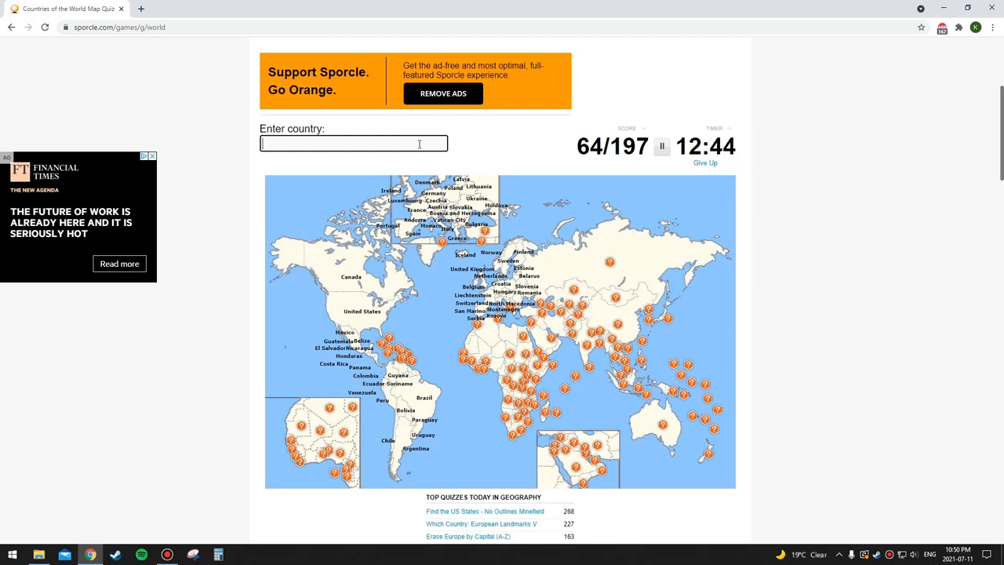
text(m)
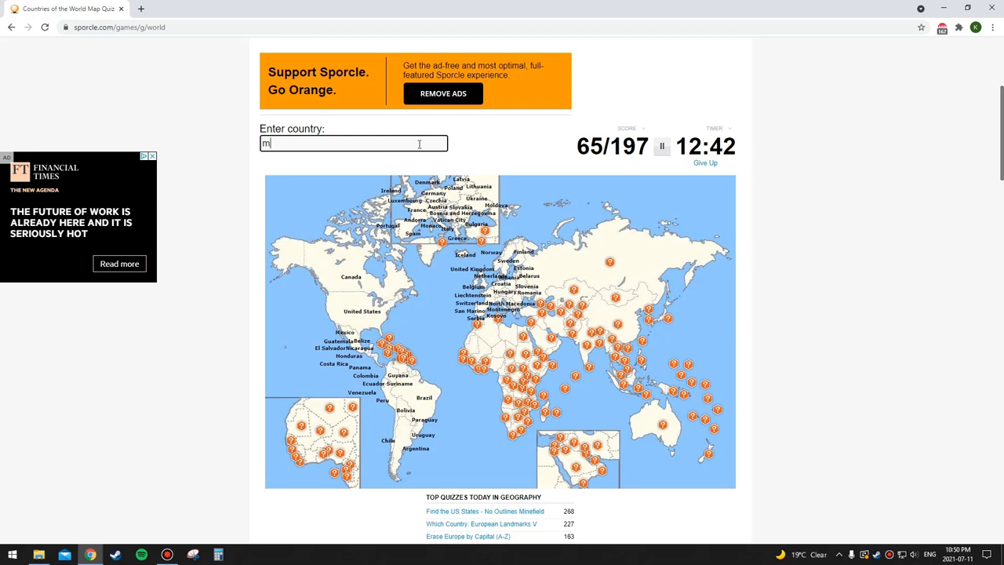
text(ont)
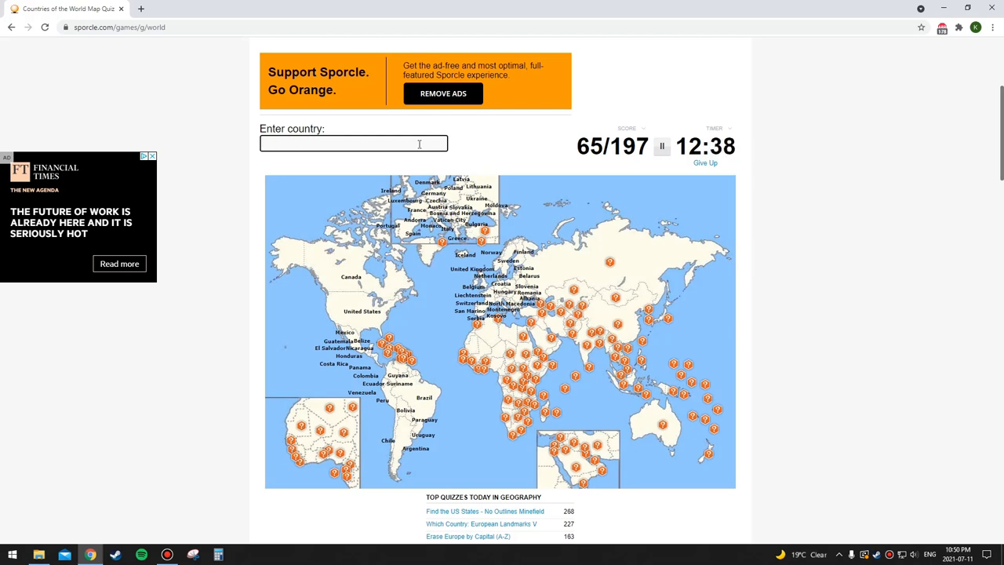
text(cyp)
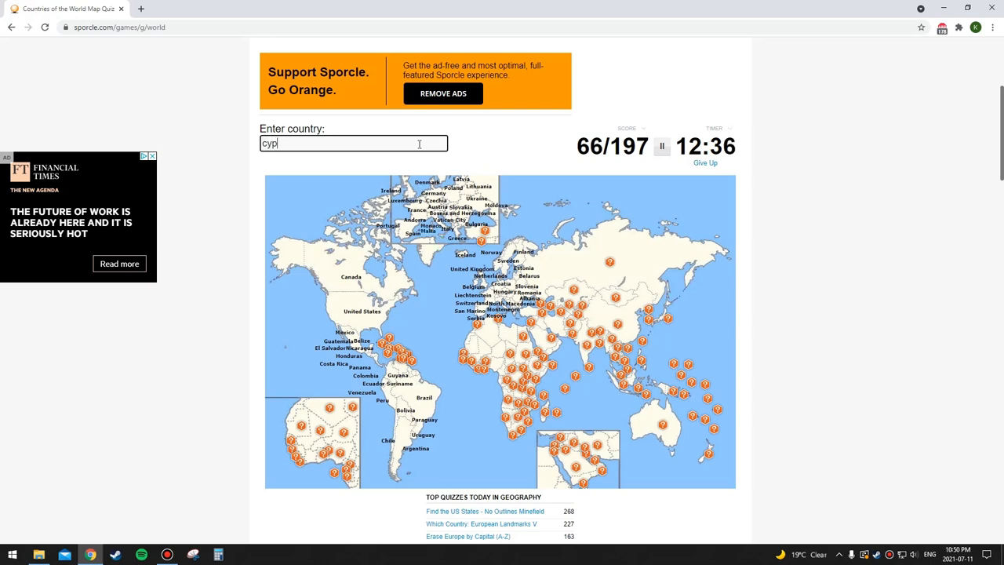
text(turke)
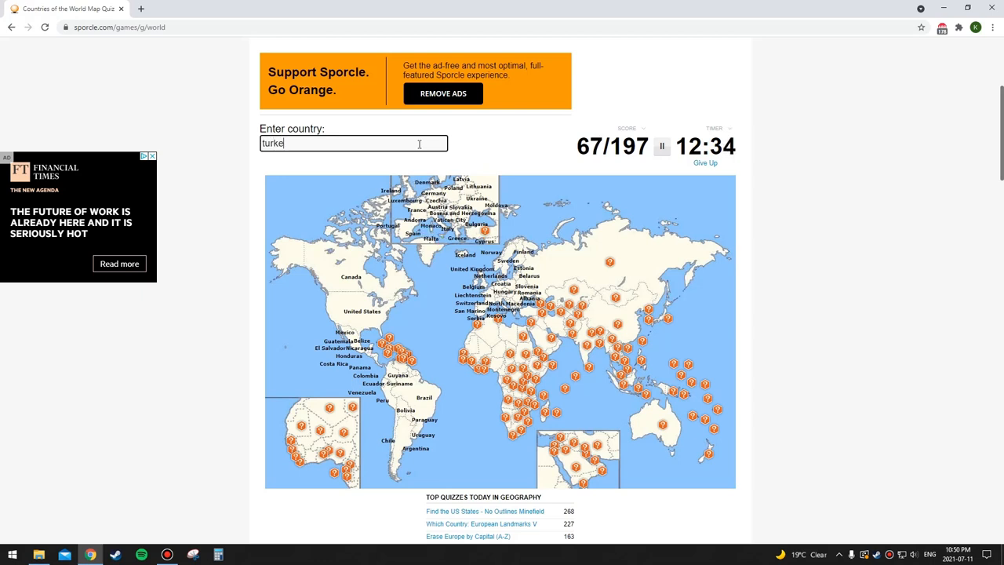
text(russ)
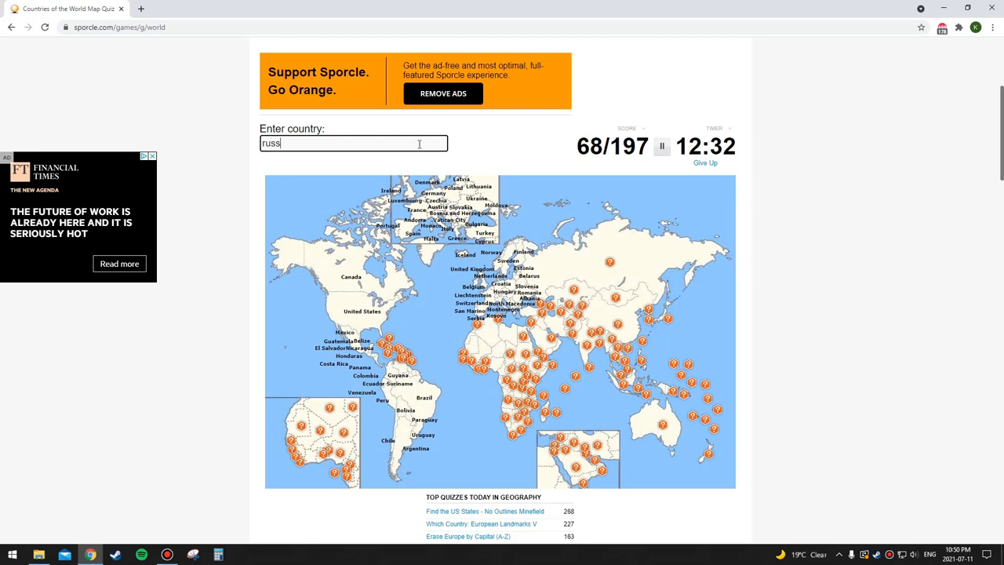
Name Armenia, Iran, Syria, Palestine, Saudi Arabia and neighbouring Gulf states
text(mo)
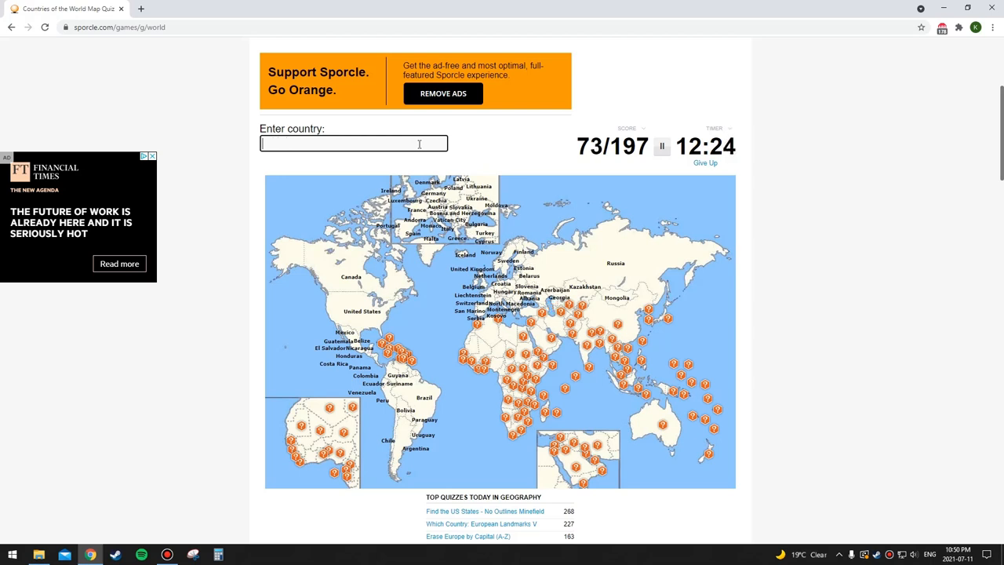
text(Armenia)
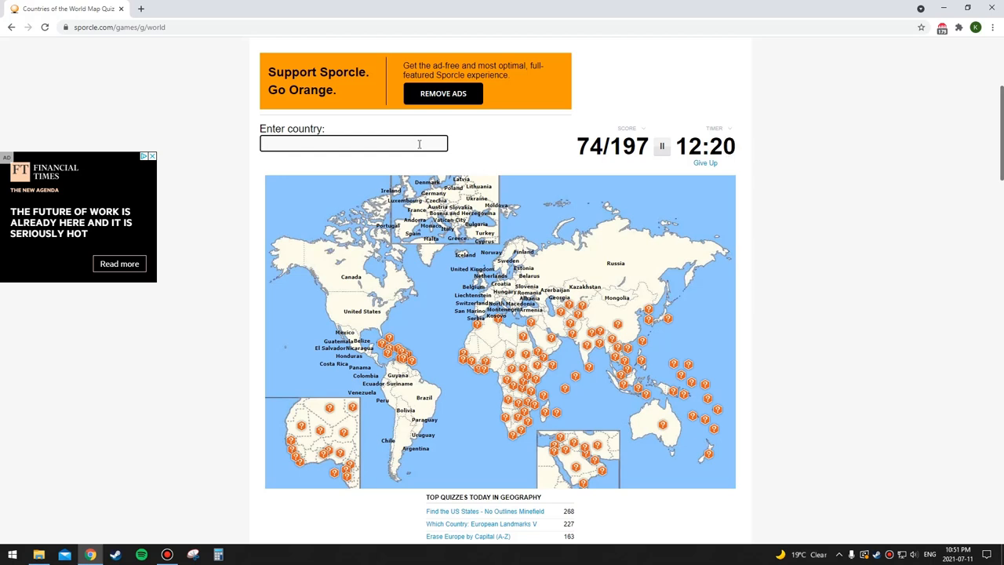
text(Iran)
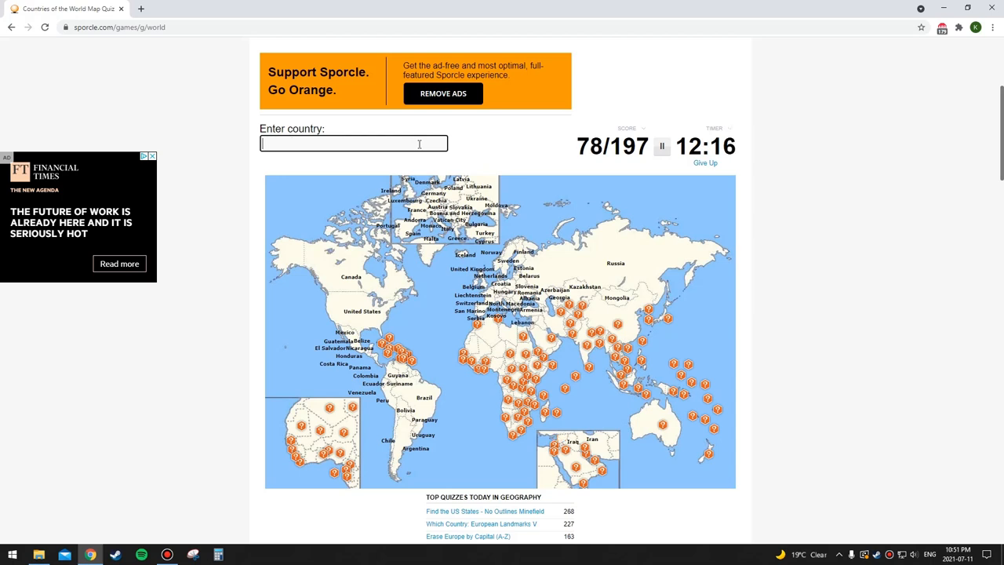
text(Syria)
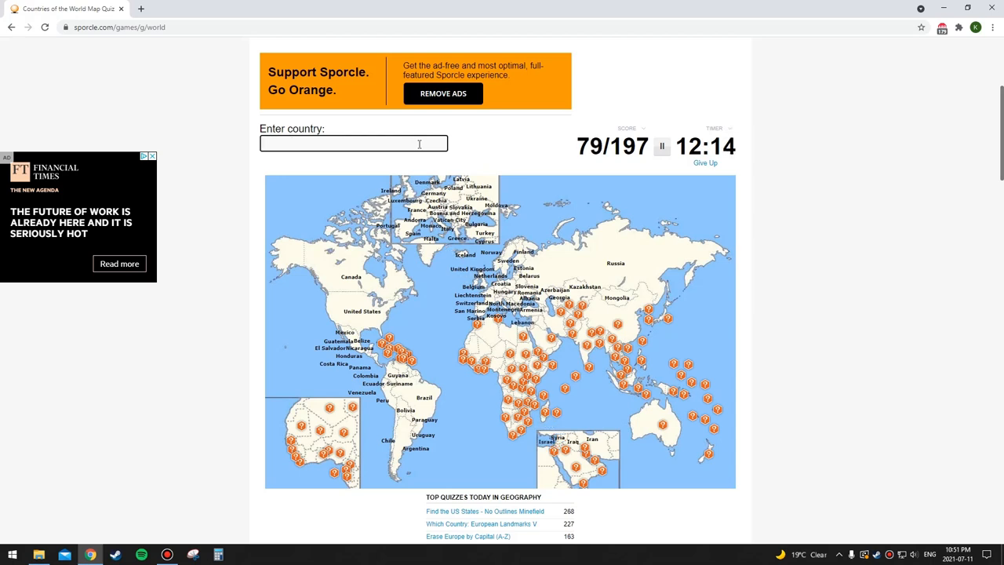
text(palest)
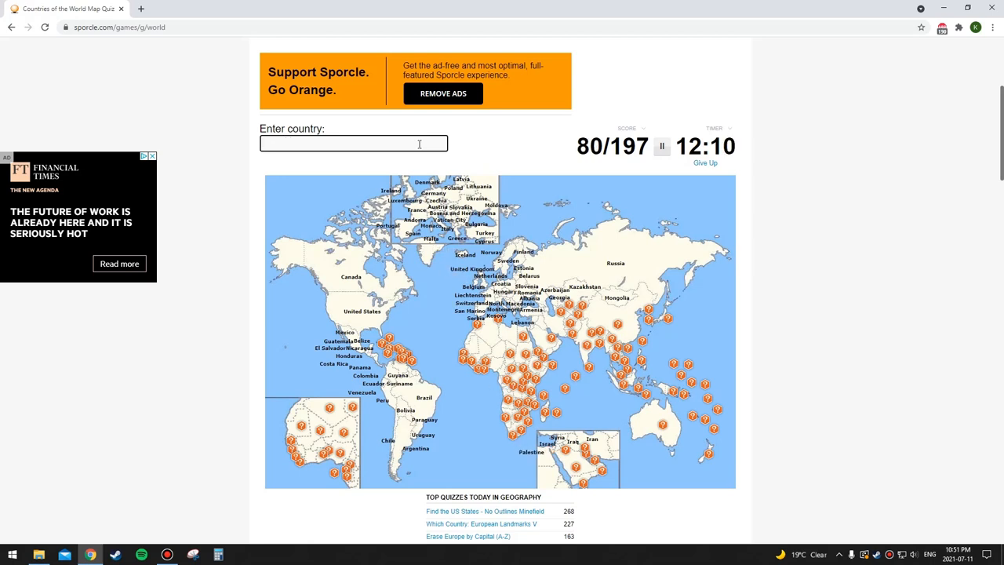
text(saudi arbaia)
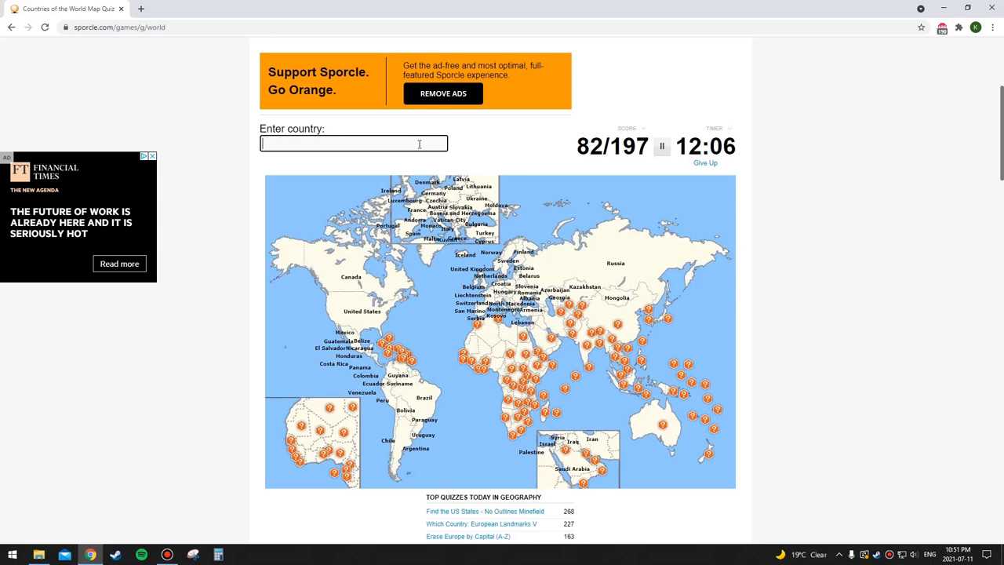
text(ua)
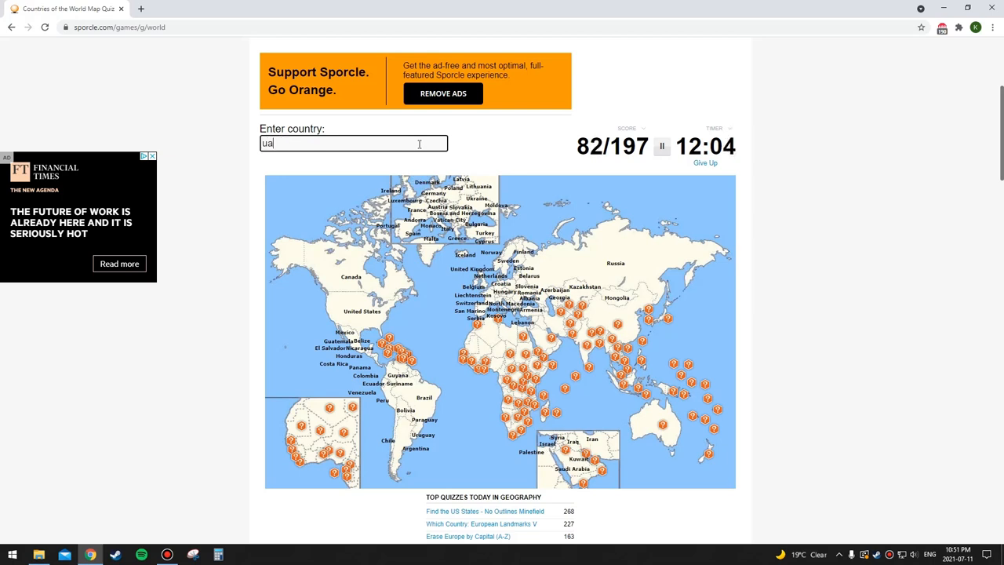
Name Bahrain, Jordan, Qatar and Yemen, bringing the score to 88 of 197
text(bahra)
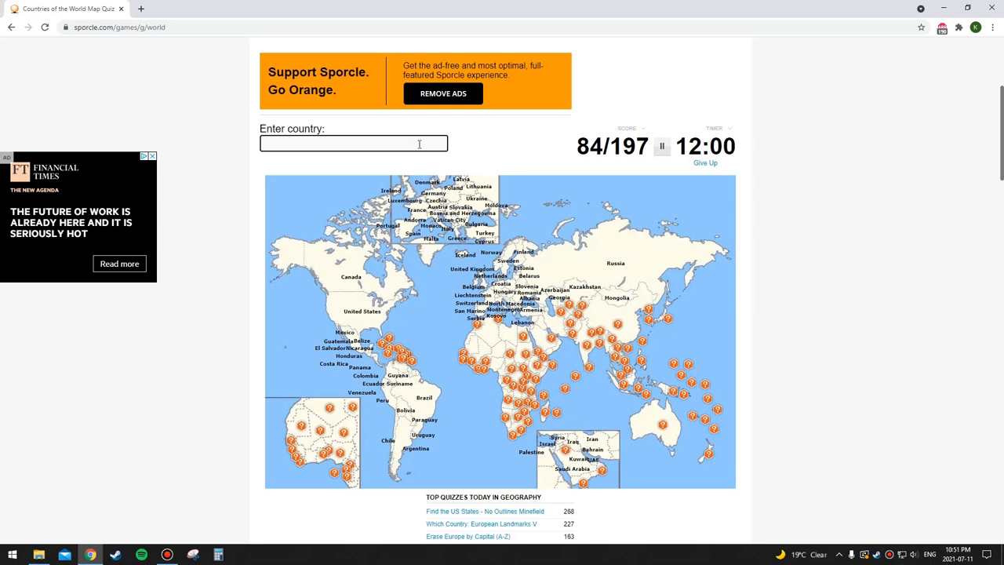
text(o)
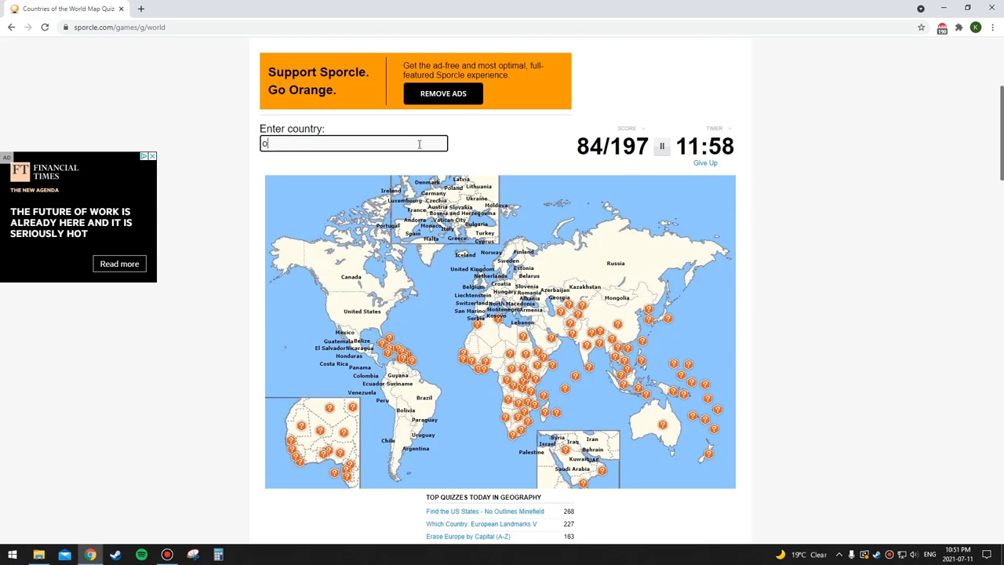
text(jo)
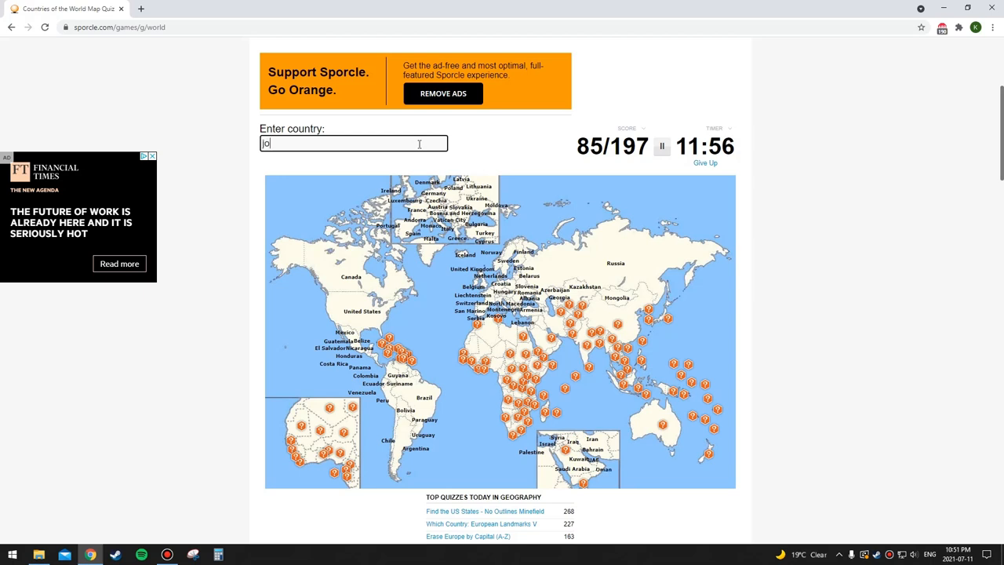
text(Jordan)
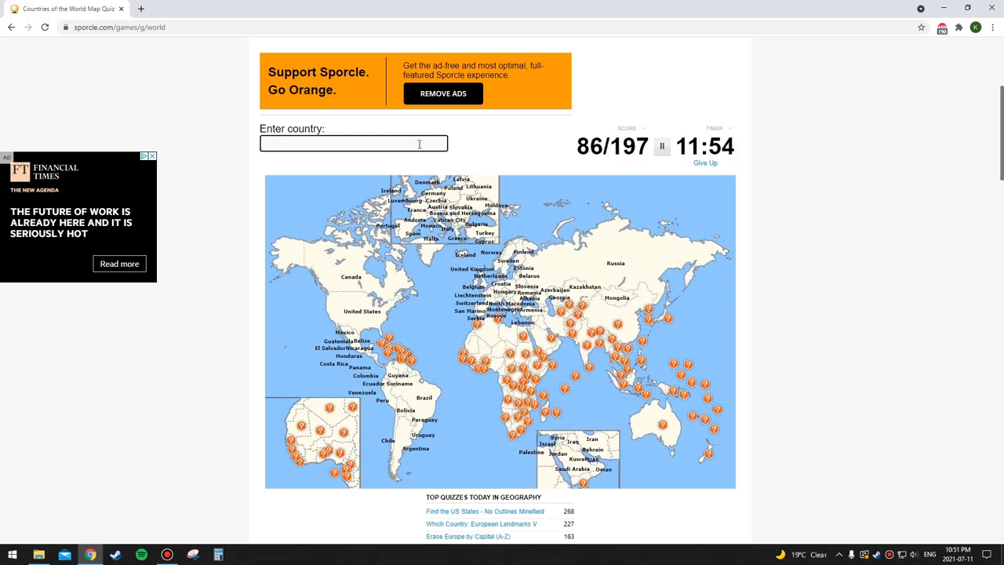
text(Qatar)
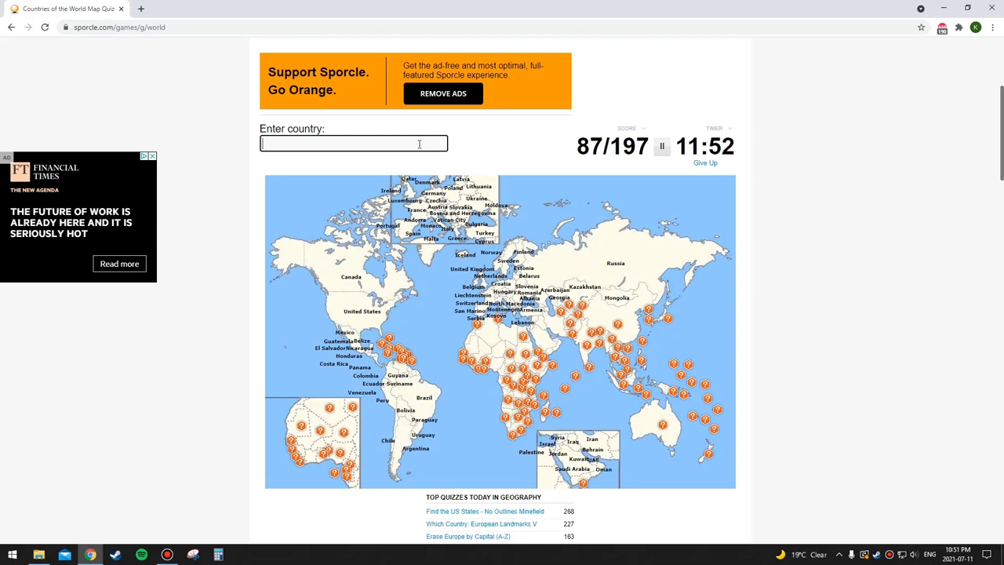
text(y)
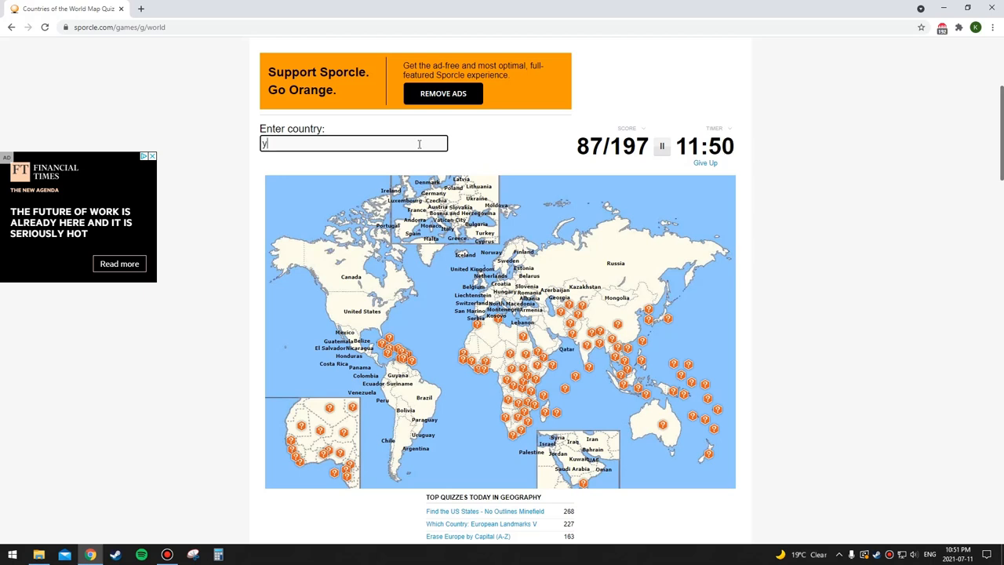
text(Yemen)
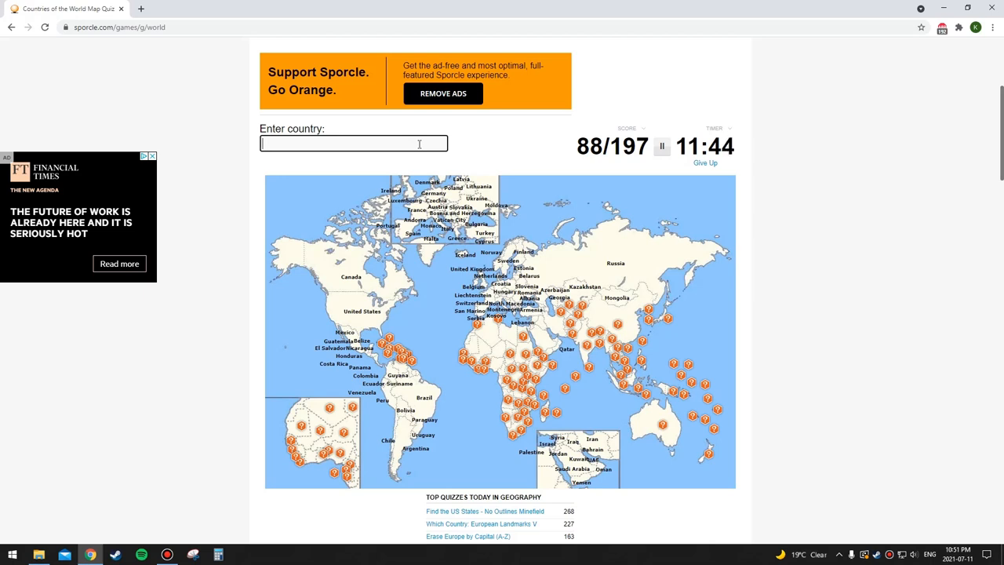
Name the Central Asian countries Turkmenistan, Kyrgyzstan and Tajikistan
text(turkmi)
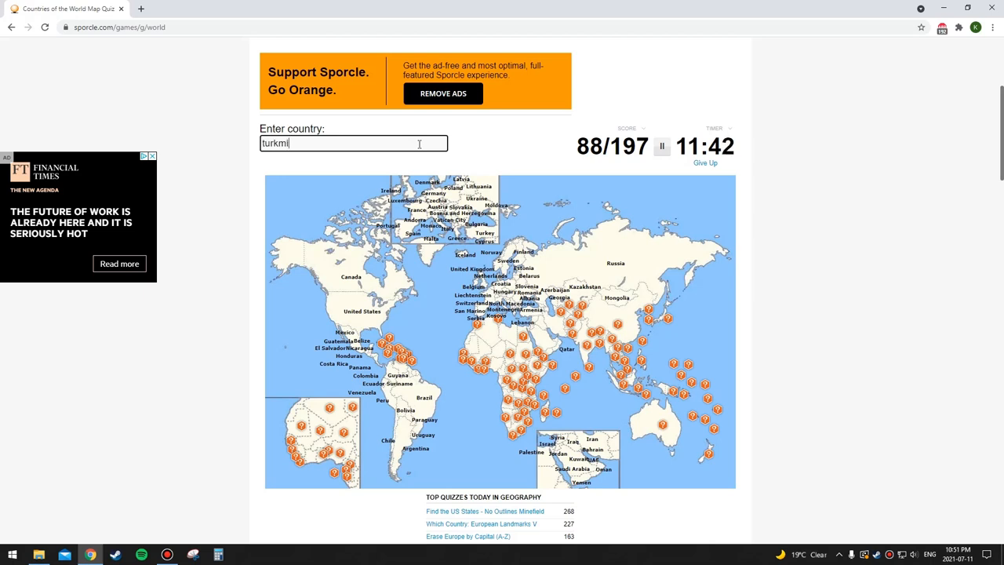
text(turkmenistan)
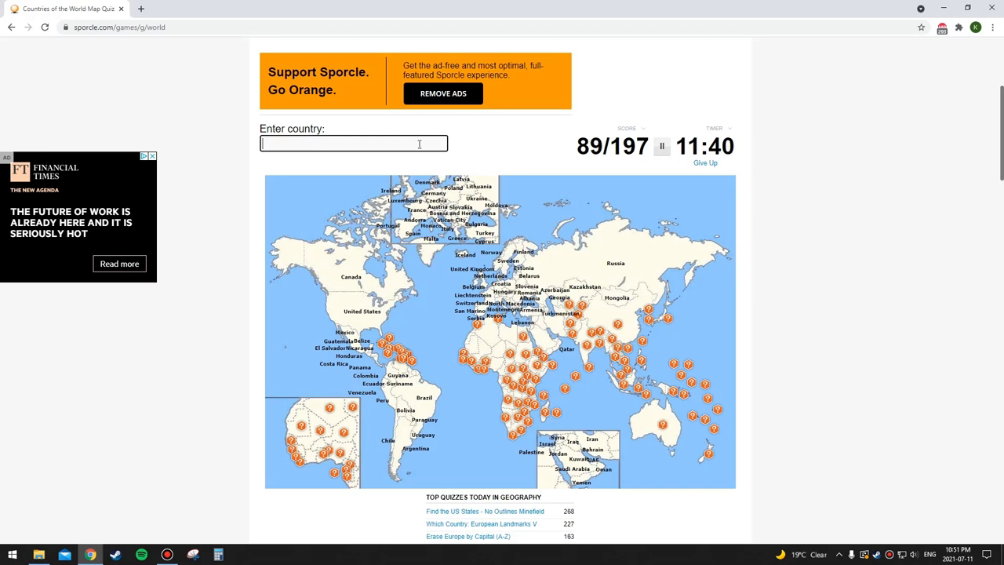
text(kyrg)
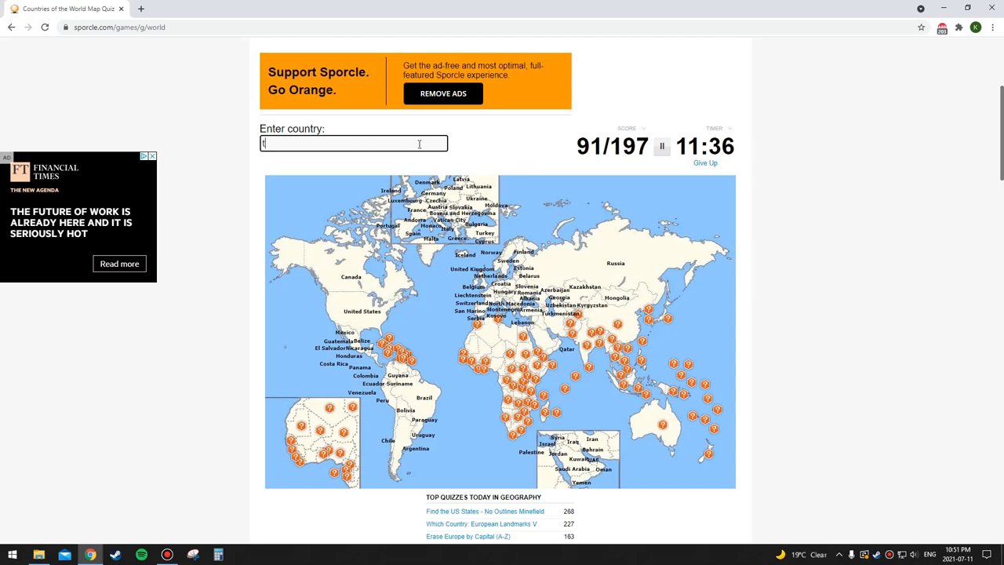
text(ajikista)
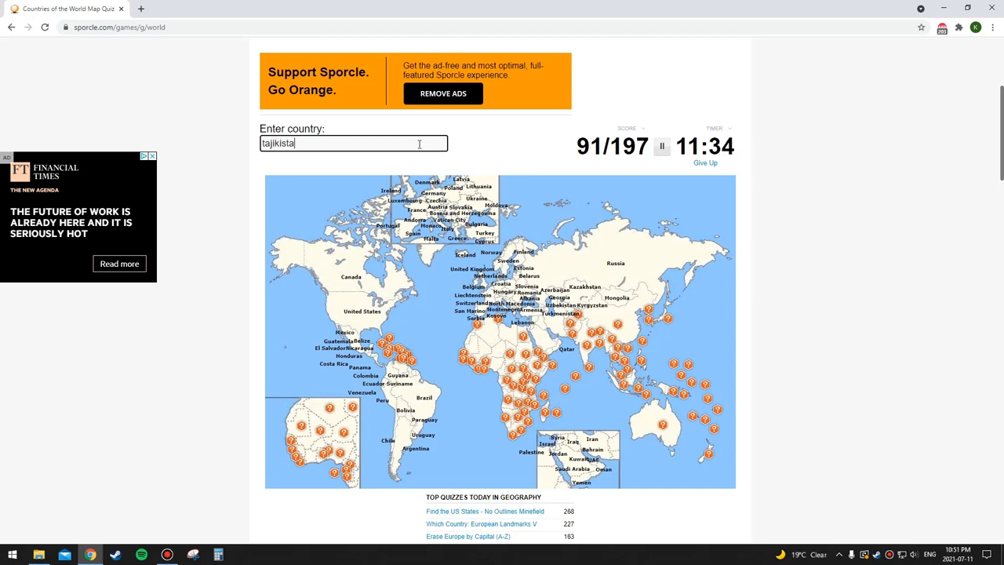
text(tajikistan)
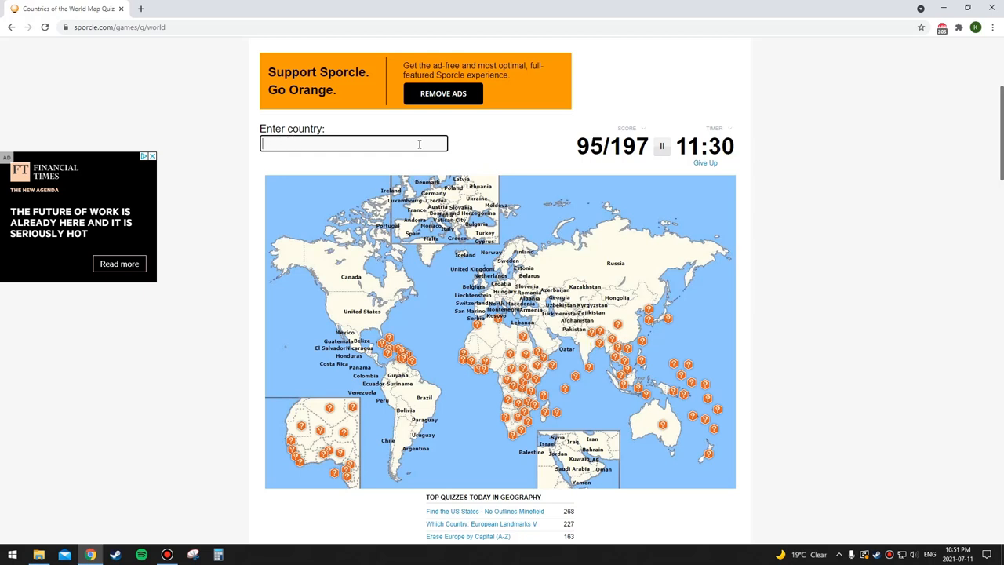
Name Bangladesh and Mauritius after a few single-letter attempts
text(b)
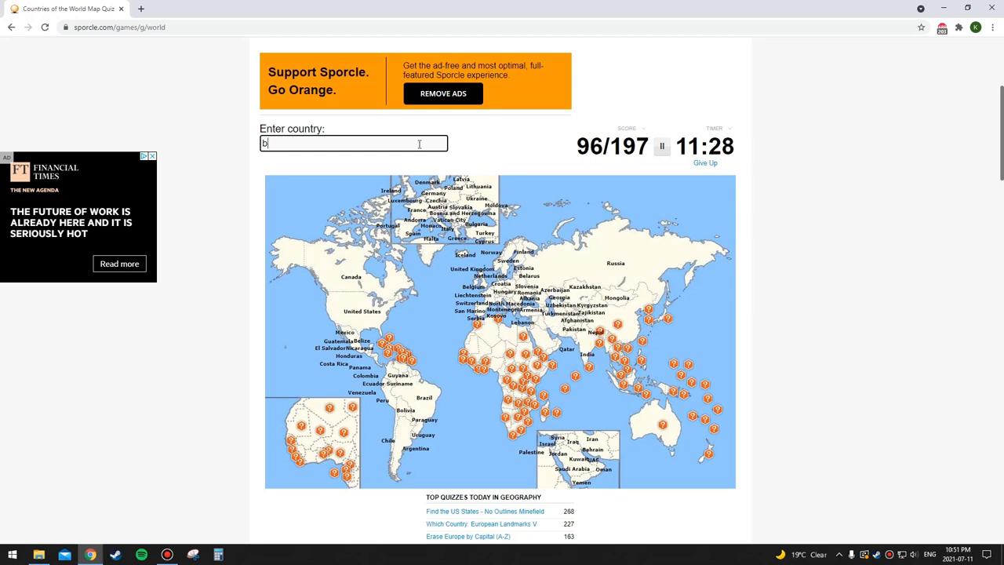
text(m)
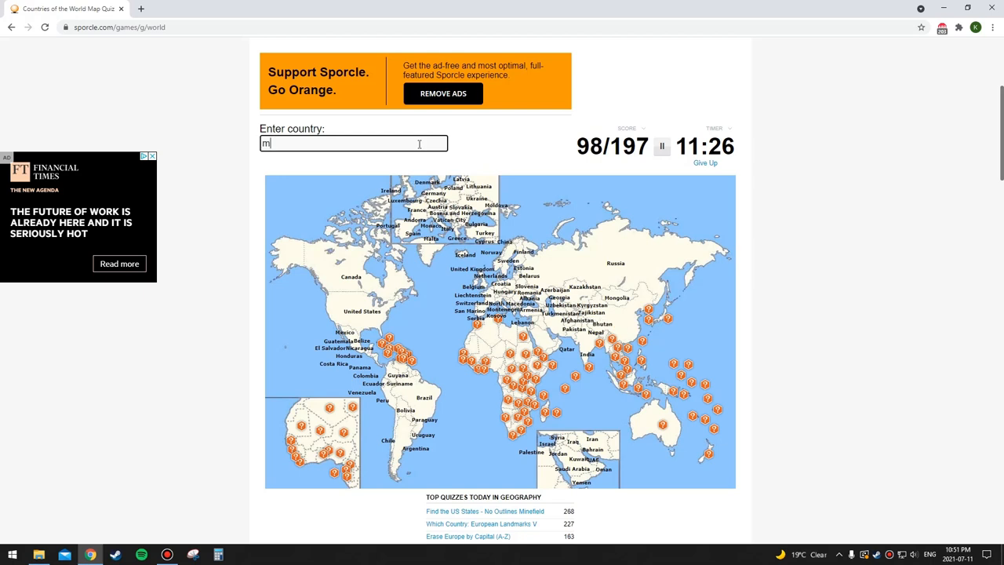
text(b)
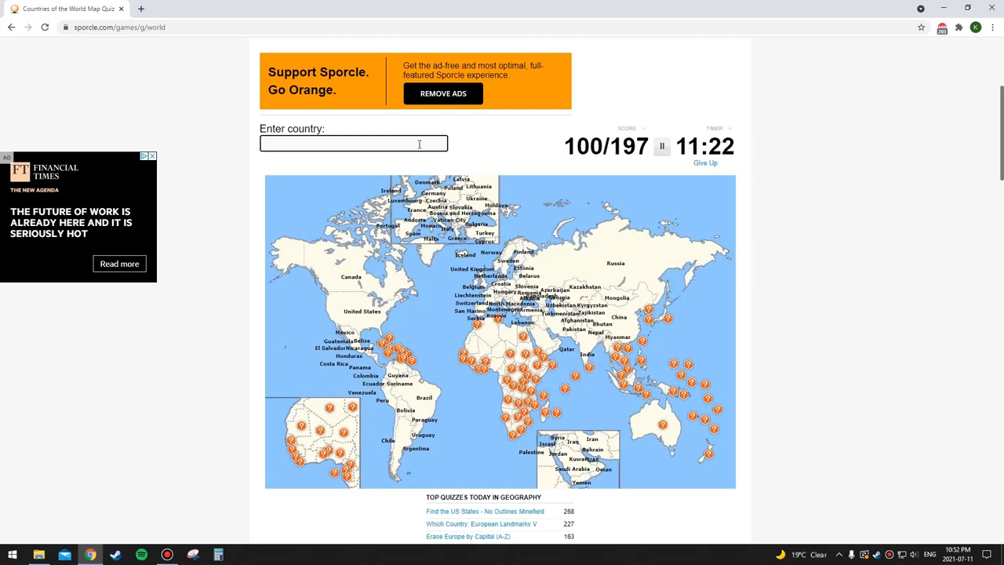
text(Bangladesh)
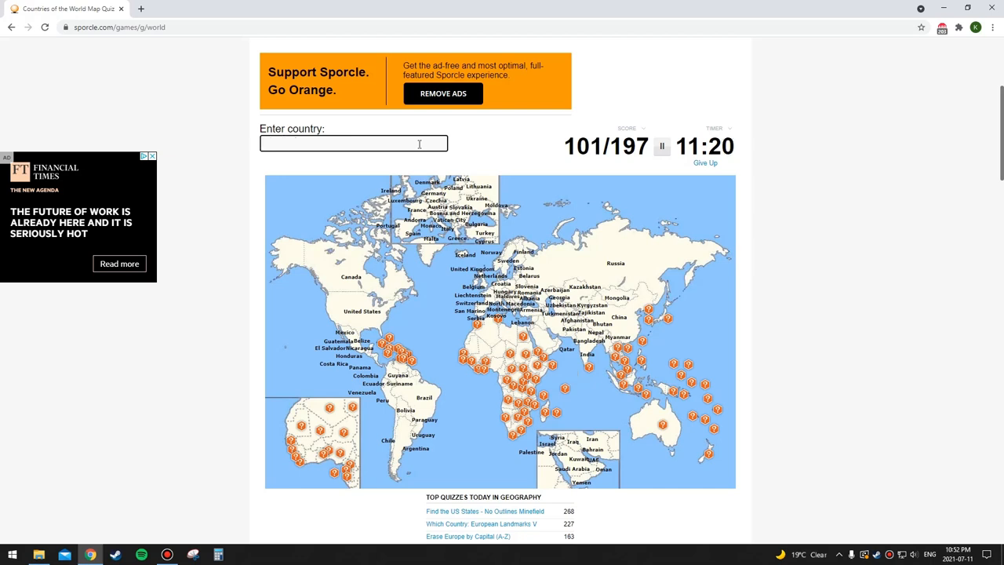
text(Mauritius)
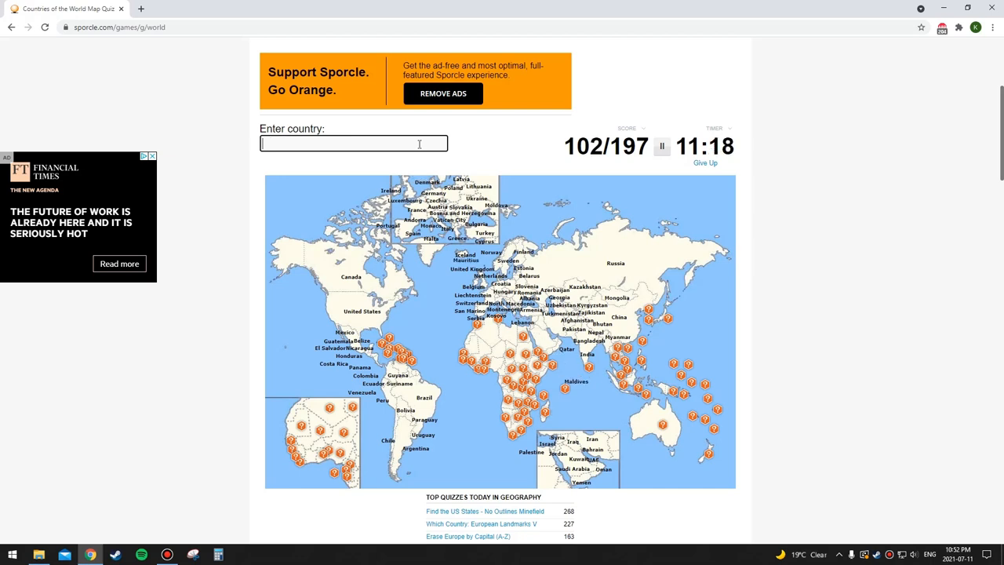
Name Sri Lanka and nearby Indian Ocean and Southeast Asian countries, reaching 109
text(sey)
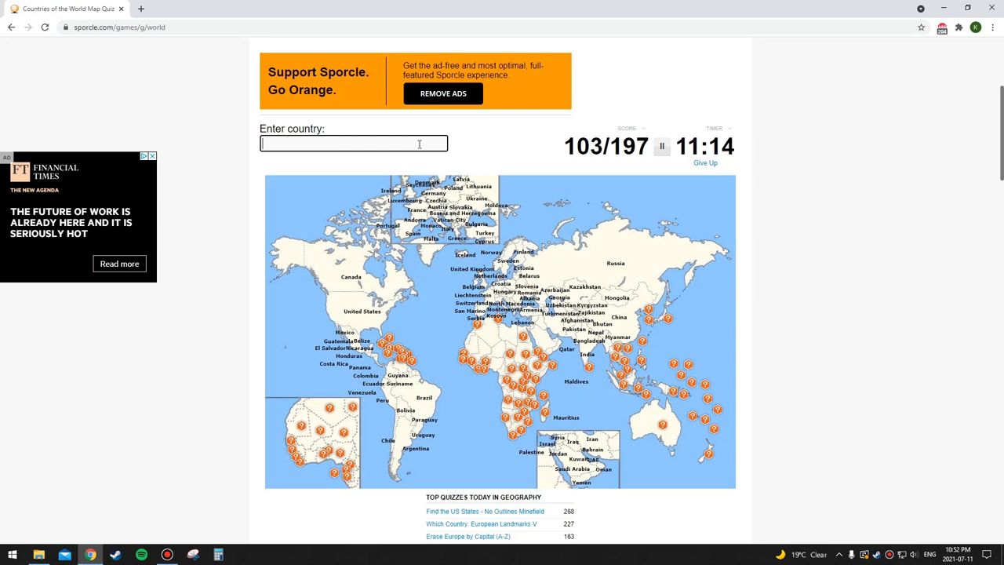
text(s)
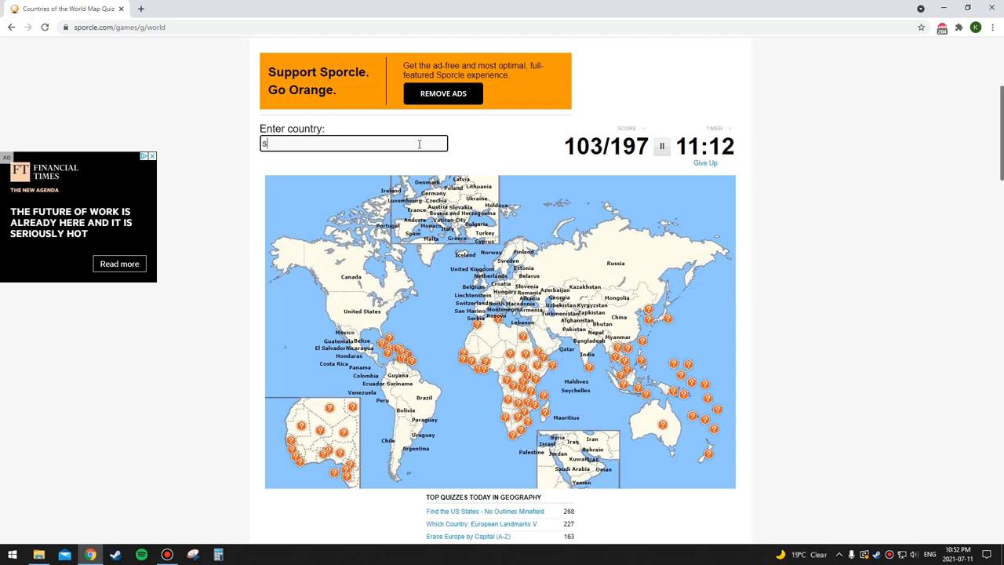
text(ri lanka)
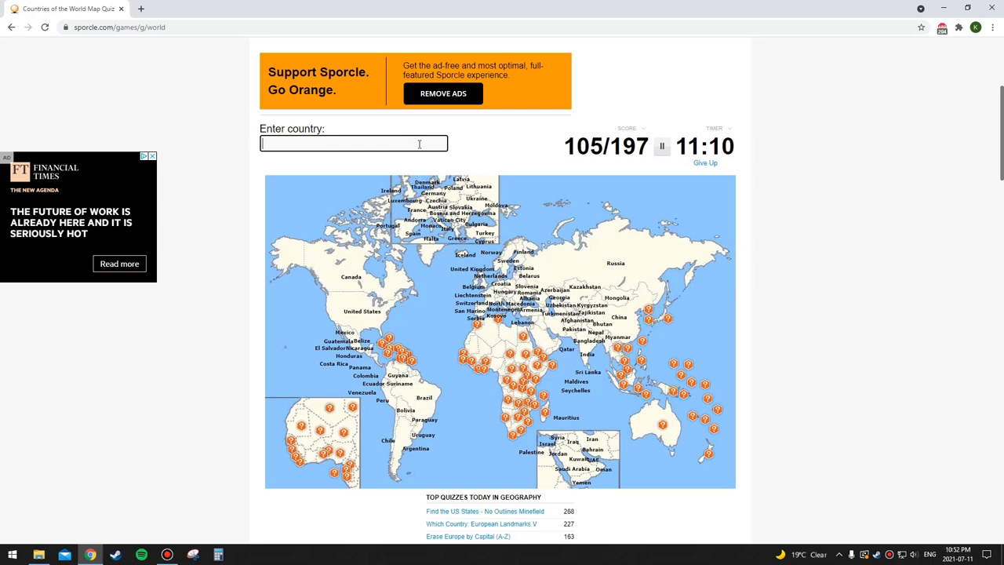
text(c)
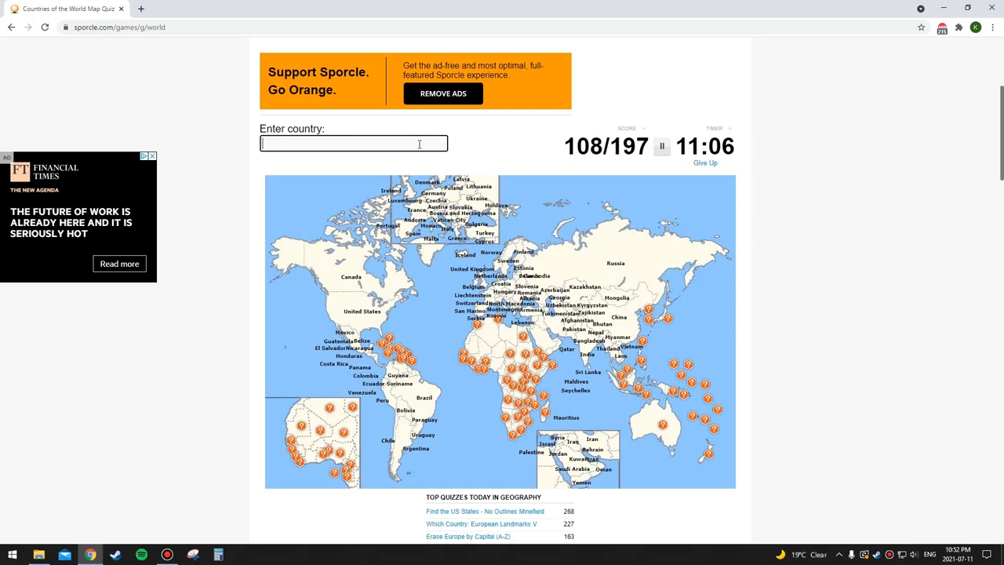
text(bru)
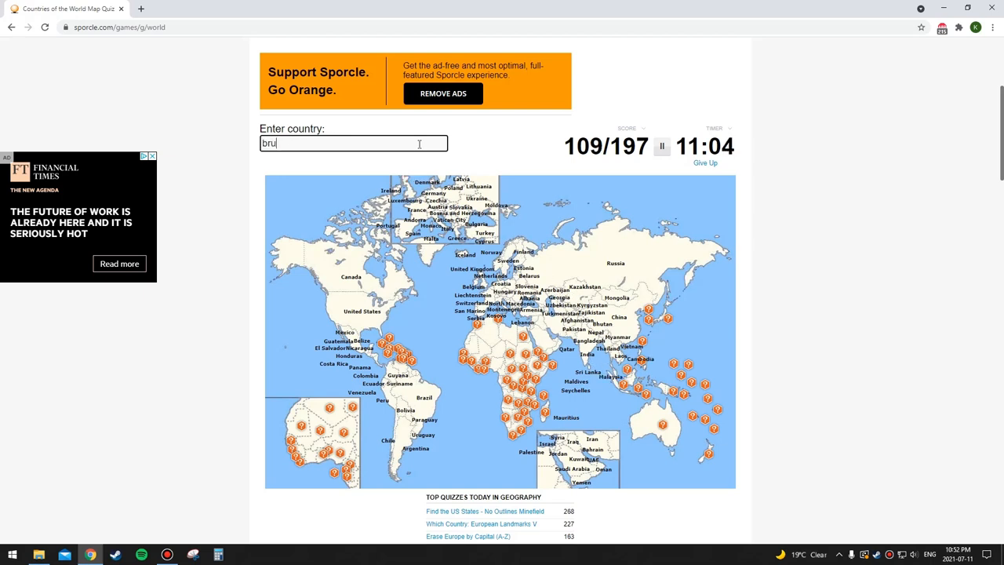
Name East Timor, Philippines, South Korea, Australia and Papua New Guinea
text(eas)
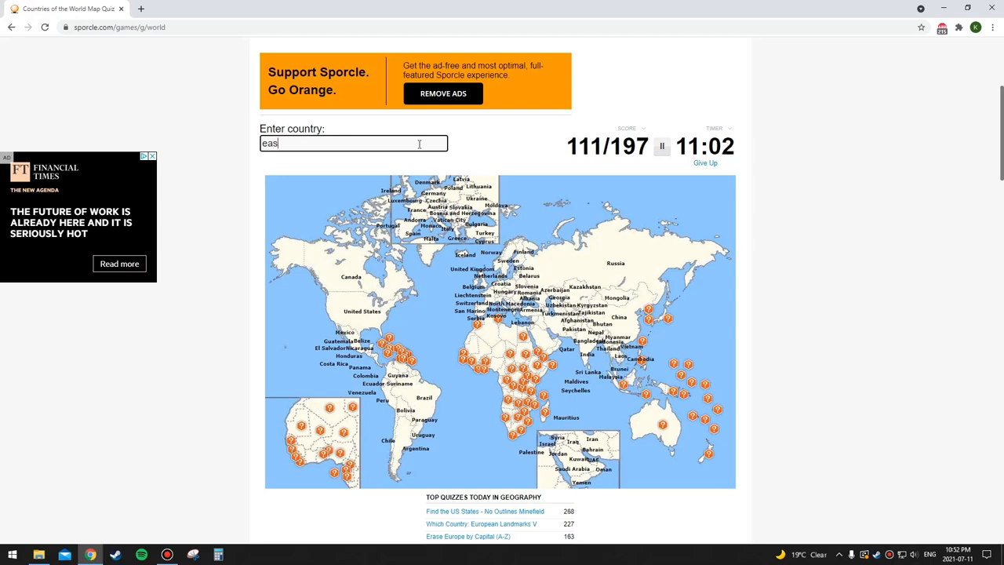
text(ph)
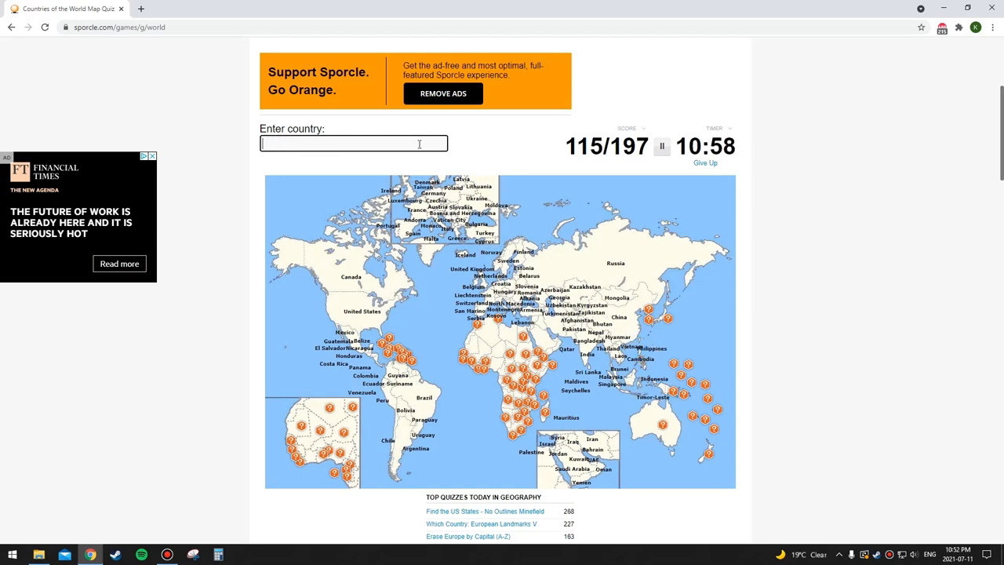
text(south kor)
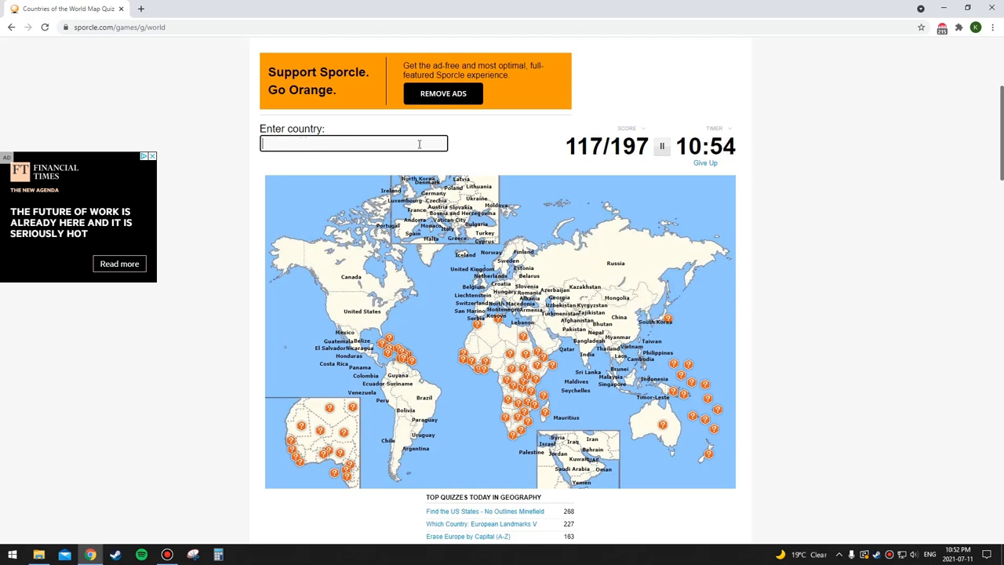
text(austr)
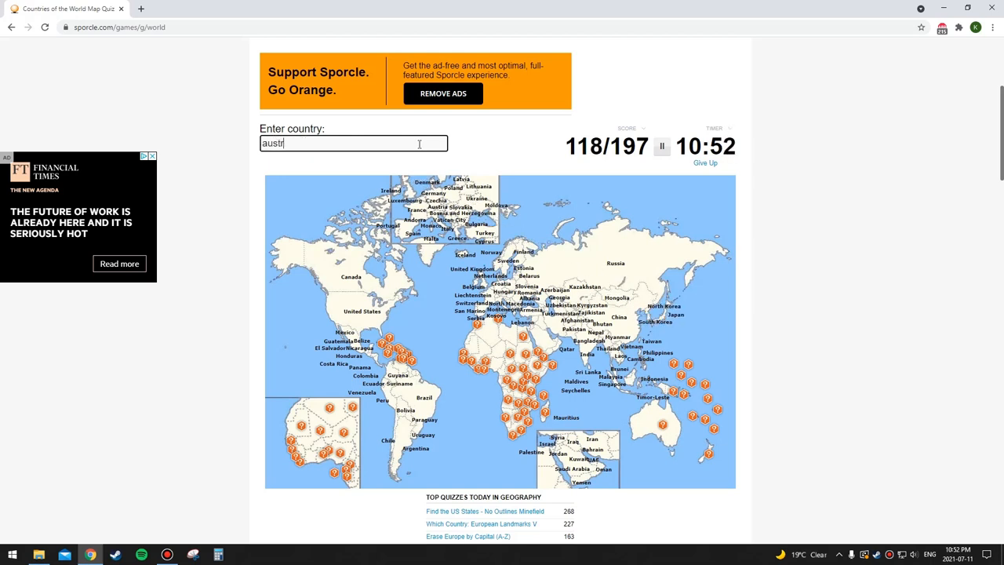
text(pap)
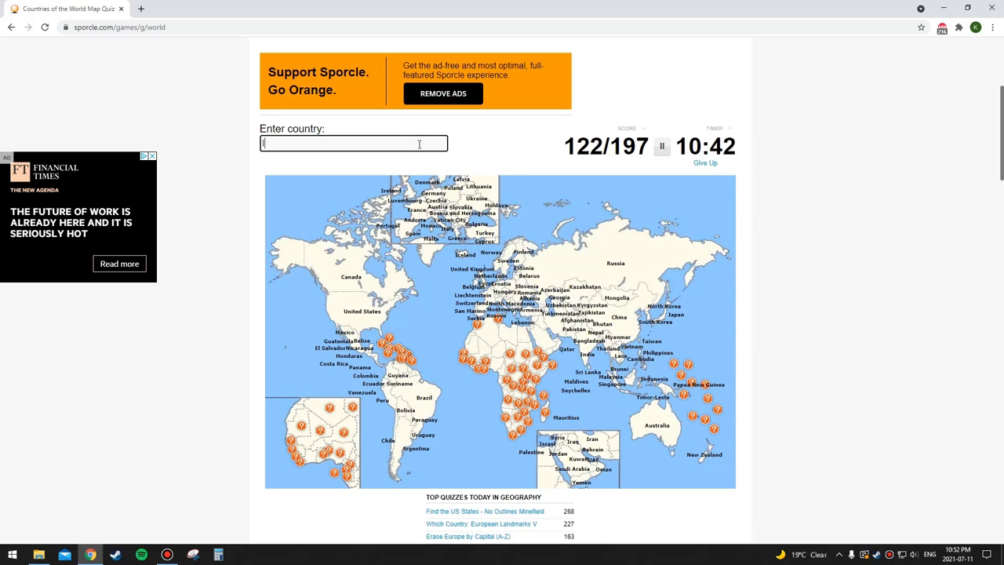
Name Algeria, Tunisia, Niger, Djibouti, Somalia, Kenya and other African countries, reaching 139
text(alger)
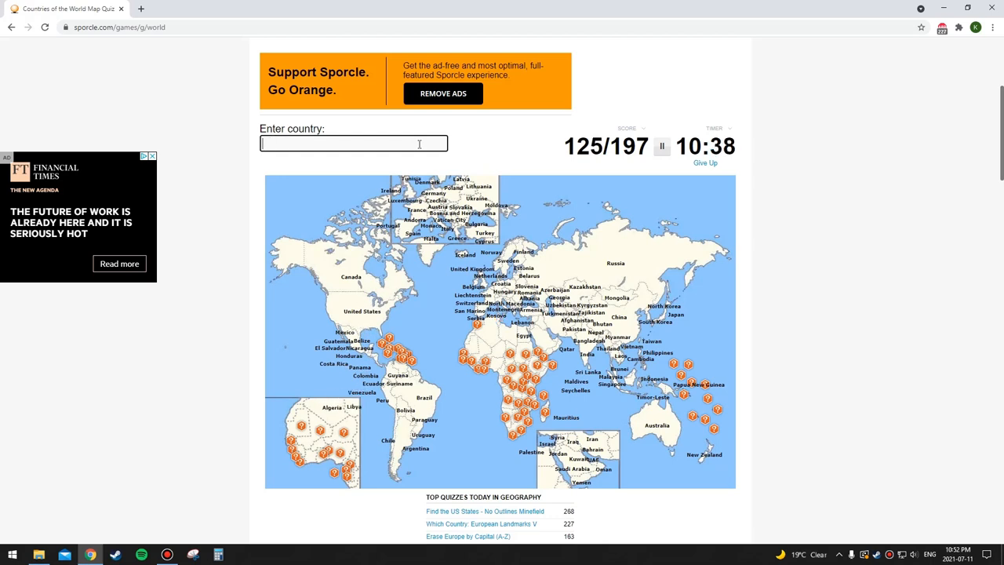
text(Tunisia)
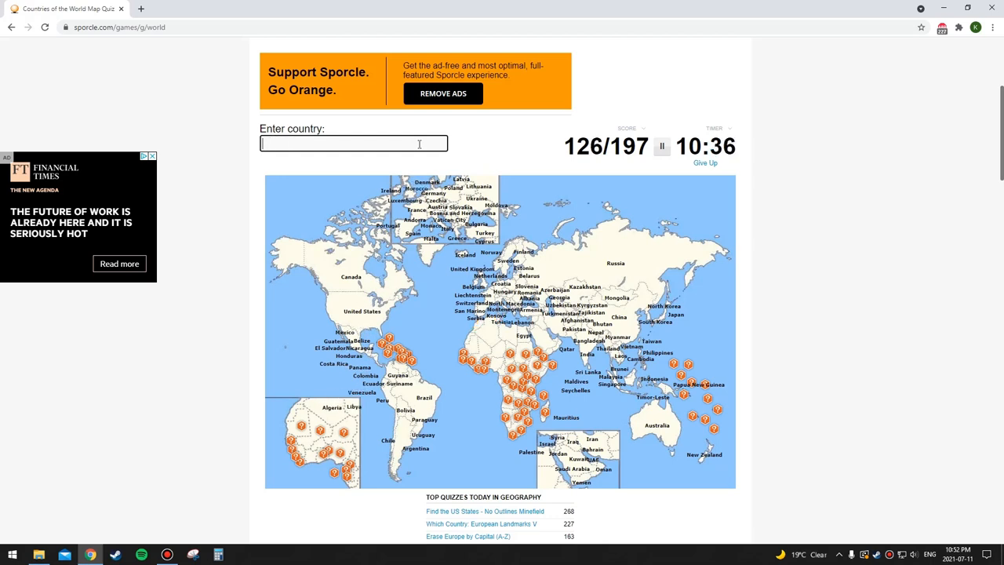
text(ma)
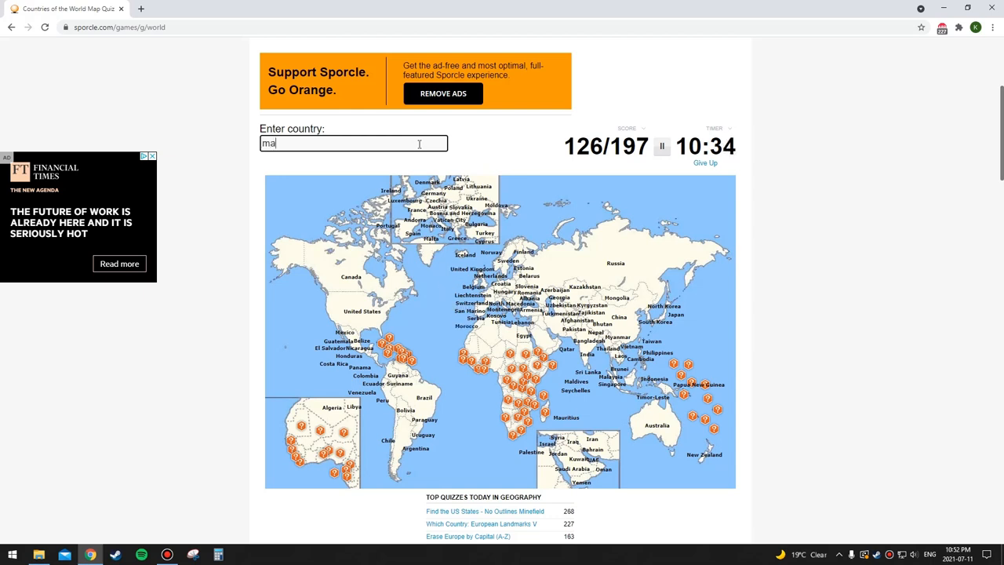
text(nig)
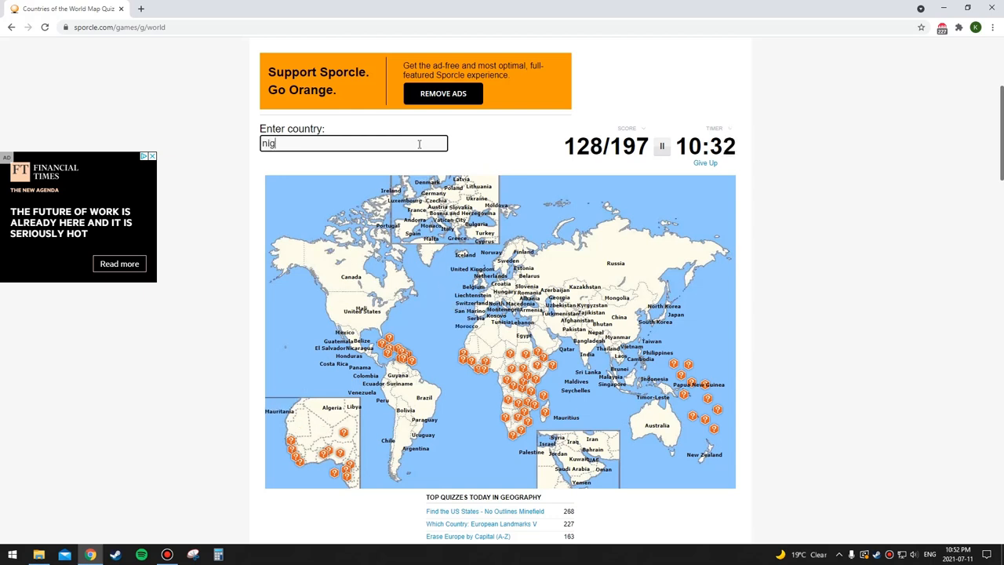
text(south)
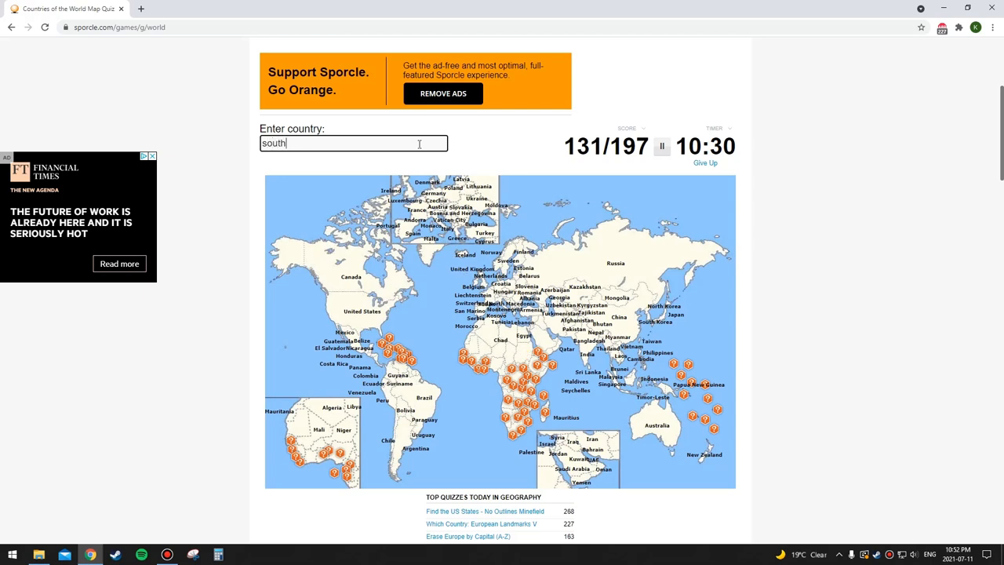
text(dj)
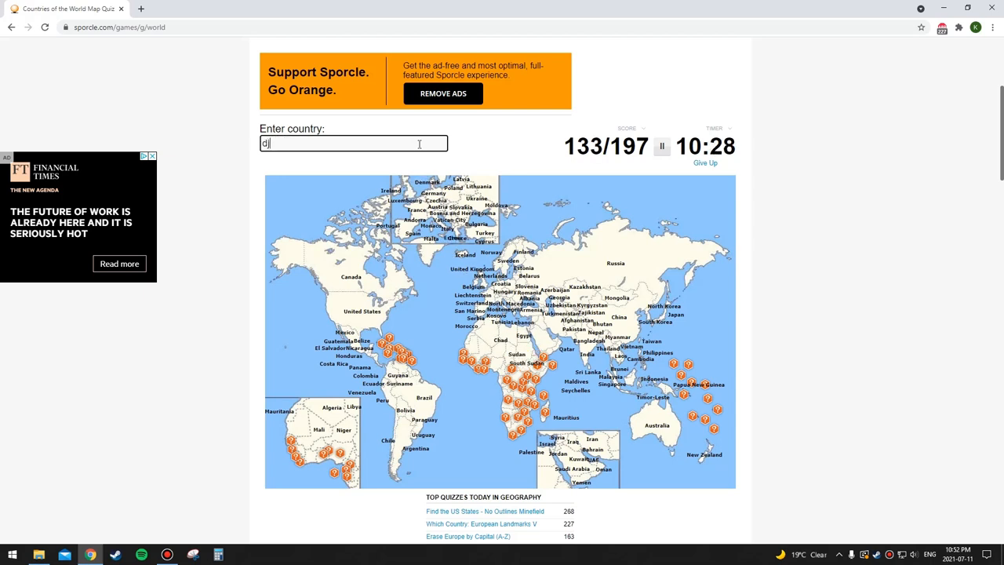
text(somal)
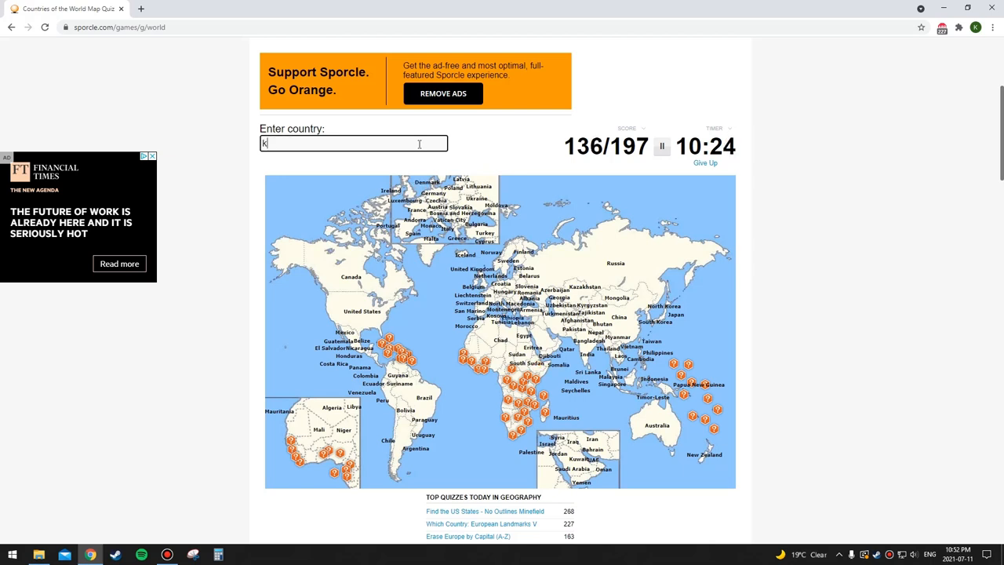
text(kenya)
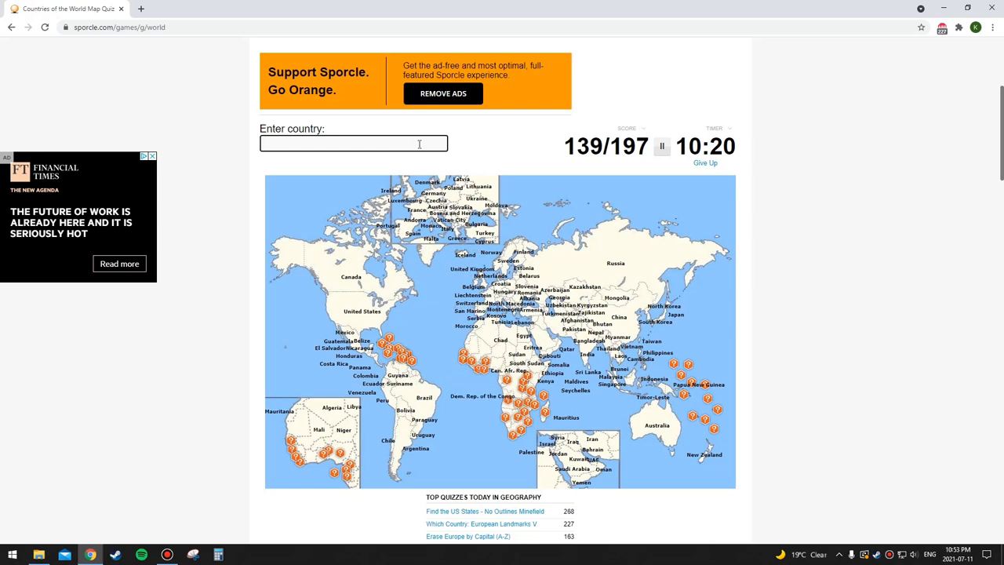
Name Burundi, Uganda and try Tanzania, DR Congo and Rwanda, reaching 144 of 197
text(burund)
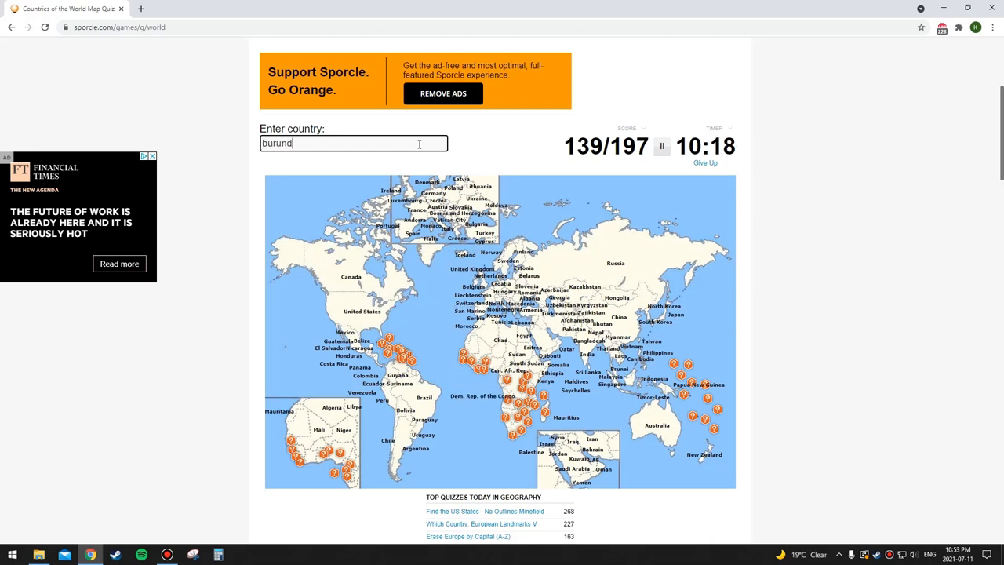
text(burundi)
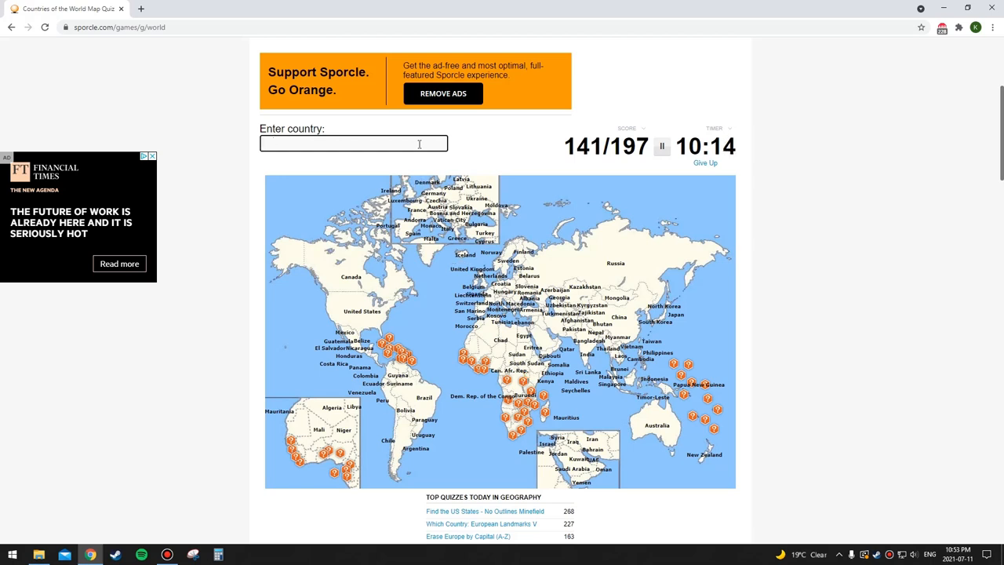
text(Uganda)
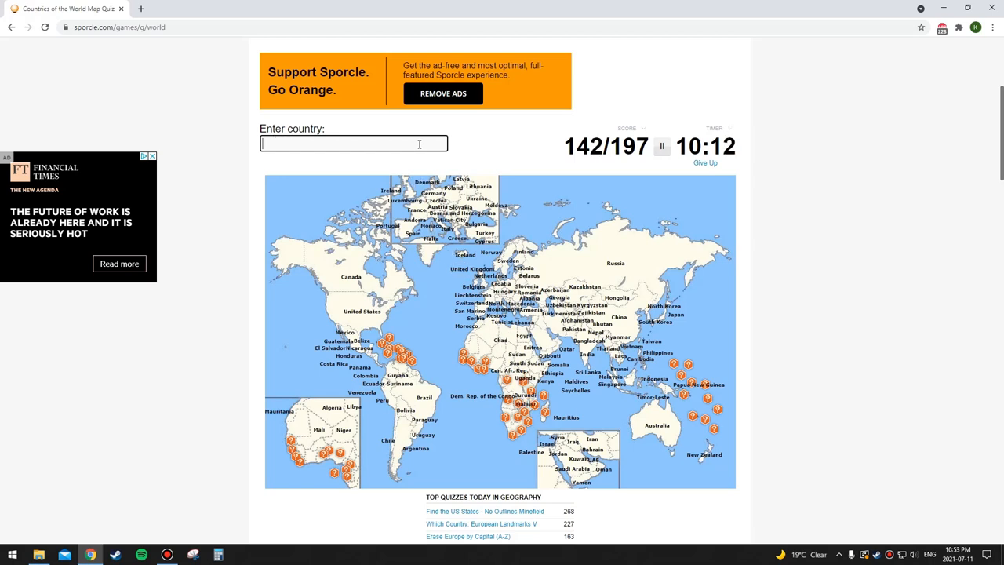
text(tanza)
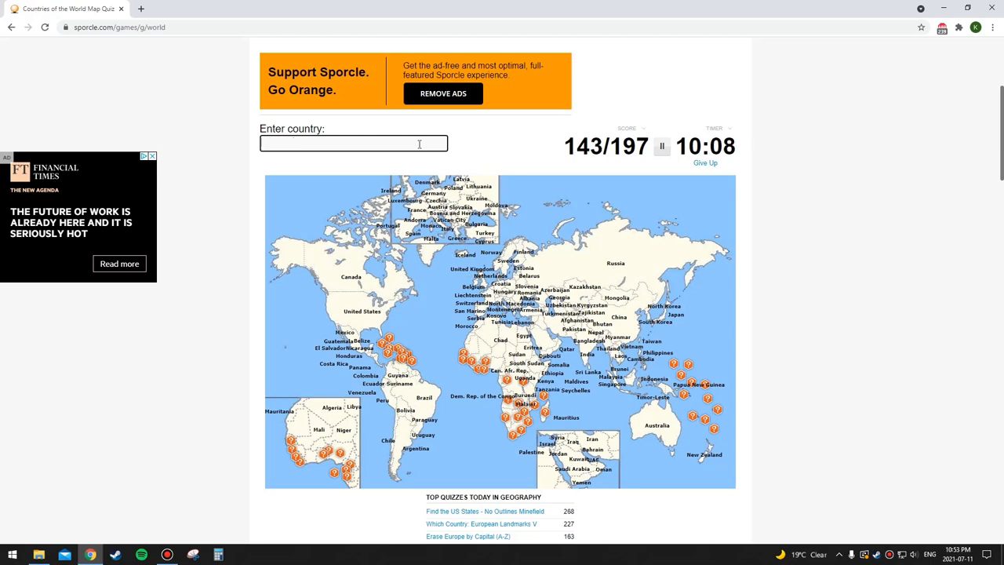
text(dr)
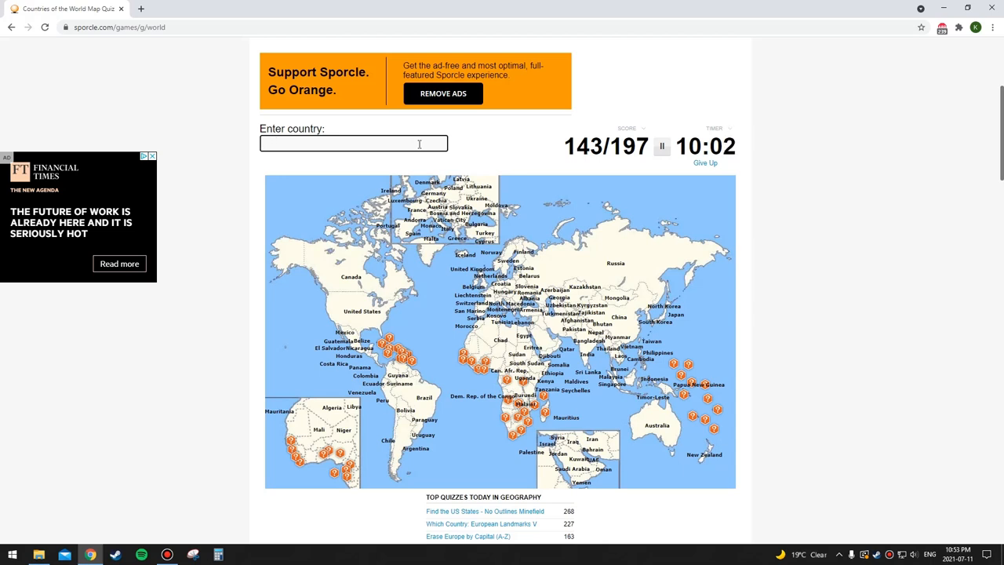
text(bu)
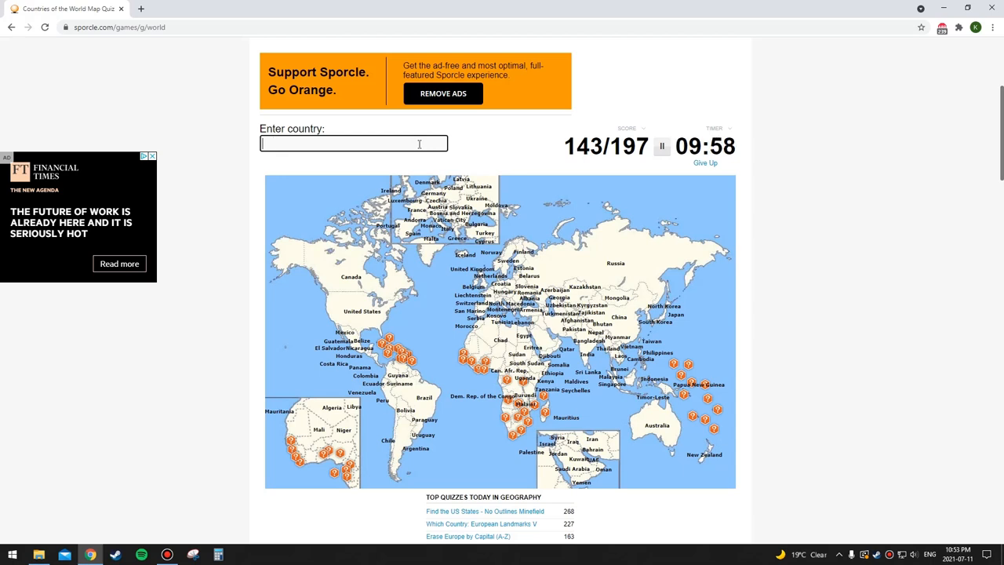
text(rwanada)
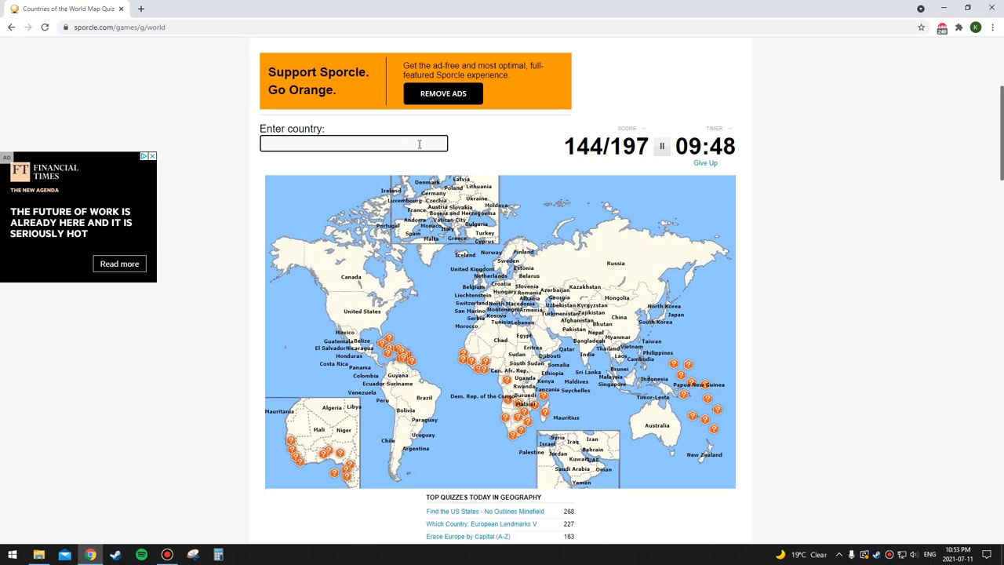
mouse_move(552, 439)
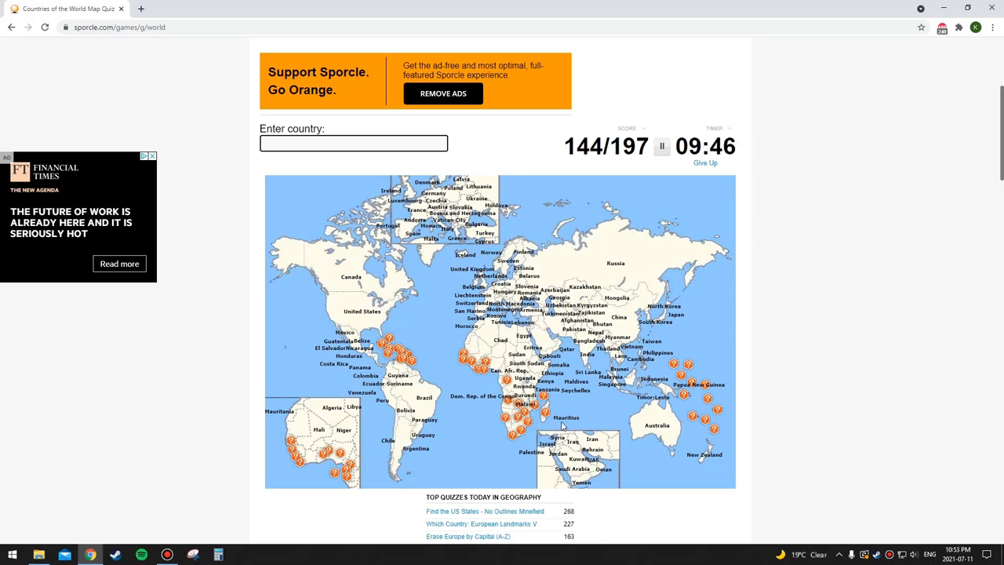
Name Madagascar after fixing a typo, then Tanzania and South Africa, reaching 148
text(madg)
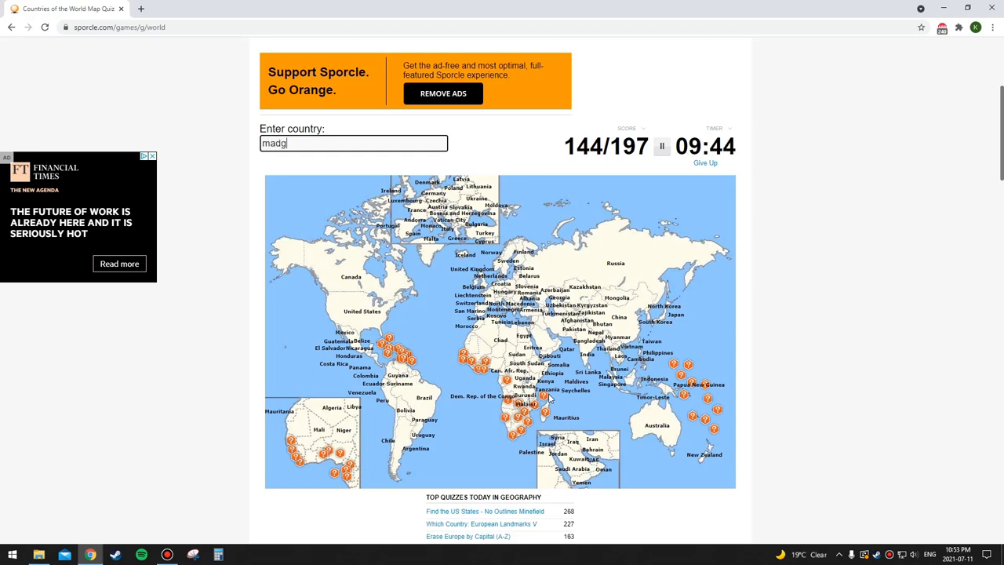
text(ascar)
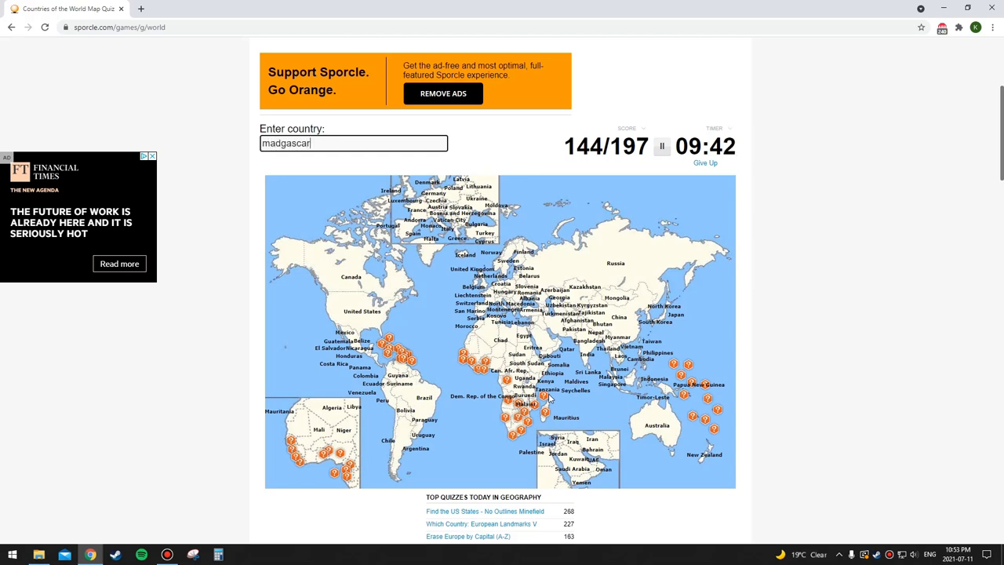
key(Backspace)
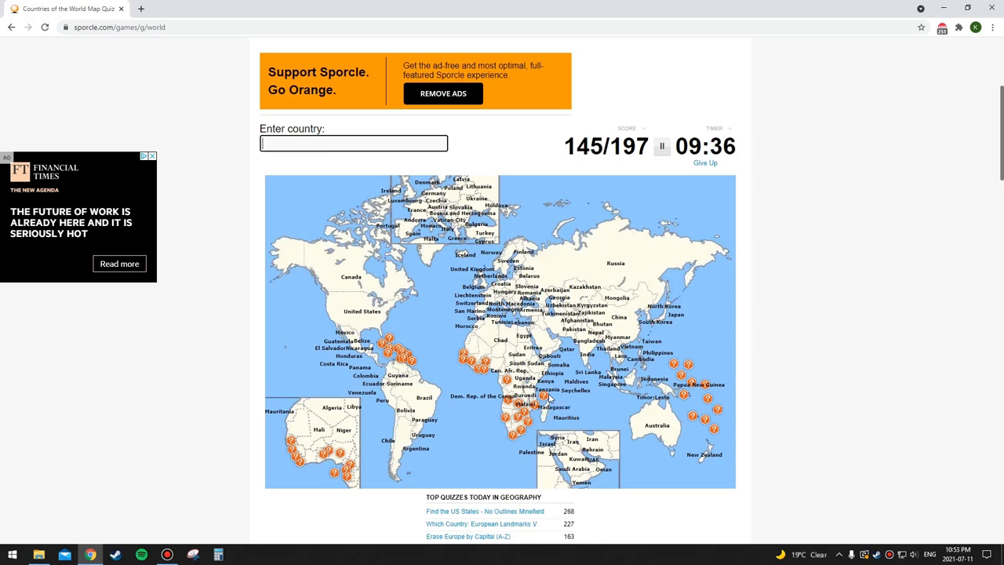
text(nizan)
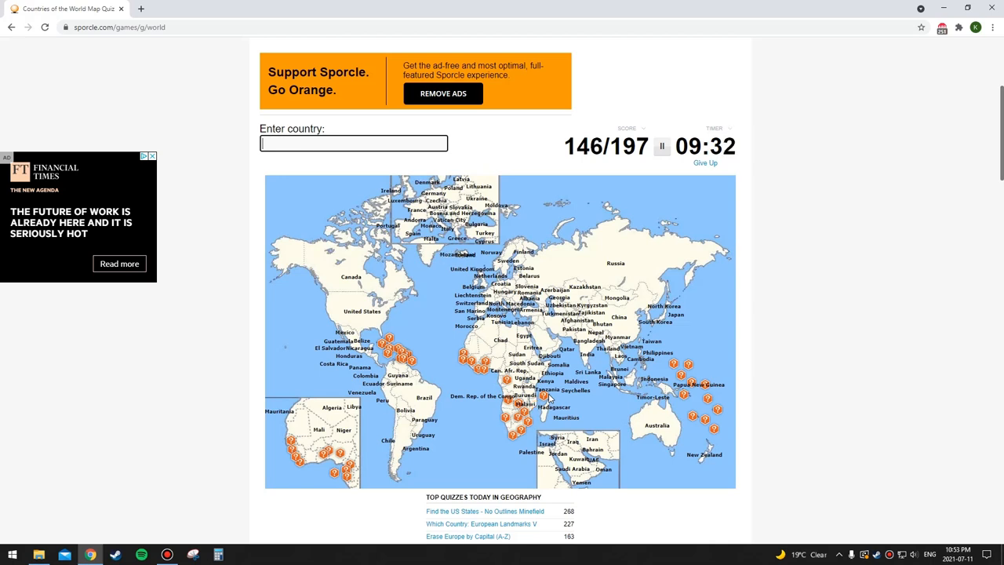
text(south)
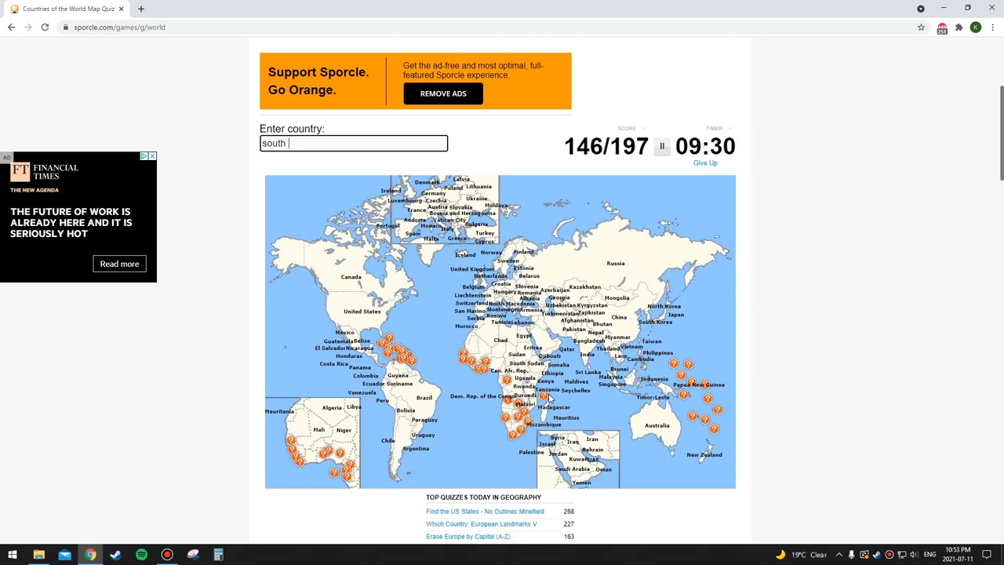
text(South Africa)
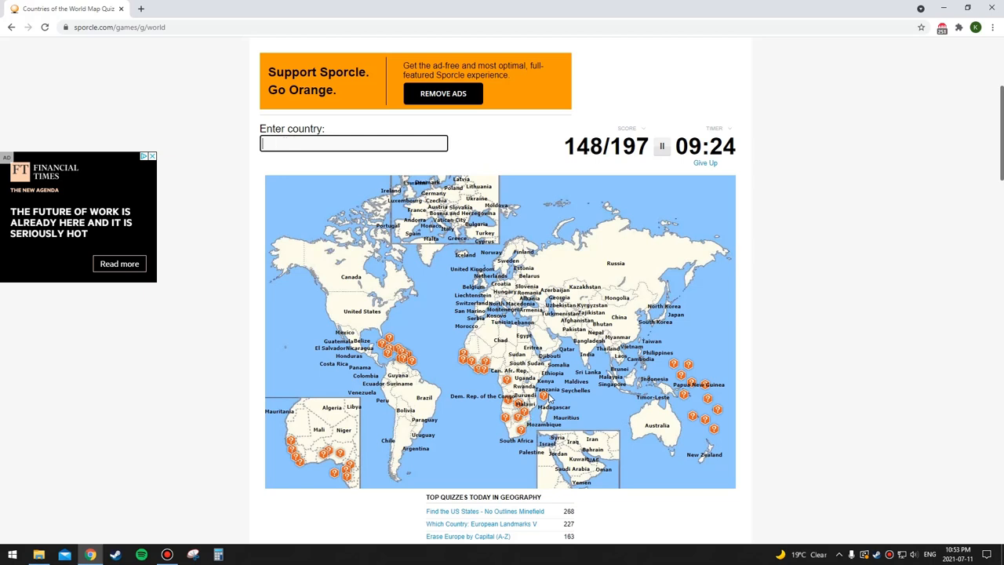
Name southern African countries Lesotho, Botswana, Zimbabwe, Namibia and Angola
text(lesotoho)
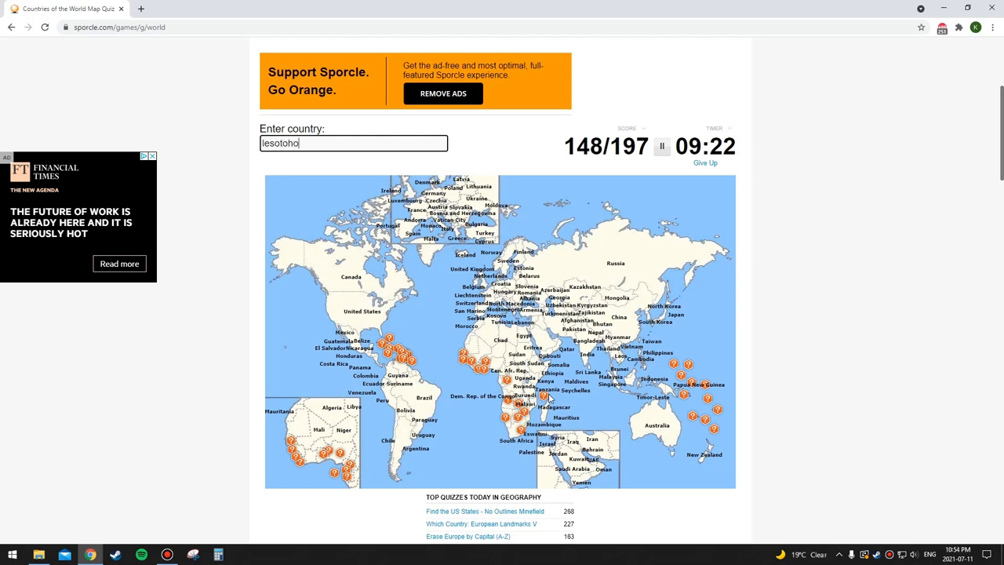
text(bots)
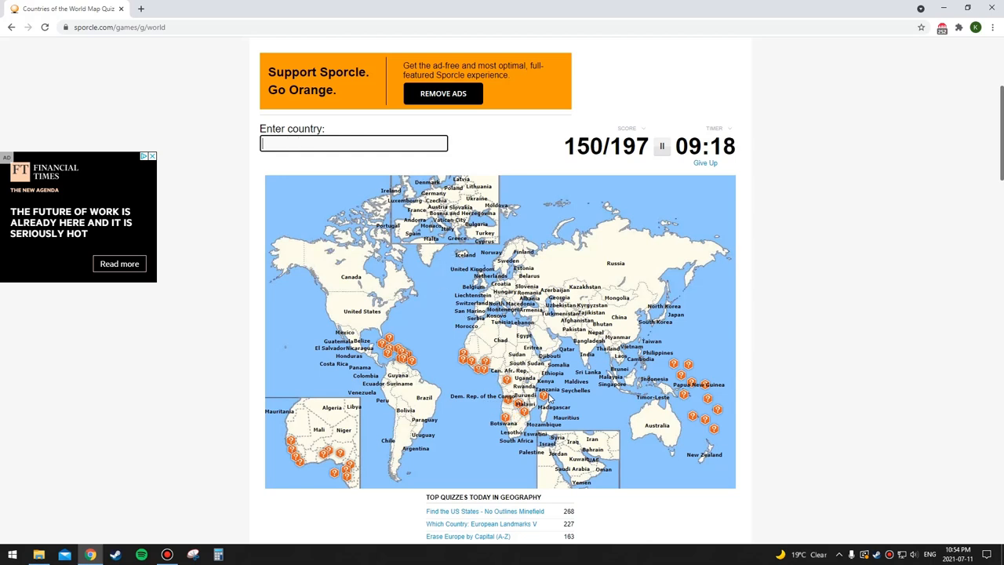
text(Zimbabwe)
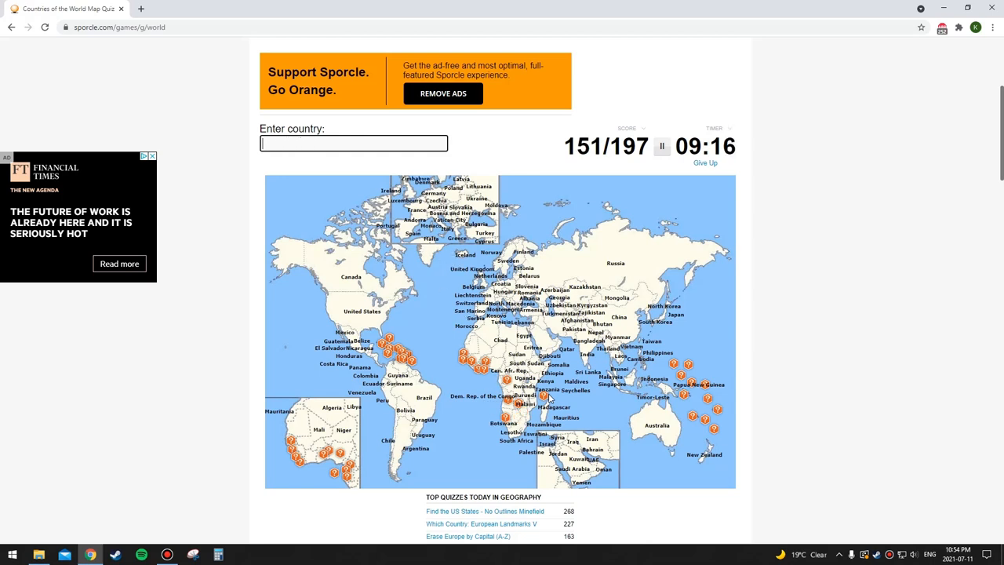
text(nam)
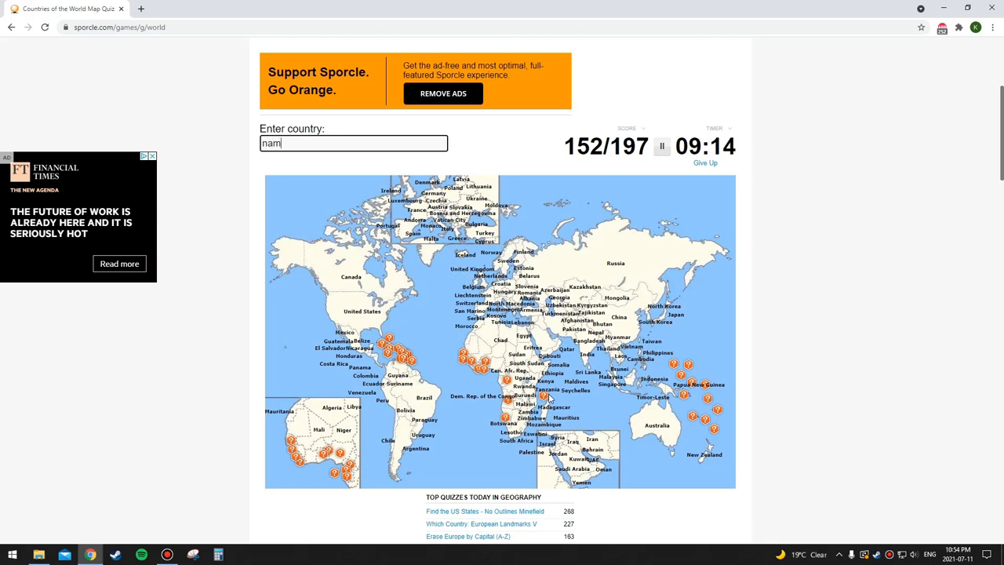
text(ang)
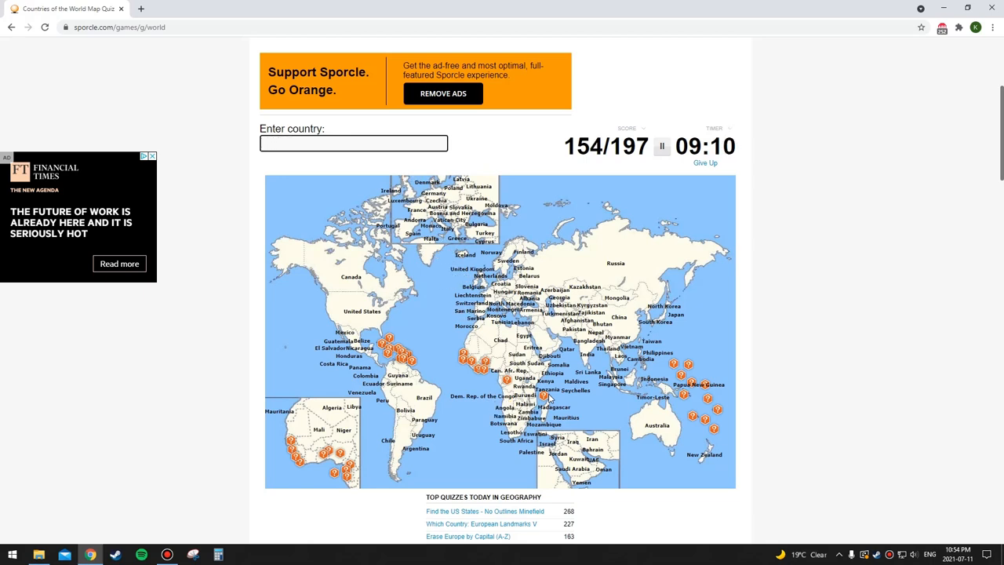
Name a Republic entry after clearing a false start, then Nigeria and Cameroon
text(ca)
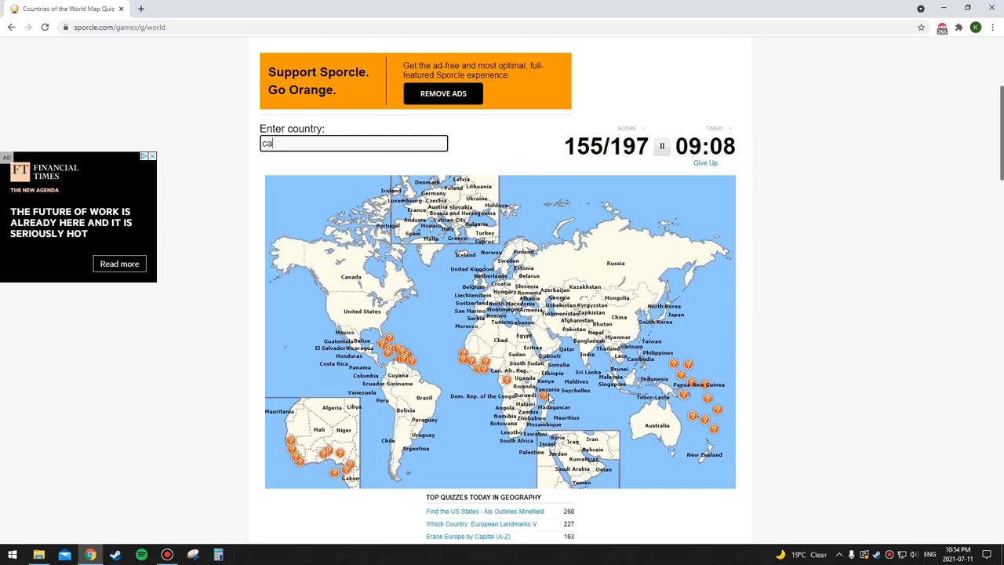
key(Backspace)
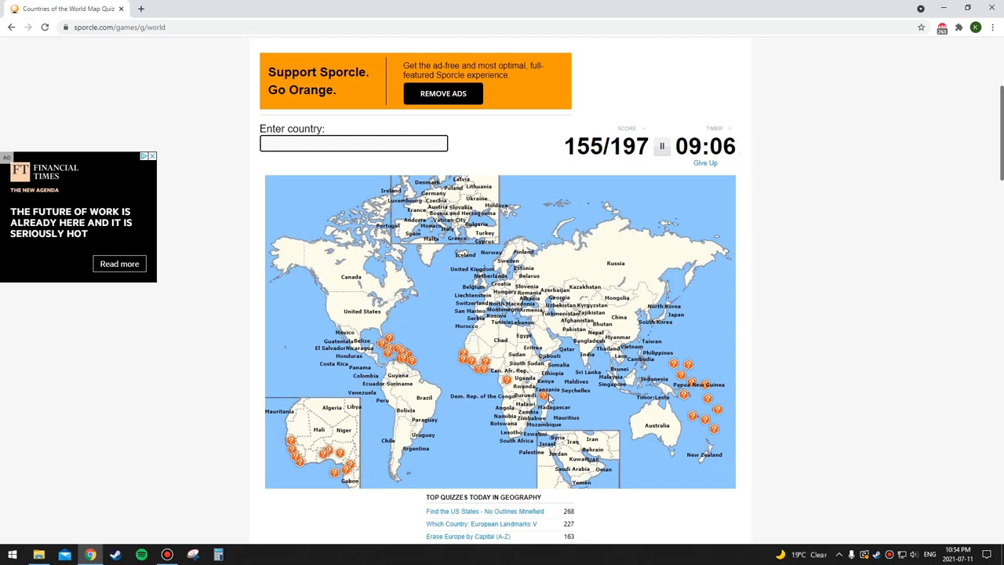
text(r)
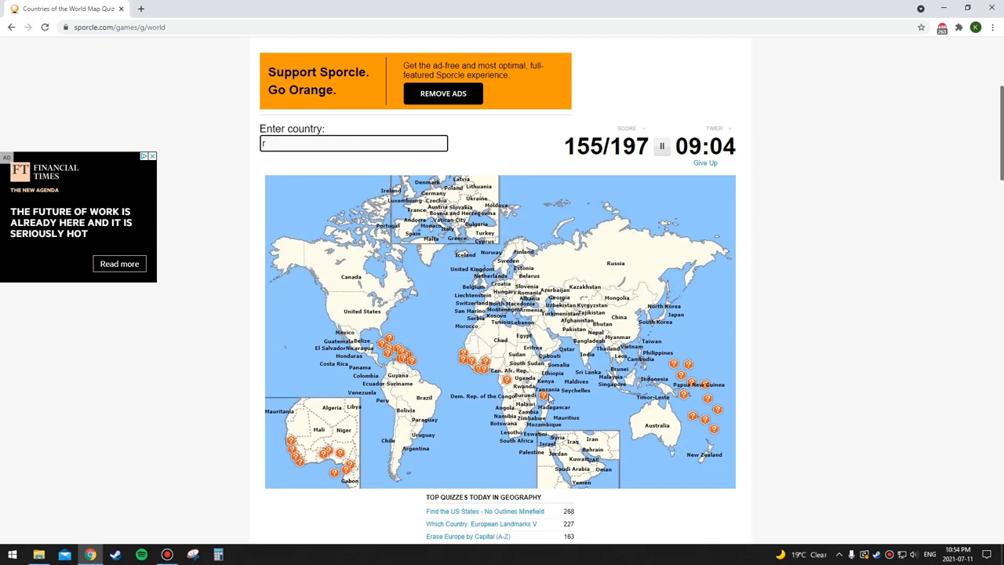
text(epublic)
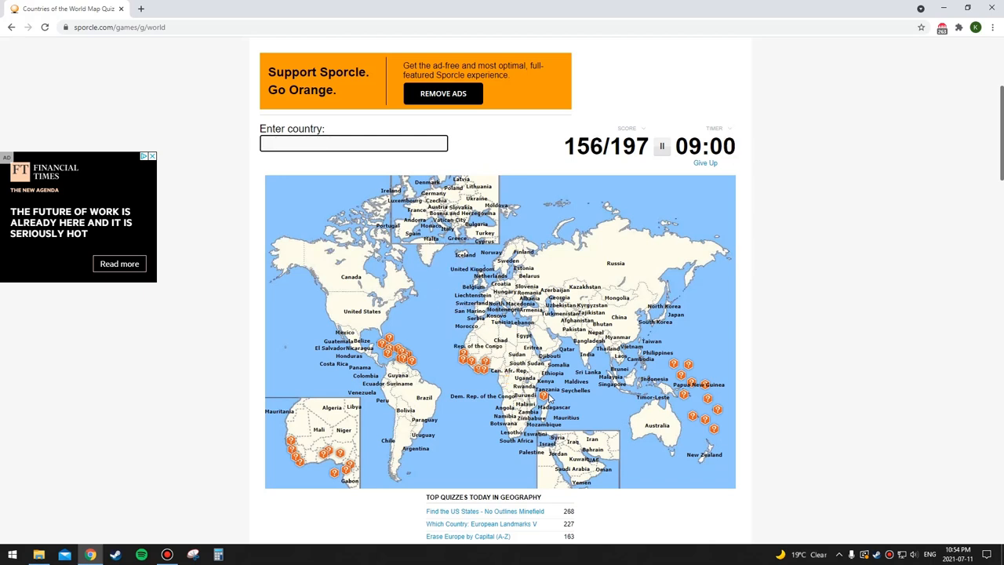
text(nige)
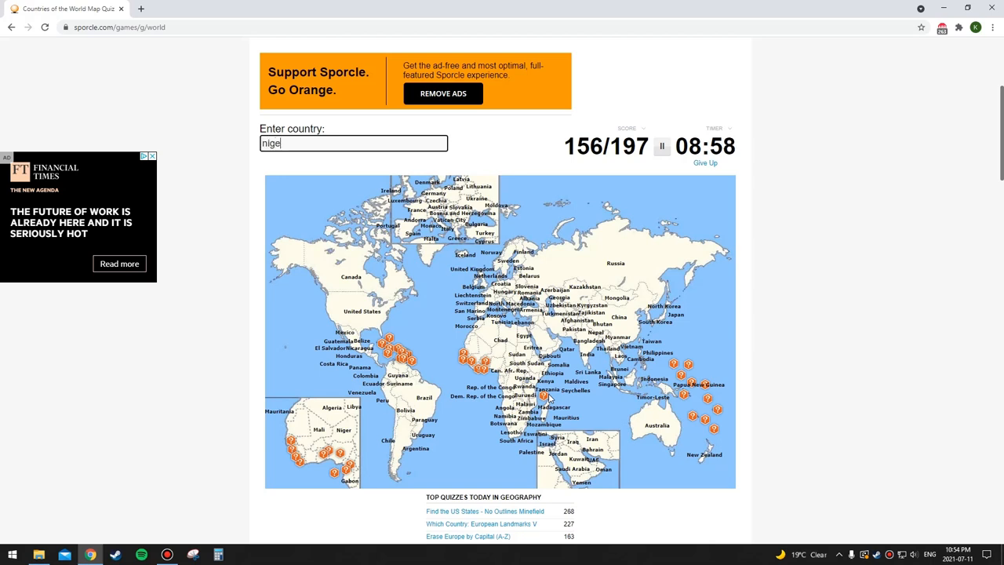
text(cameroun)
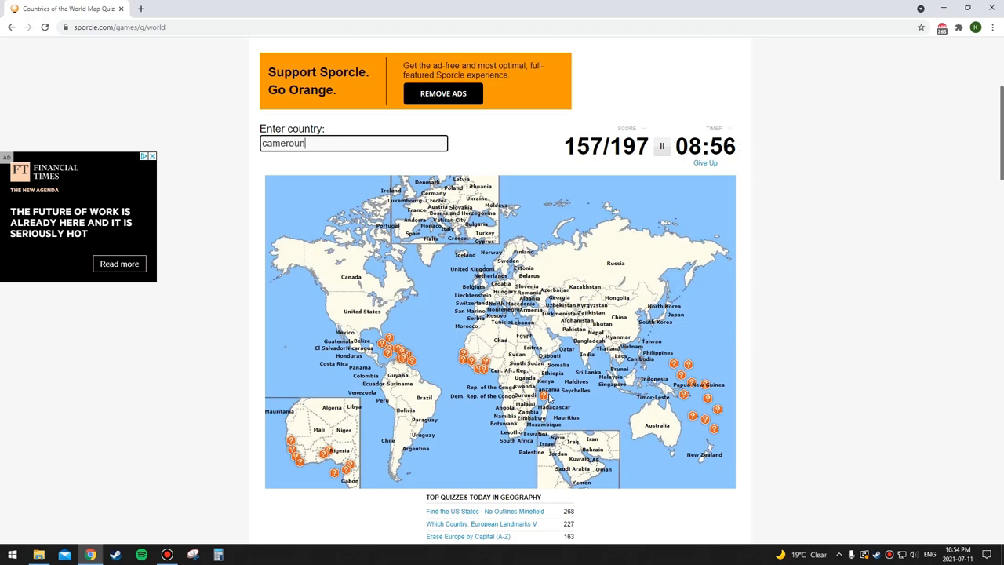
text(cameroun)
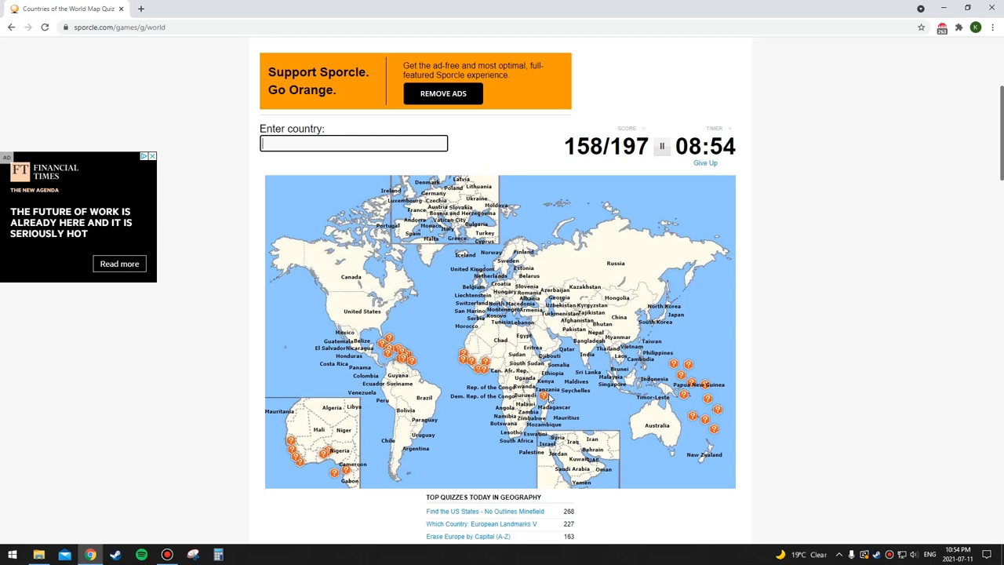
Name Equatorial Guinea, Sao Tome and Principe, Togo and Burkina Faso
text(equatorial)
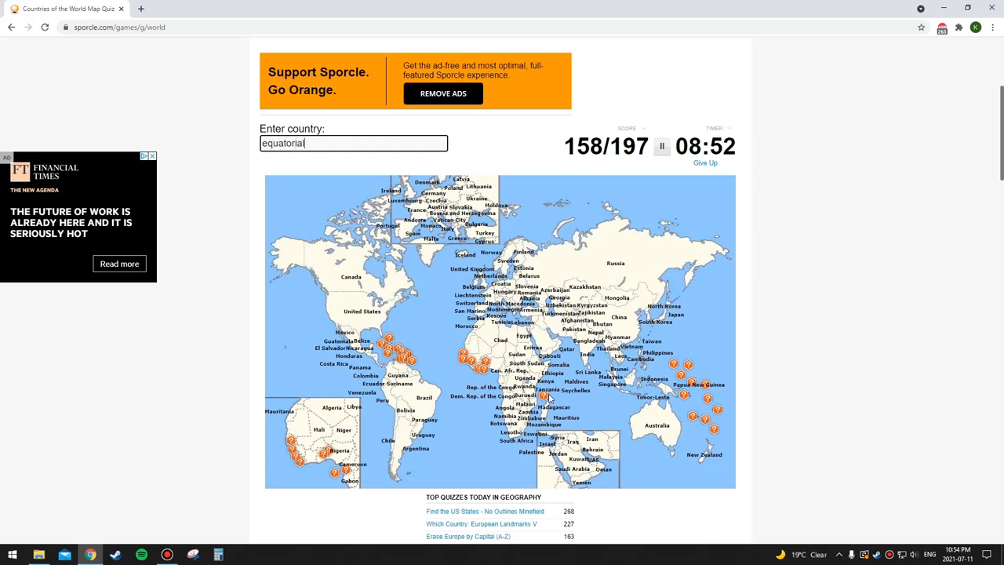
text(sao)
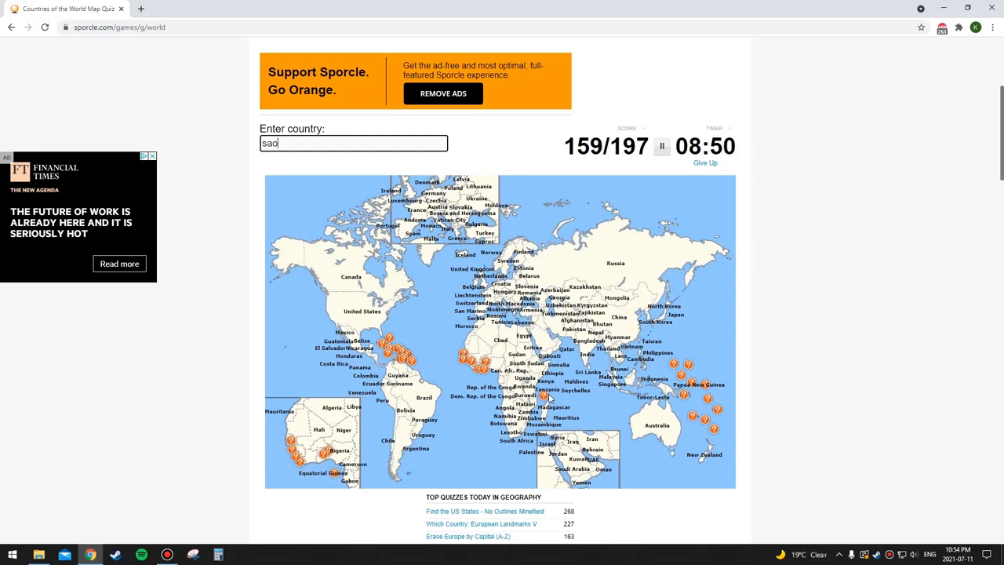
text(sao tome and principe)
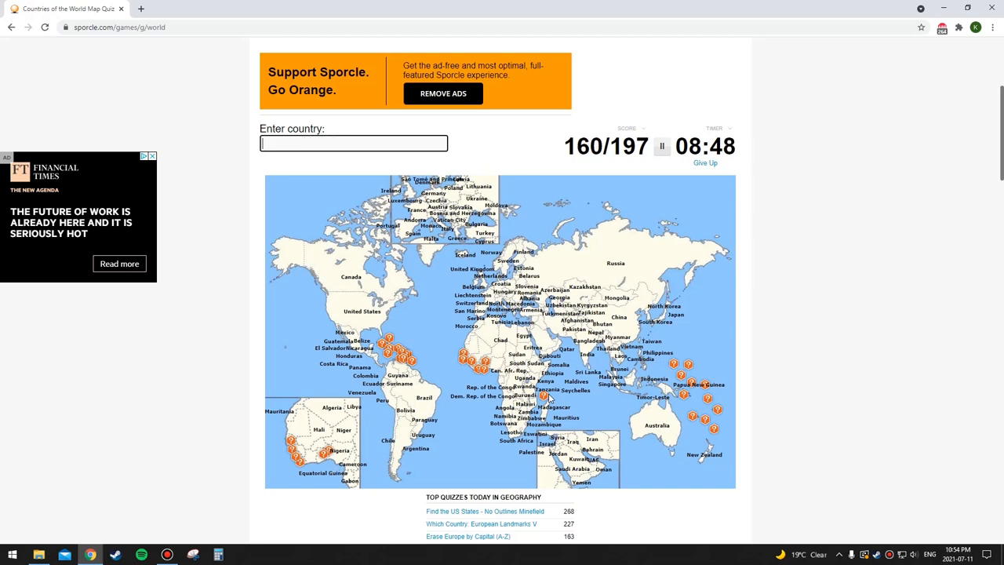
text(tog)
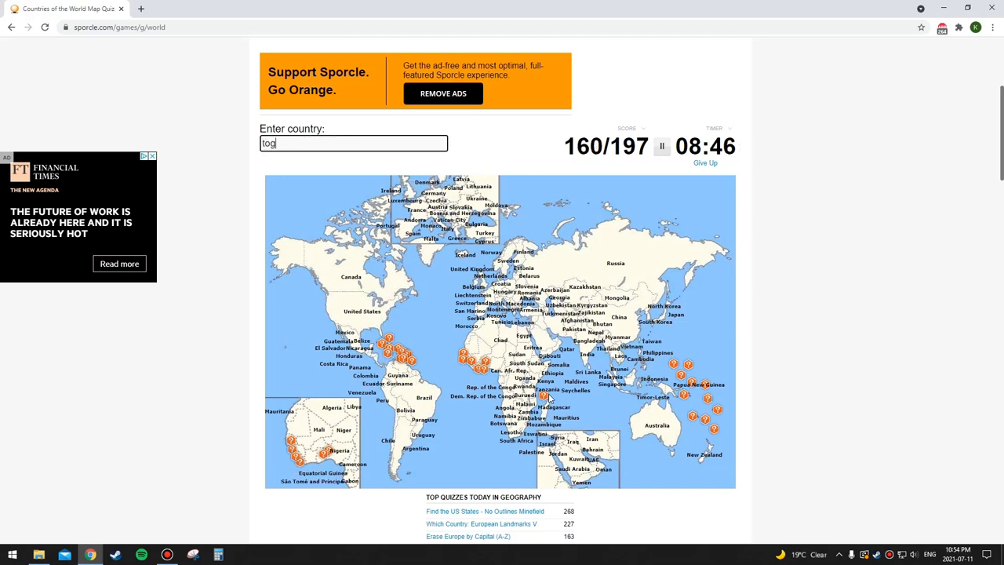
text(Togo)
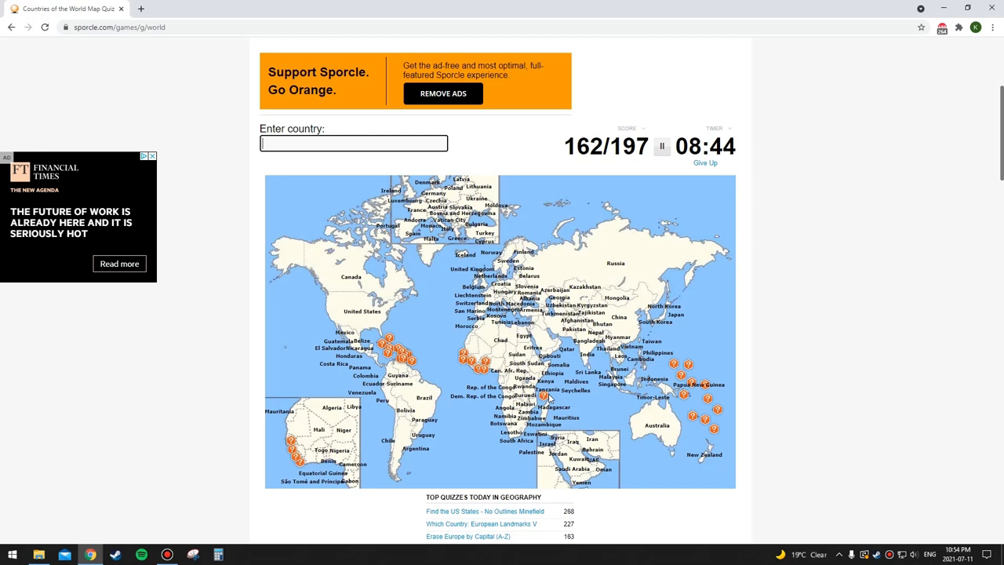
text(burkin)
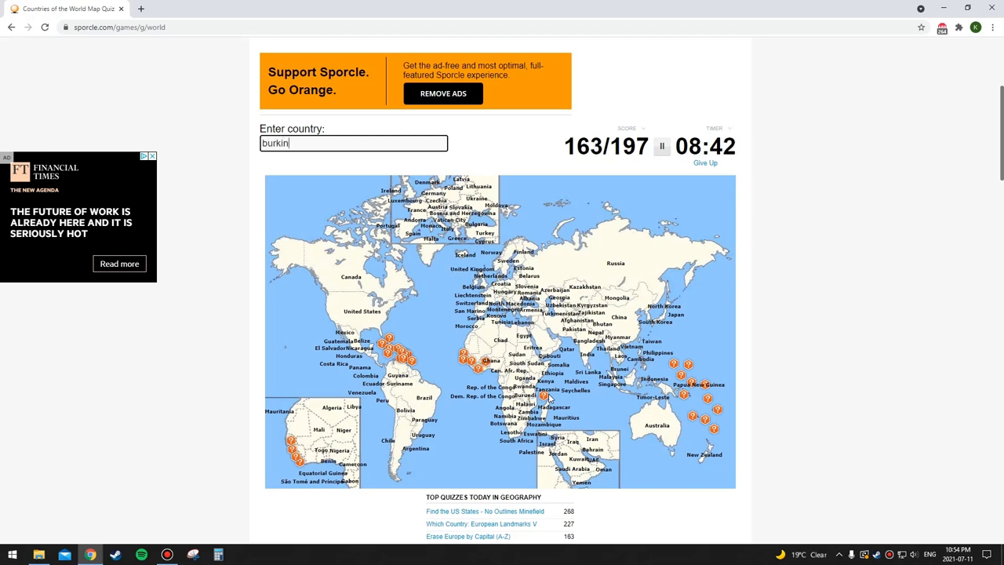
text(burkina faso)
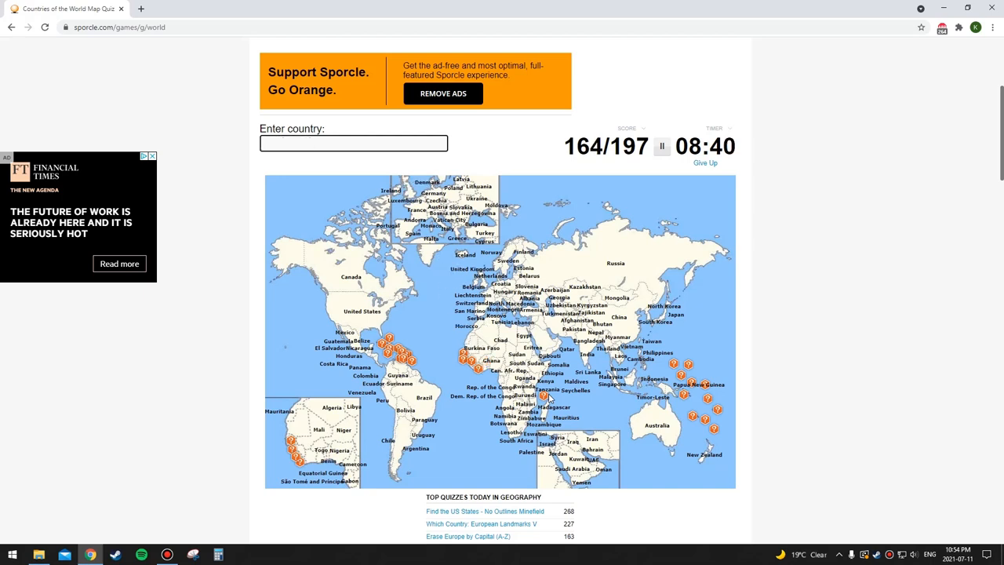
Name Sierra Leone, Cabo Verde and other West African countries, reaching 172 of 197
text(g)
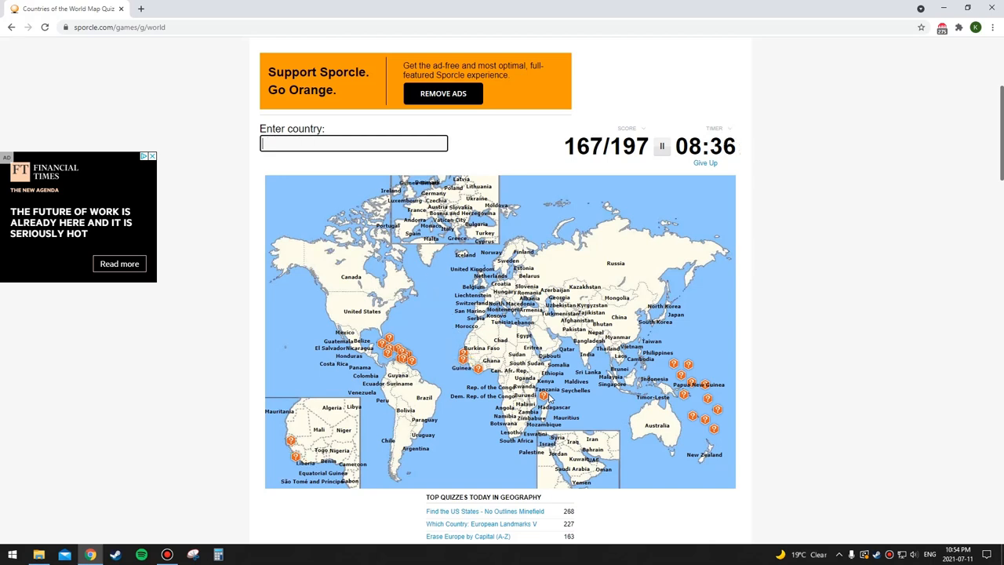
text(si)
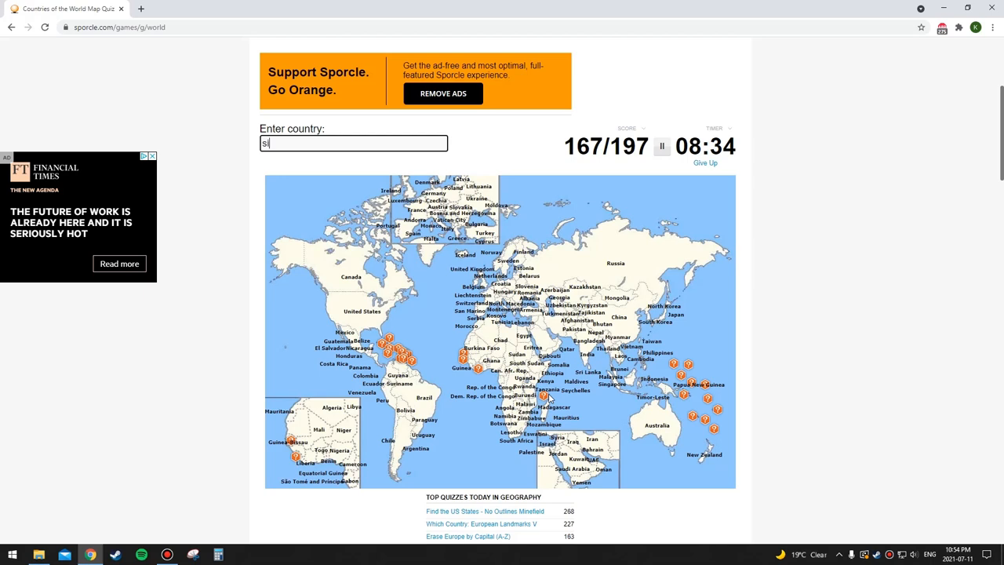
text(Sierra Leone)
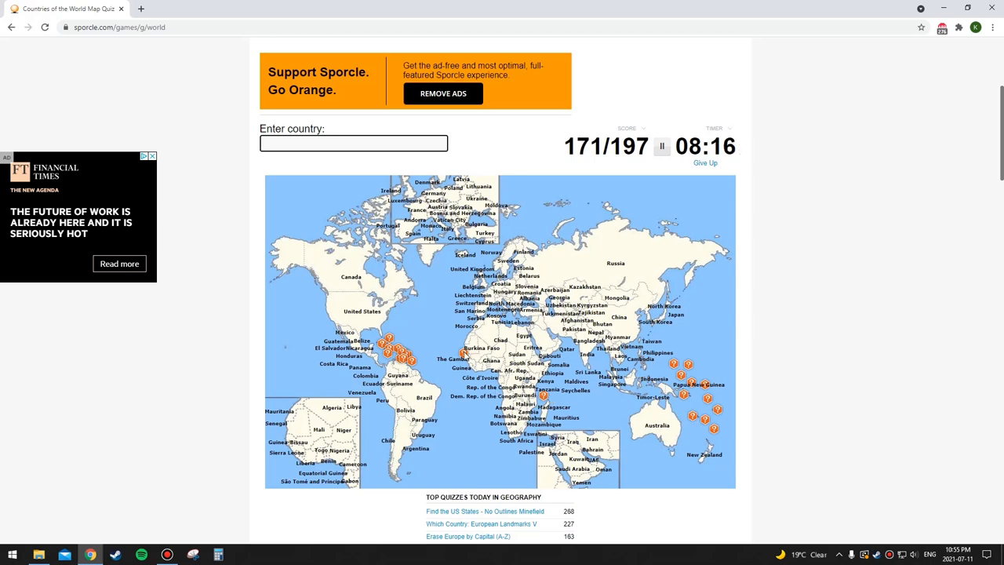
text(Cabo Verde)
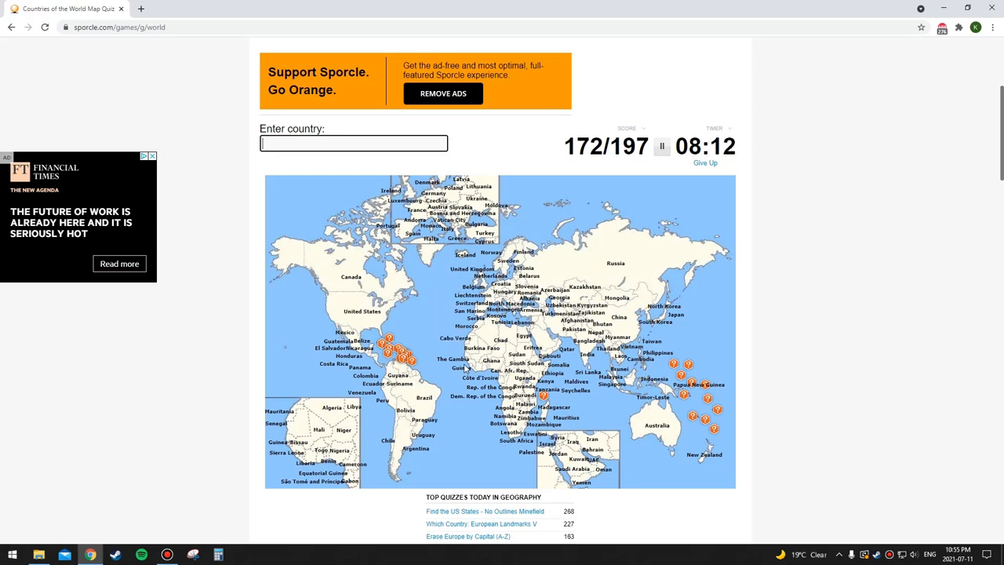
Name Comoros-area and Pacific entries including Marshall Islands and Micronesia
scroll(down, 3)
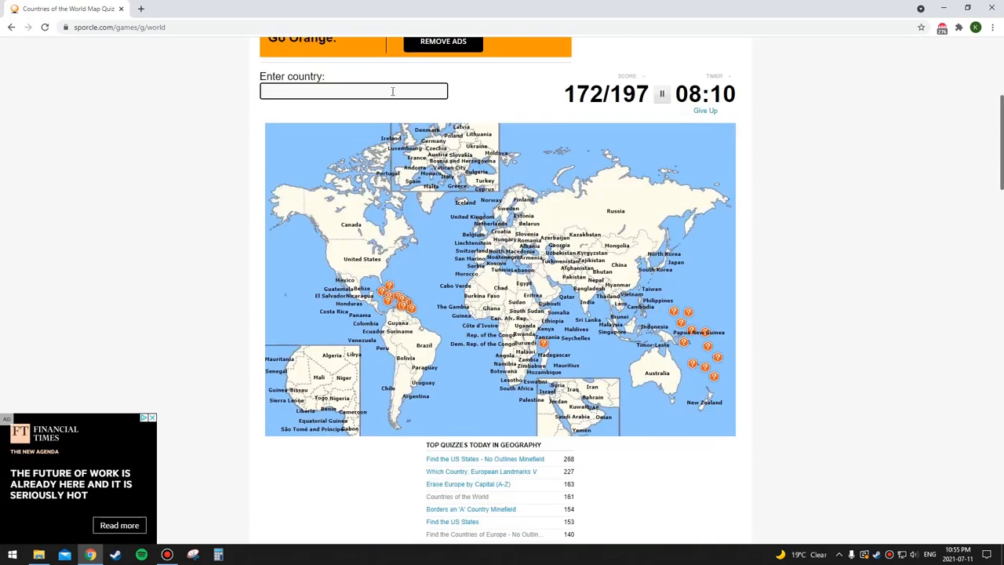
text(com)
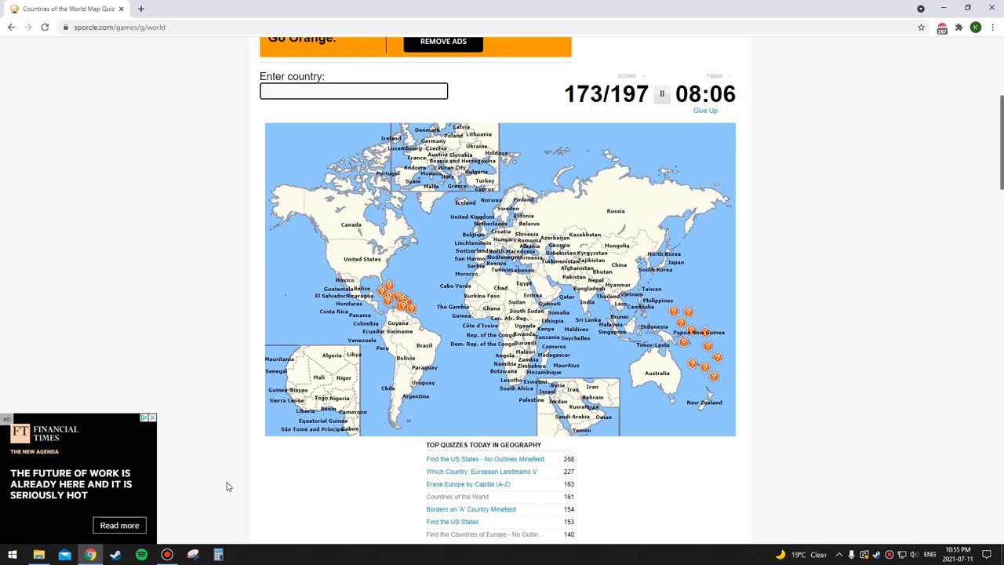
mouse_move(61, 315)
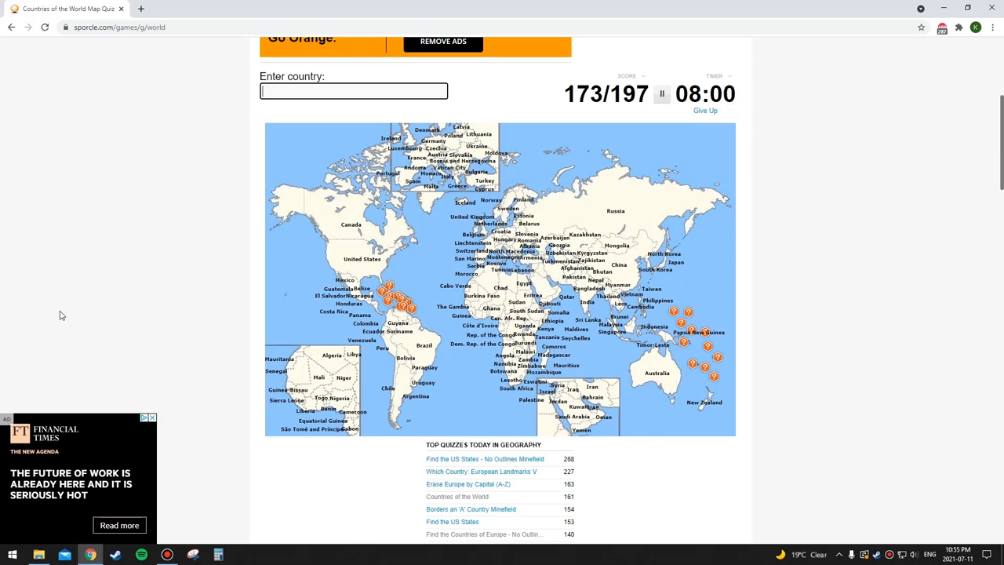
text(kiri)
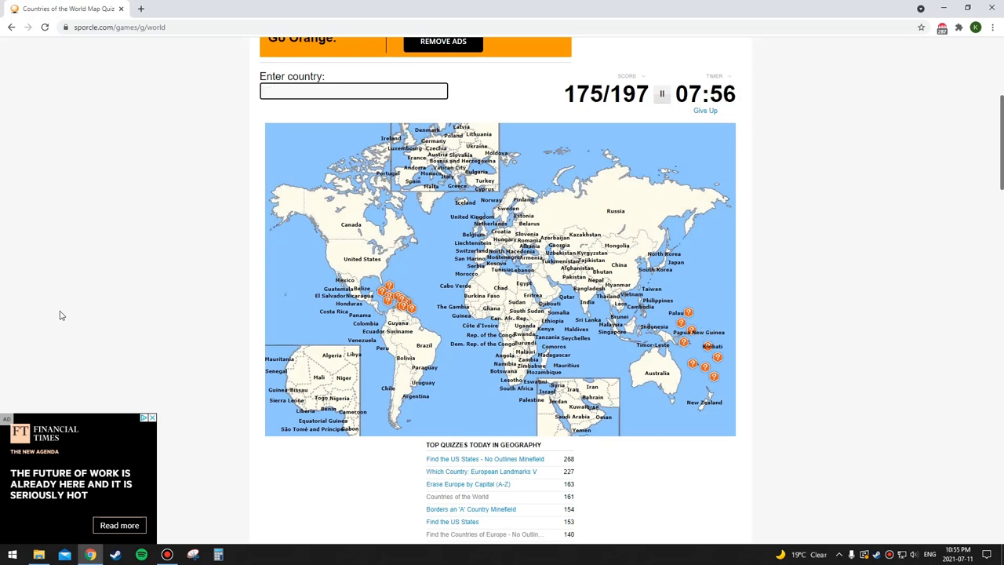
text(Marshall Islands)
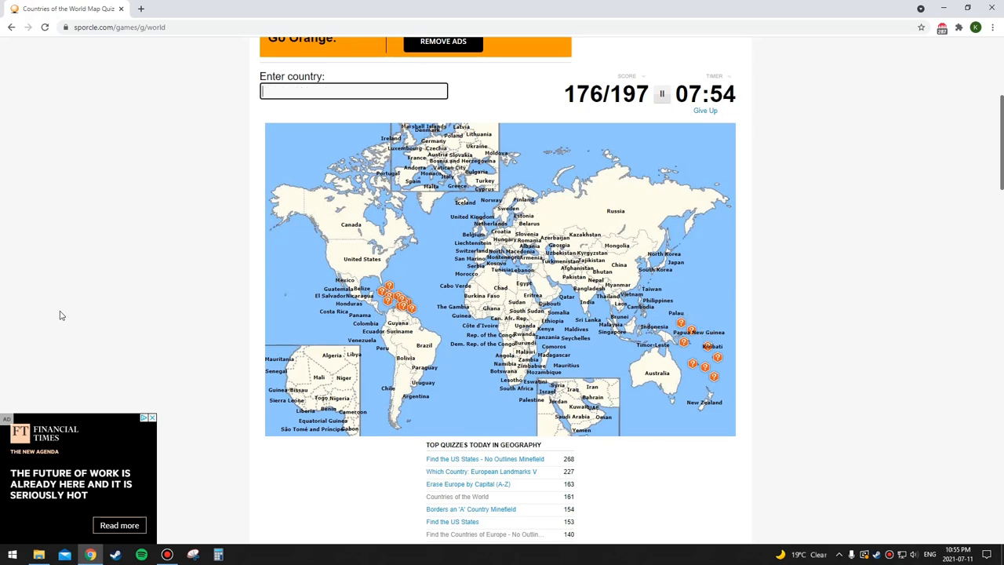
text(mictro)
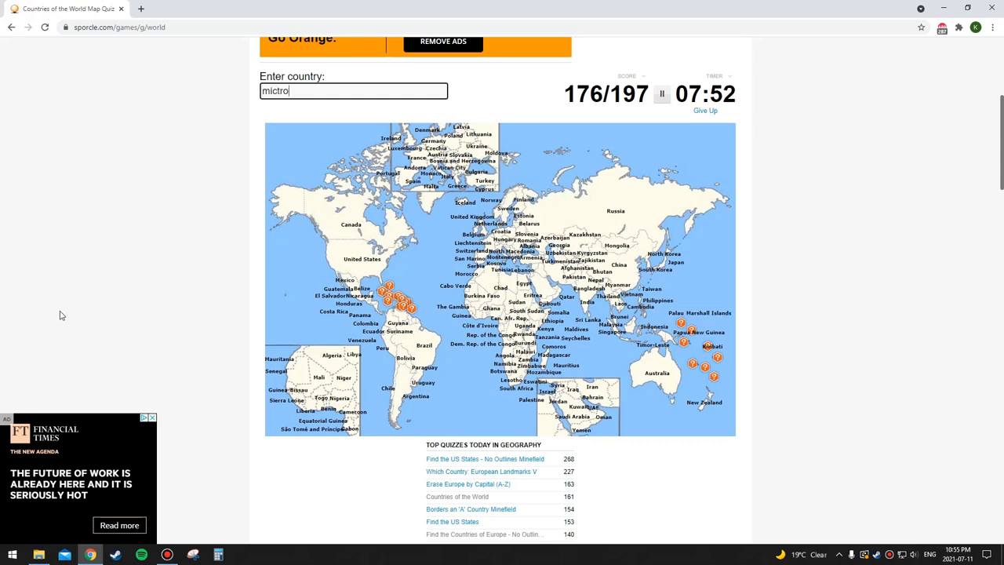
text(micronesia)
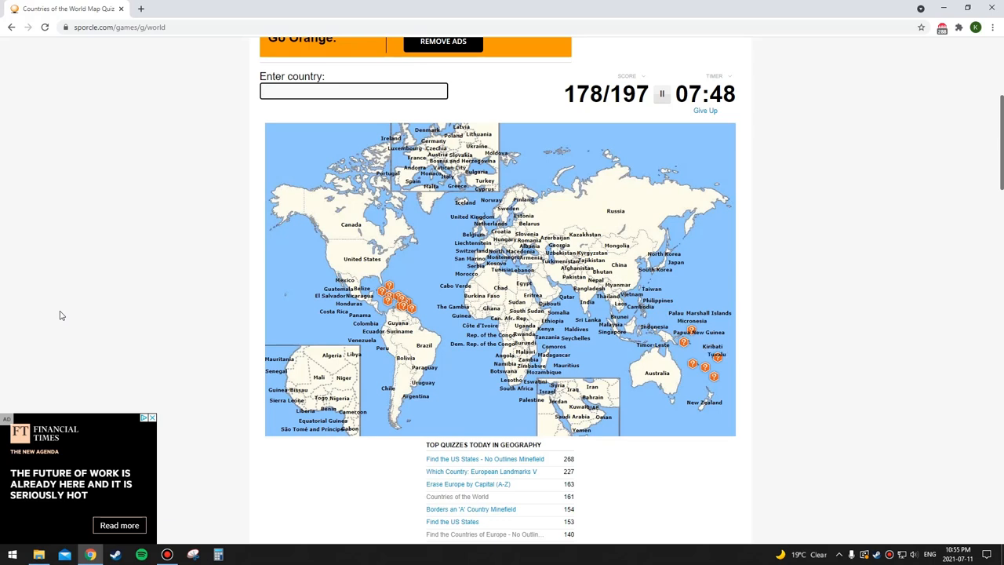
Name Vanuatu, Solomon Islands, Kiribati and Nauru, reaching 184 of 197
text(Vanuatu)
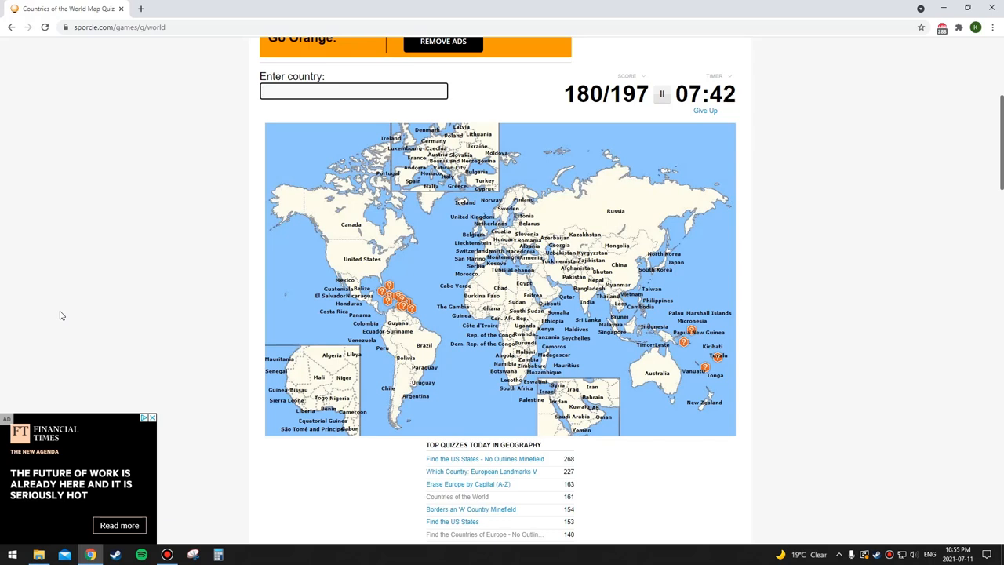
text(solomon island)
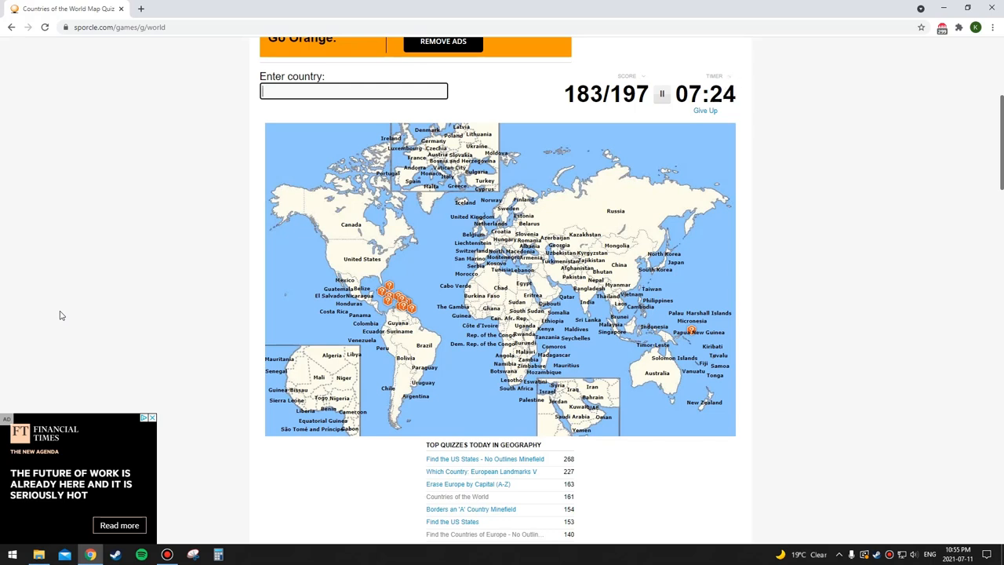
text(nue)
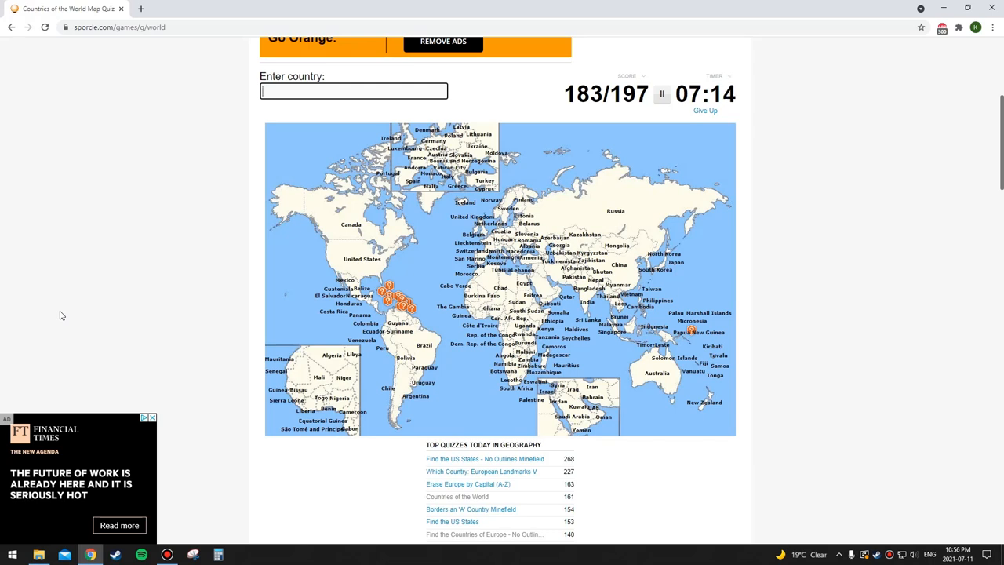
text(kiriba)
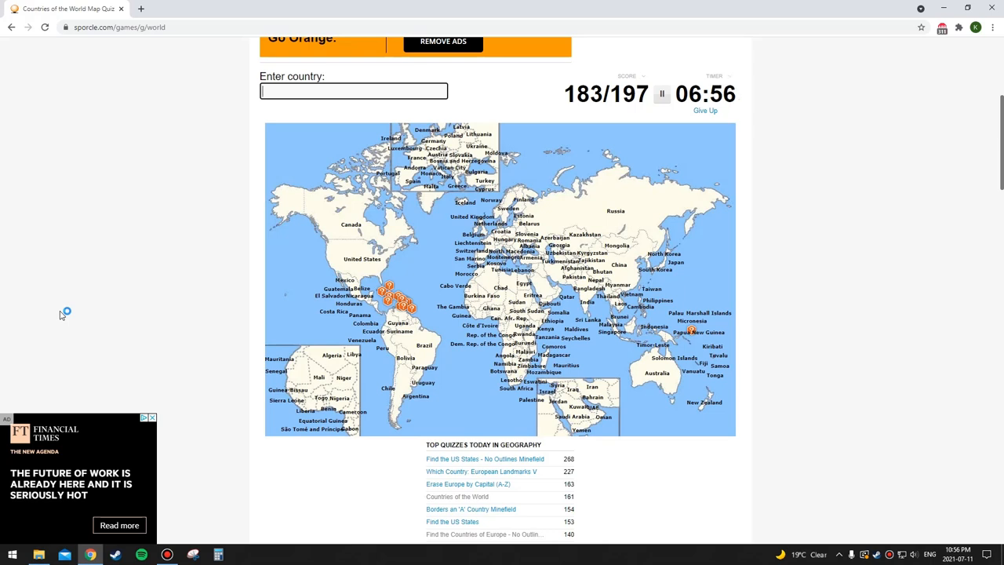
text(Nauru)
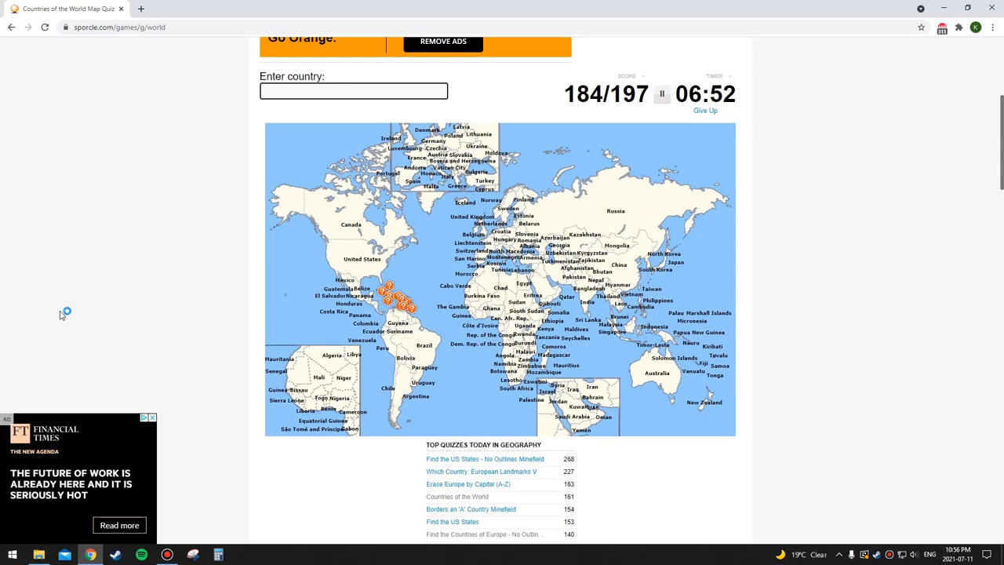
Name Cuba, Haiti, Dominica, St Vincent and St Kitts in the country box
click(353, 91)
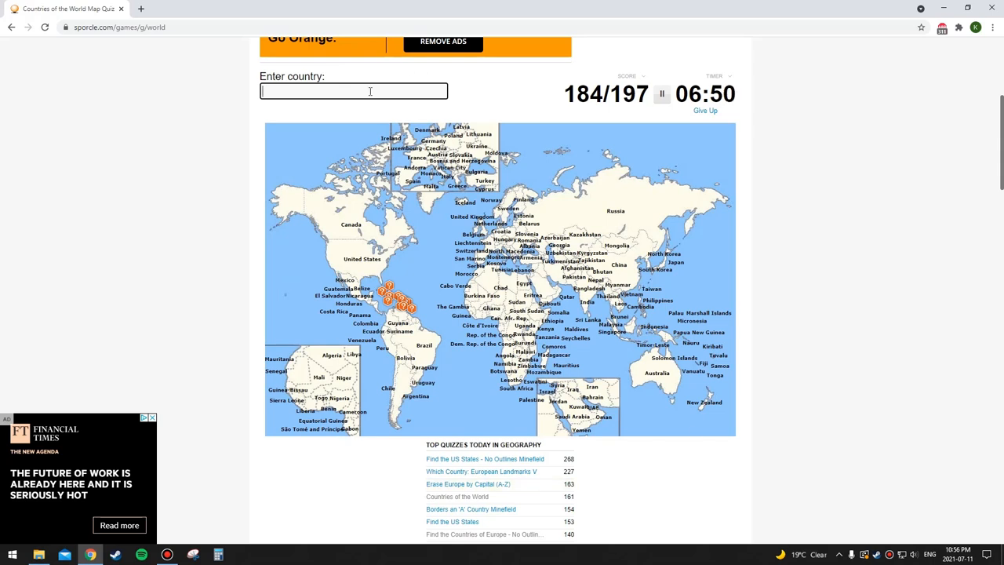
text(Cuba)
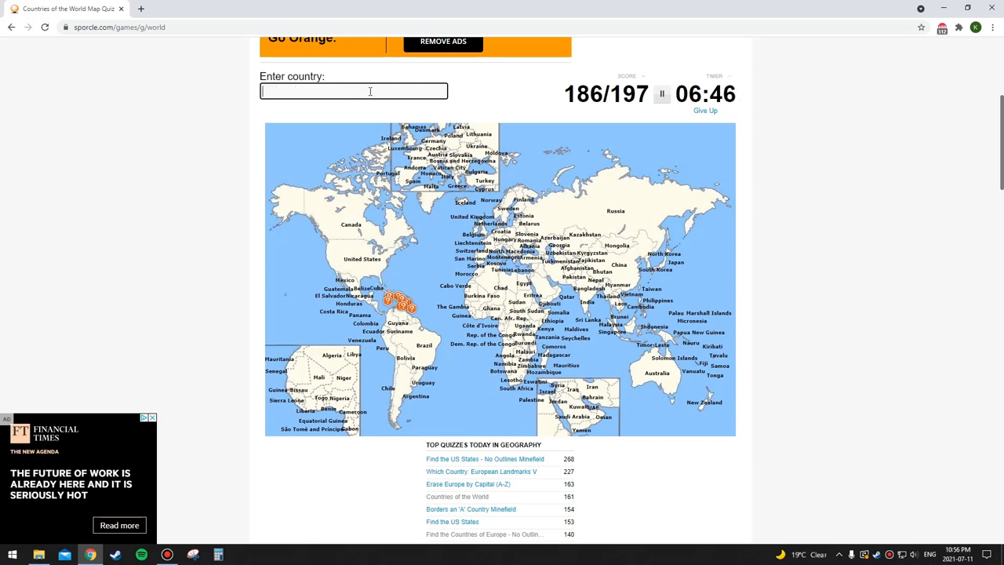
text(ha)
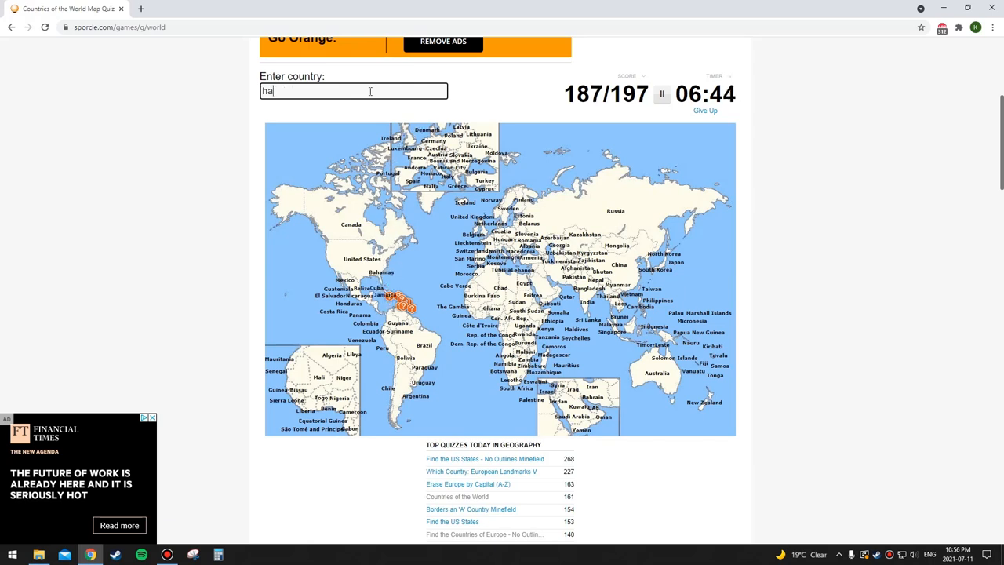
text(domin)
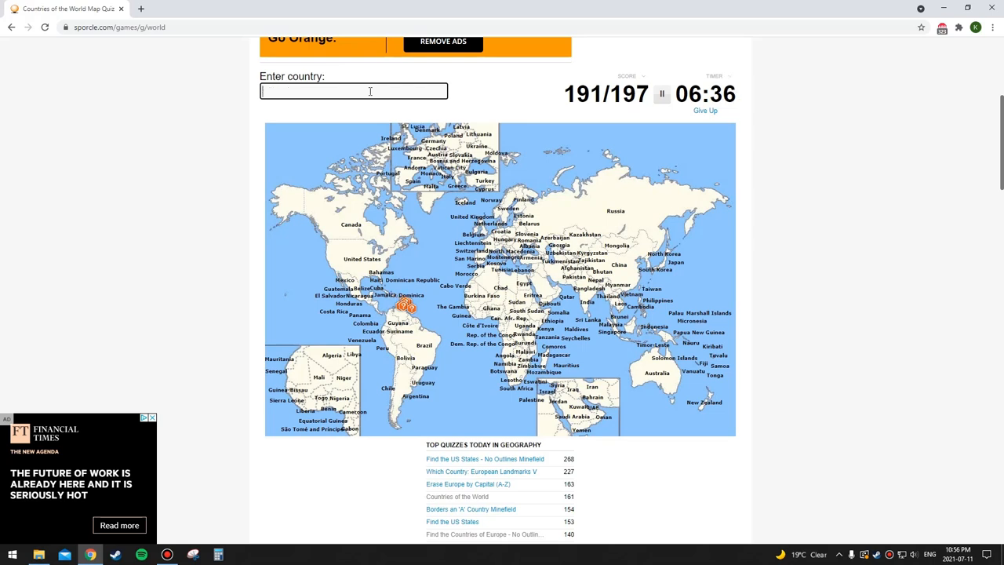
text(st v)
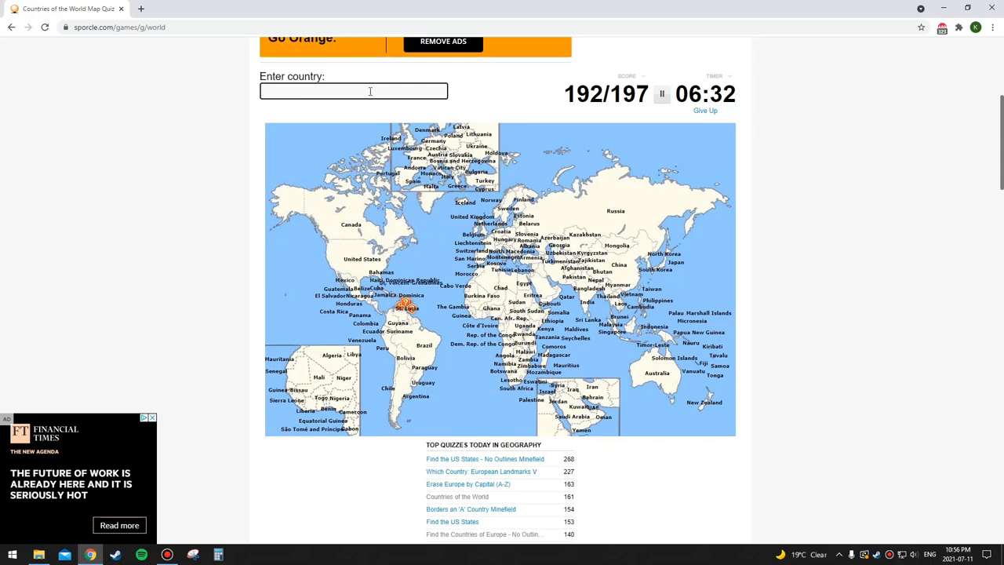
text(st kitts)
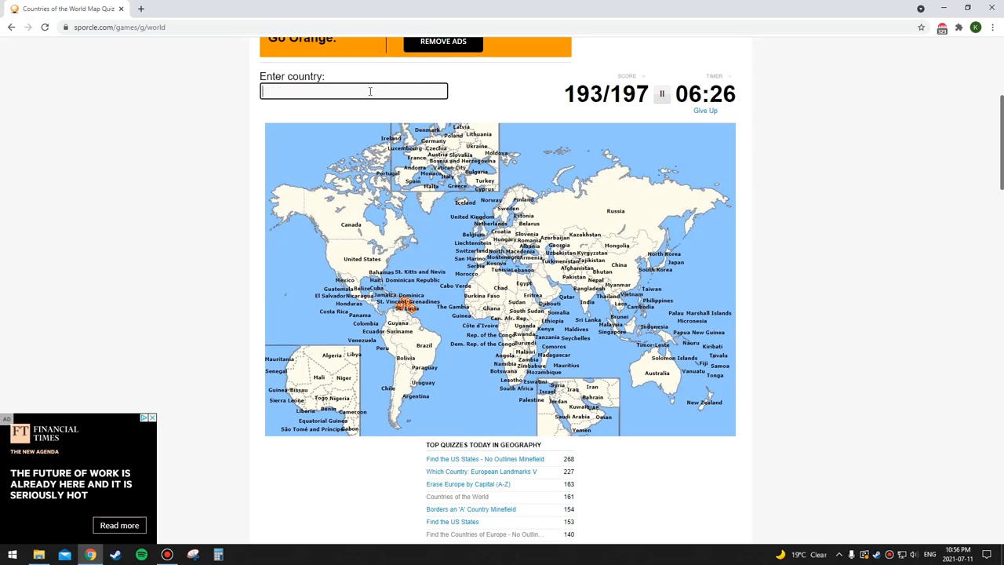
Name Barbados and Trinidad and Tobago, reaching 196 of 197
text(Barbados)
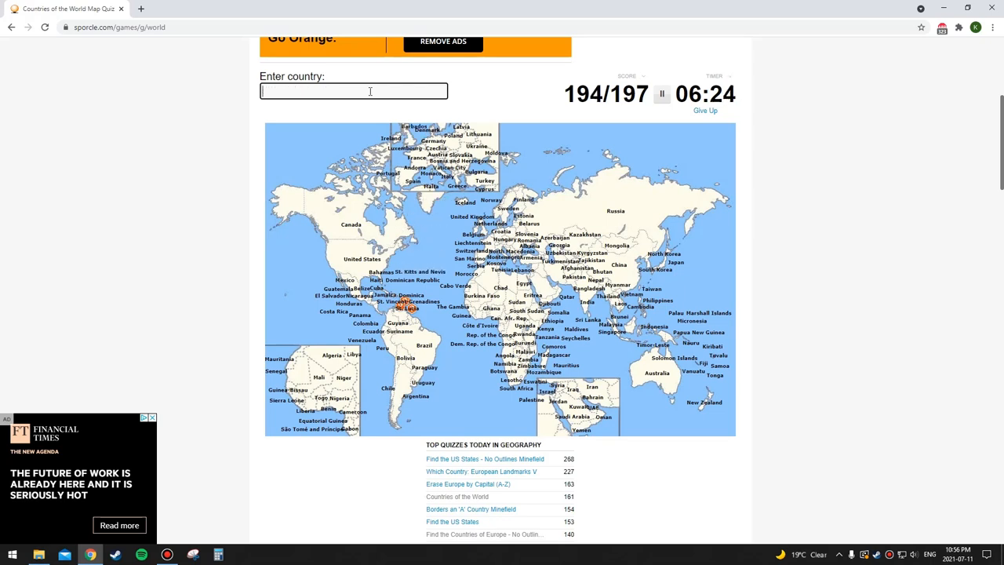
text(tri)
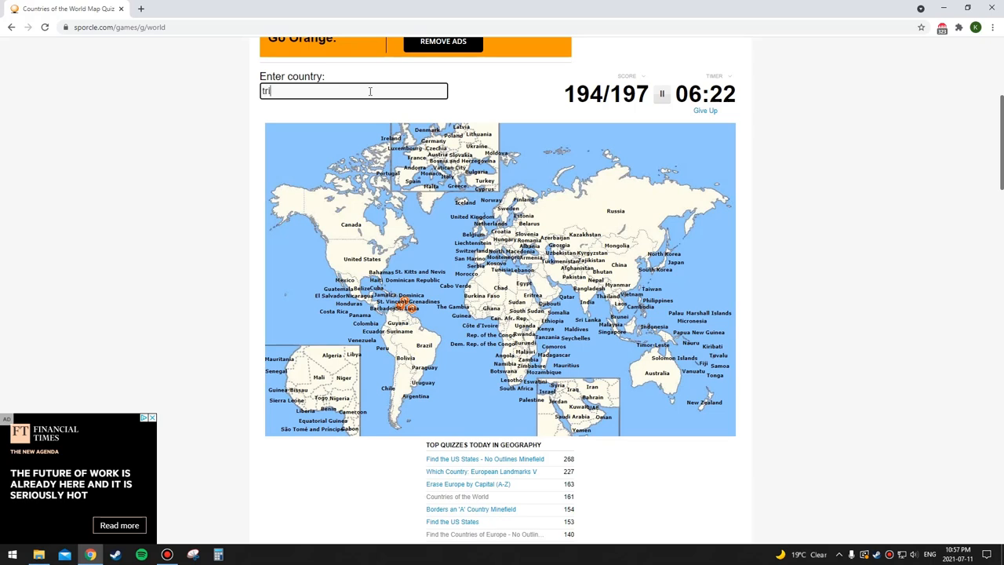
text(Trinidad and Tobago)
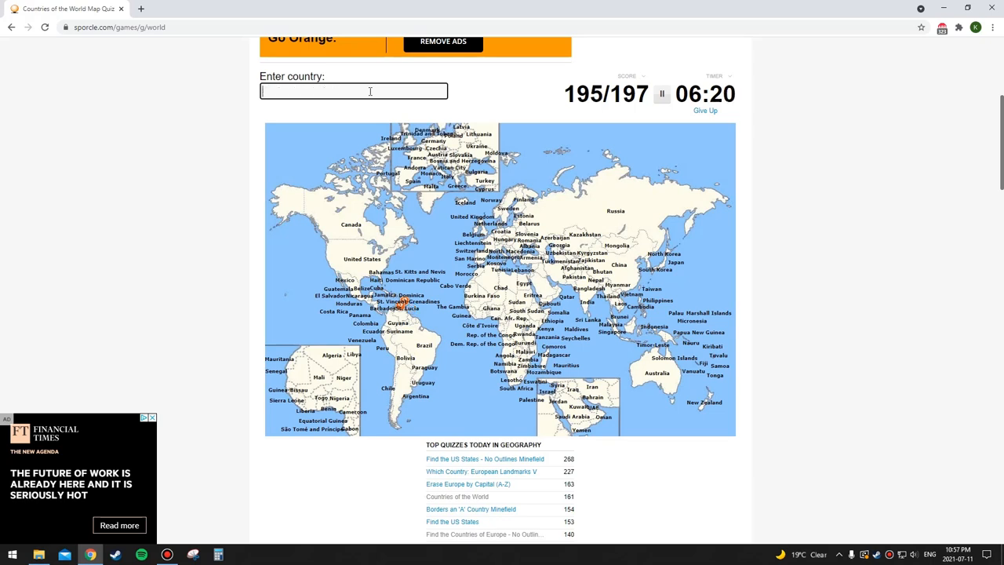
text(Trinidad and Tobago)
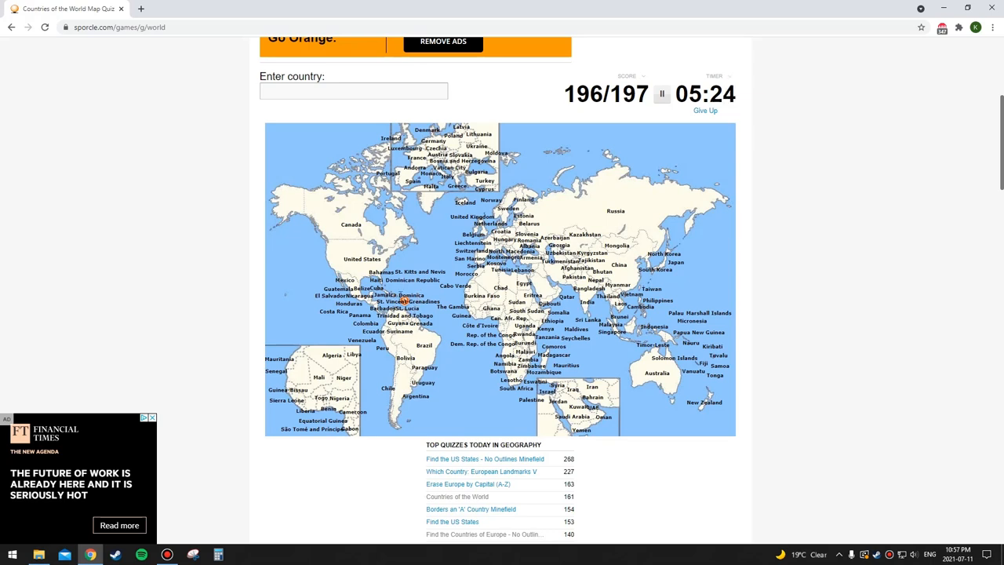
Name Grenada to complete the quiz at 197 of 197 with 100%
text(g)
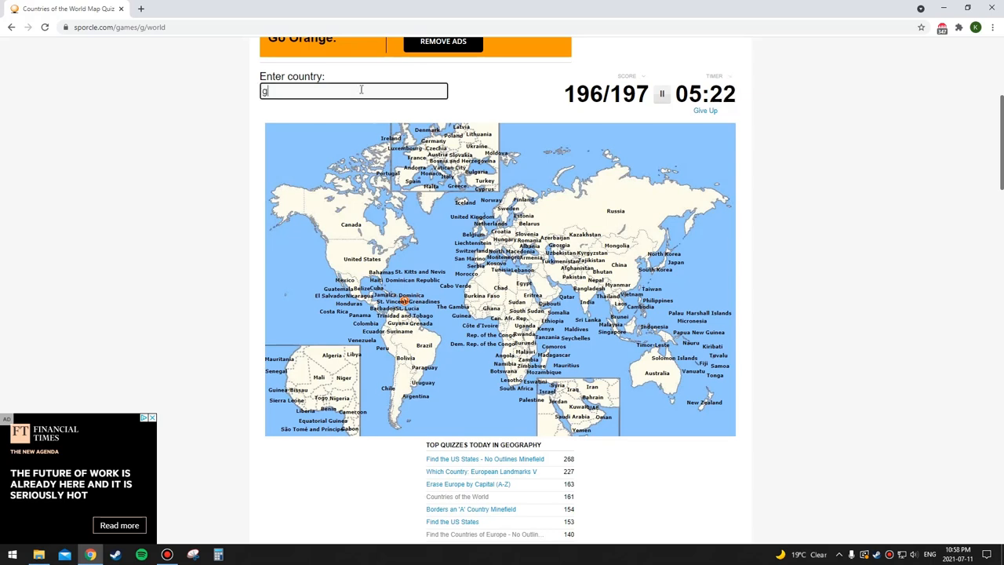
text(renad)
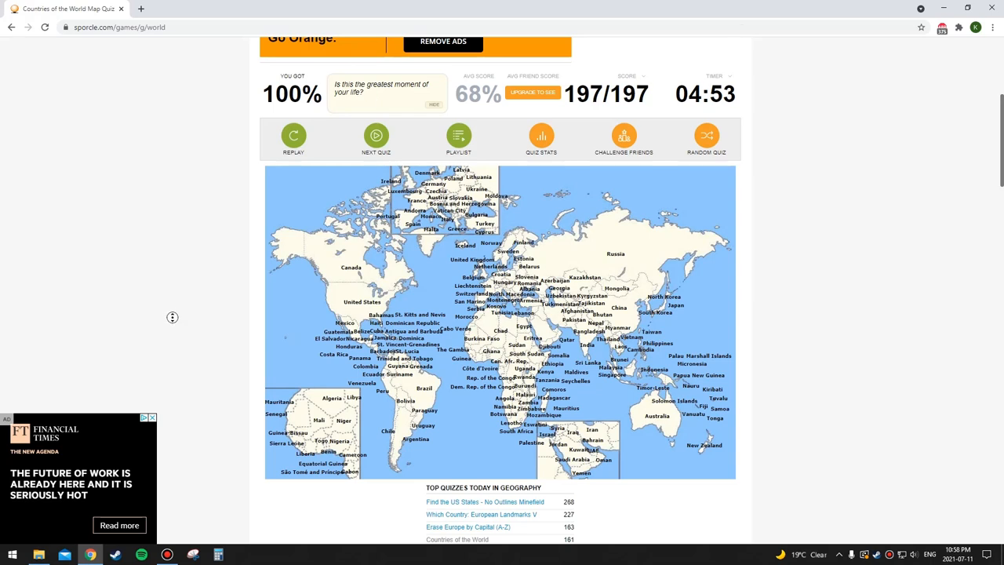
scroll(down, 3)
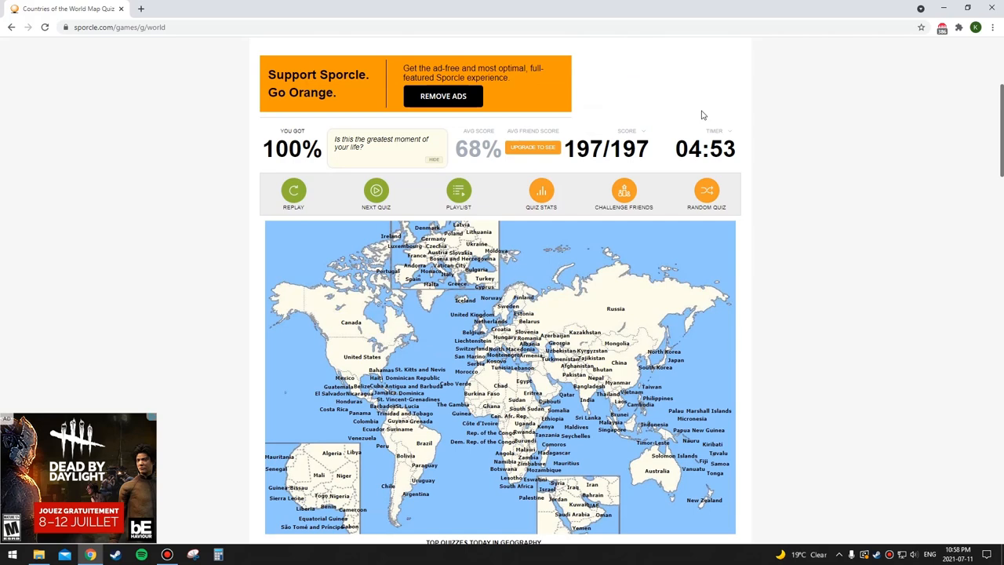
mouse_move(444, 133)
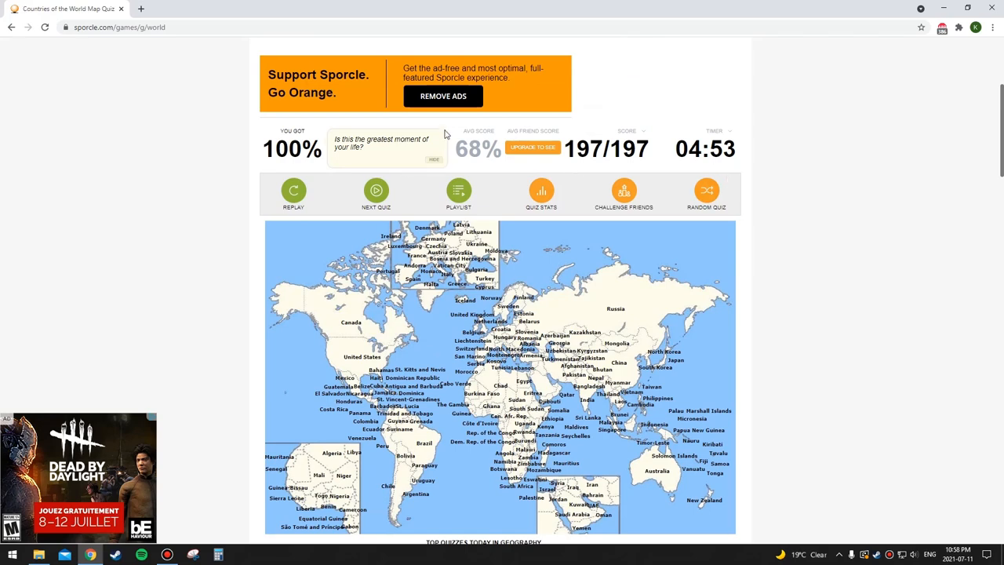
scroll(down, 3)
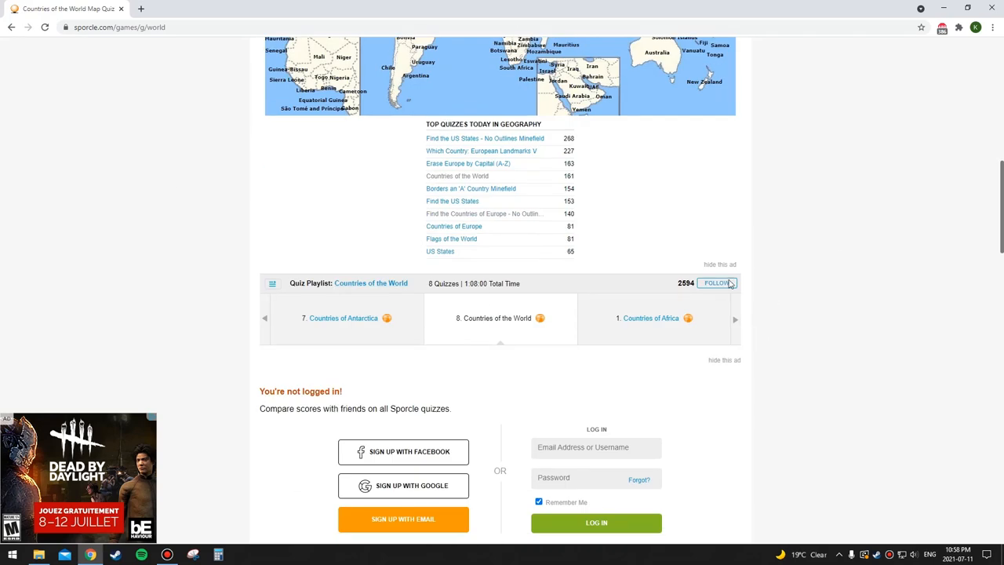
scroll(down, 3)
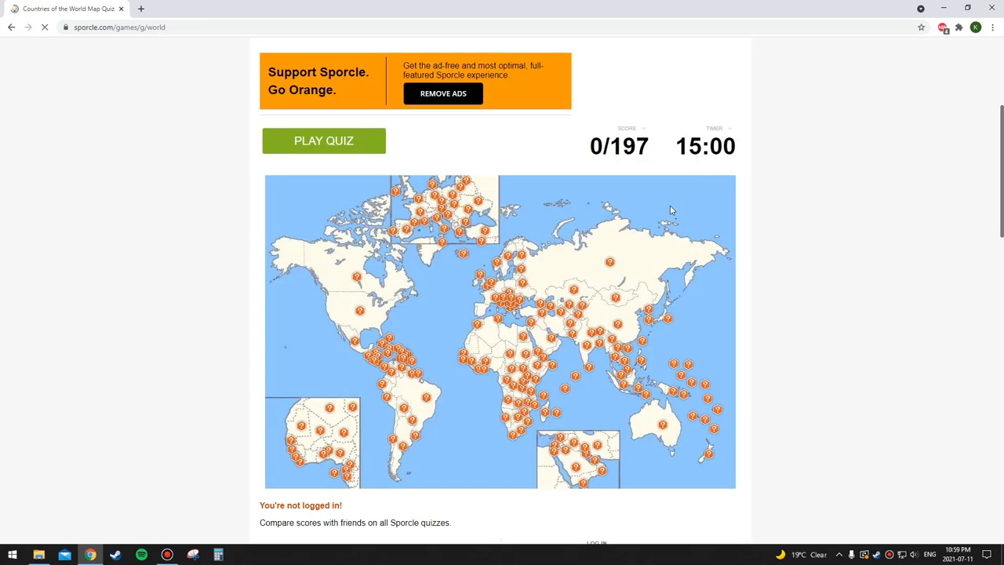
Scroll down the reloaded, unstarted quiz page showing 0 of 197 and 15:00
scroll(down, 3)
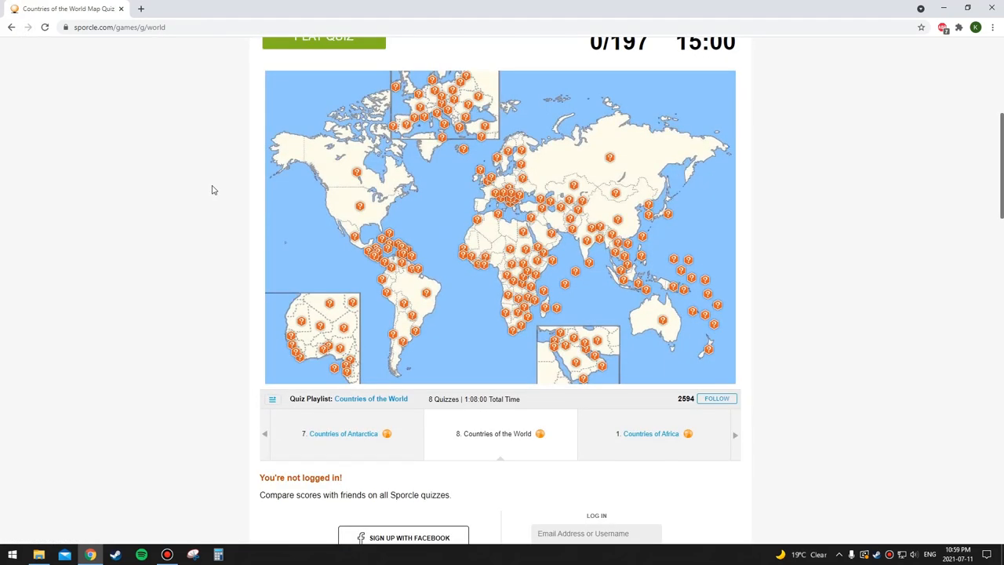